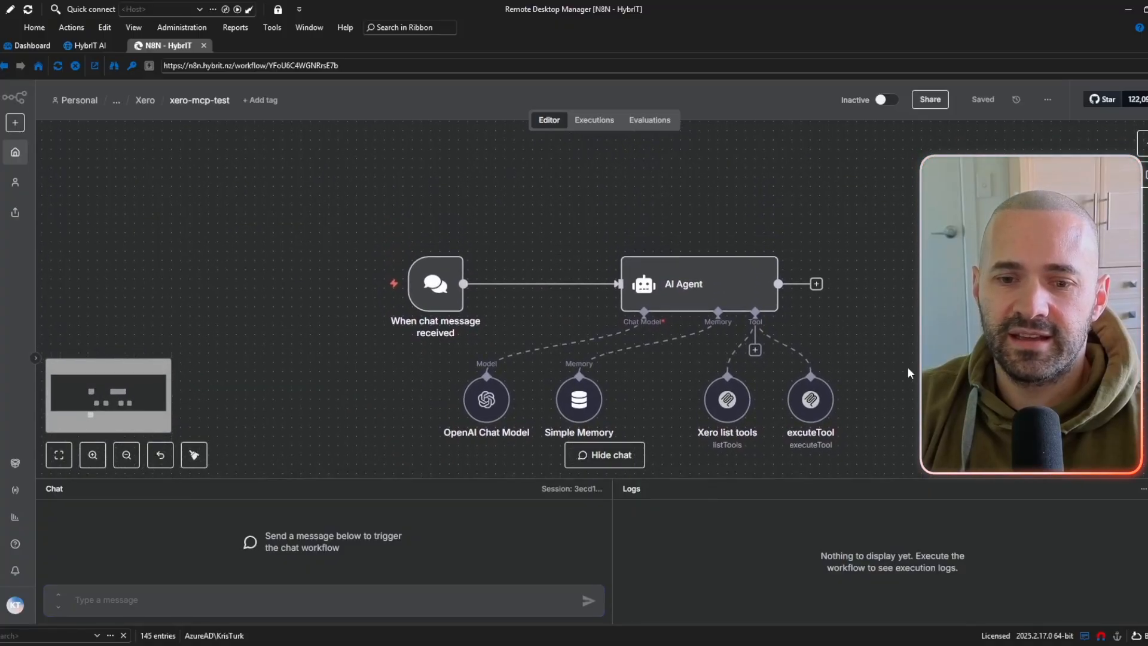
{"action": "mouse_move", "coordinate": [766, 280]}
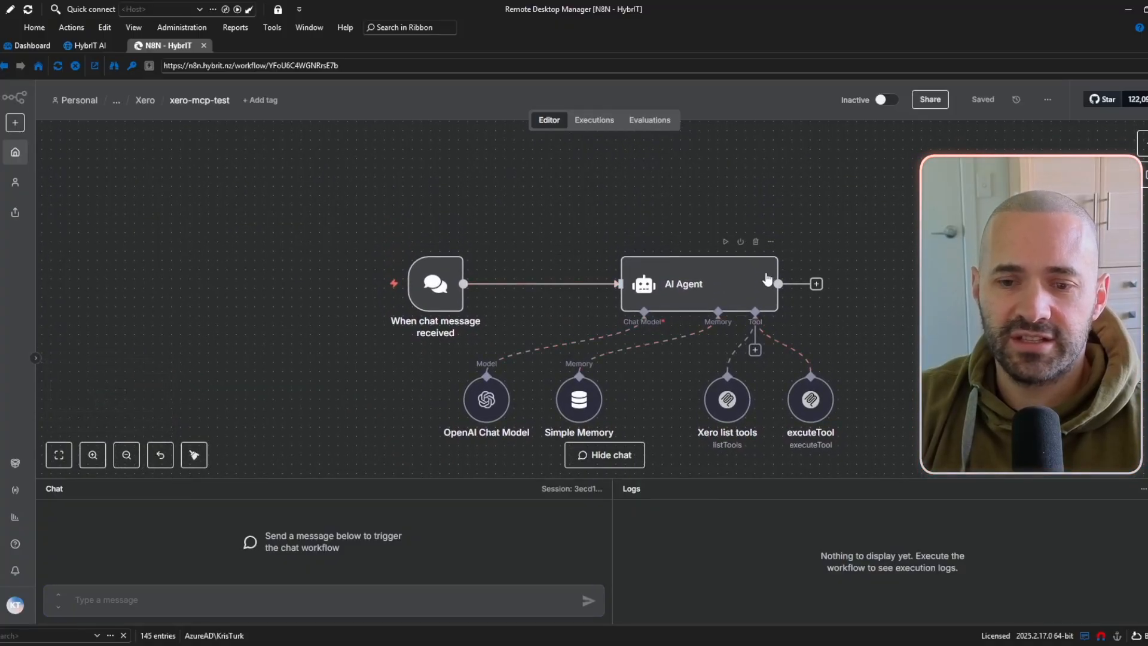
{"action": "mouse_move", "coordinate": [782, 372]}
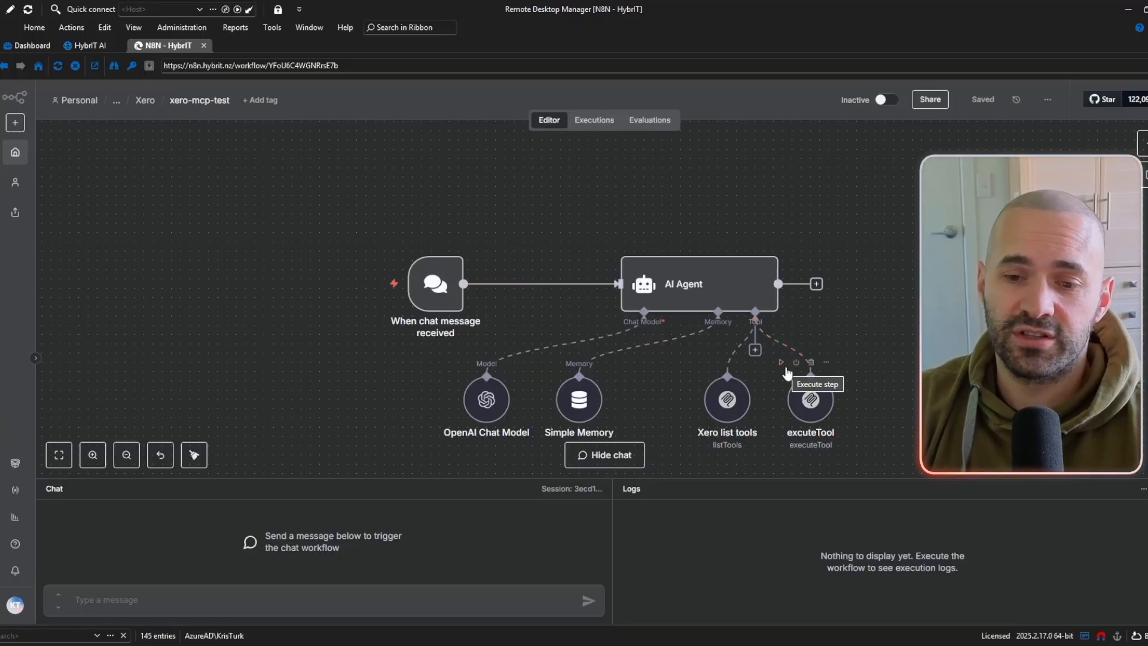
{"action": "mouse_move", "coordinate": [865, 366]}
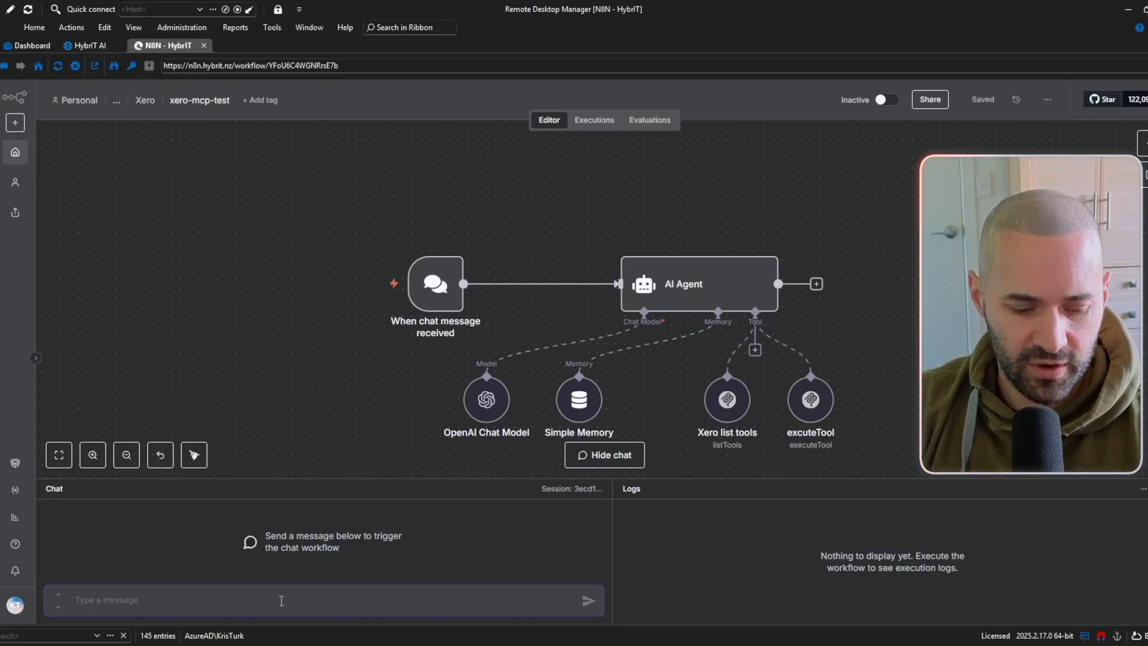
Step: Send the agent a request to review the P+L for good and bad anomalies over 6 months
{"action": "type", "text": "Please review my P+L and point out any anomalies (good and bad) over the past 6 months."}
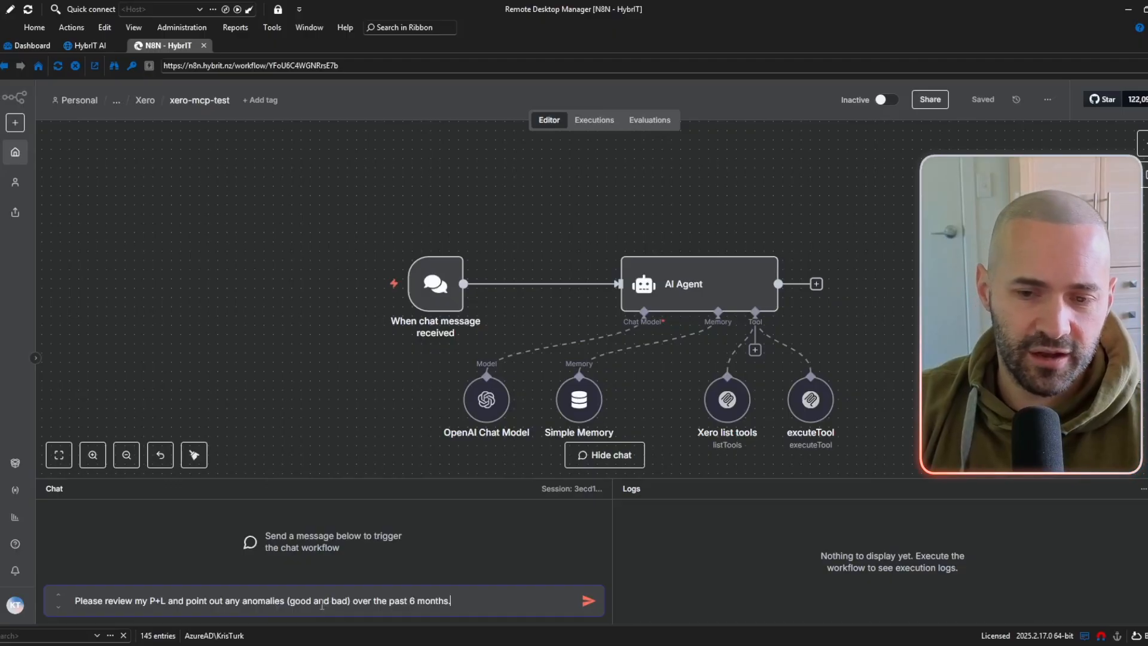
{"action": "left_click", "coordinate": [587, 600]}
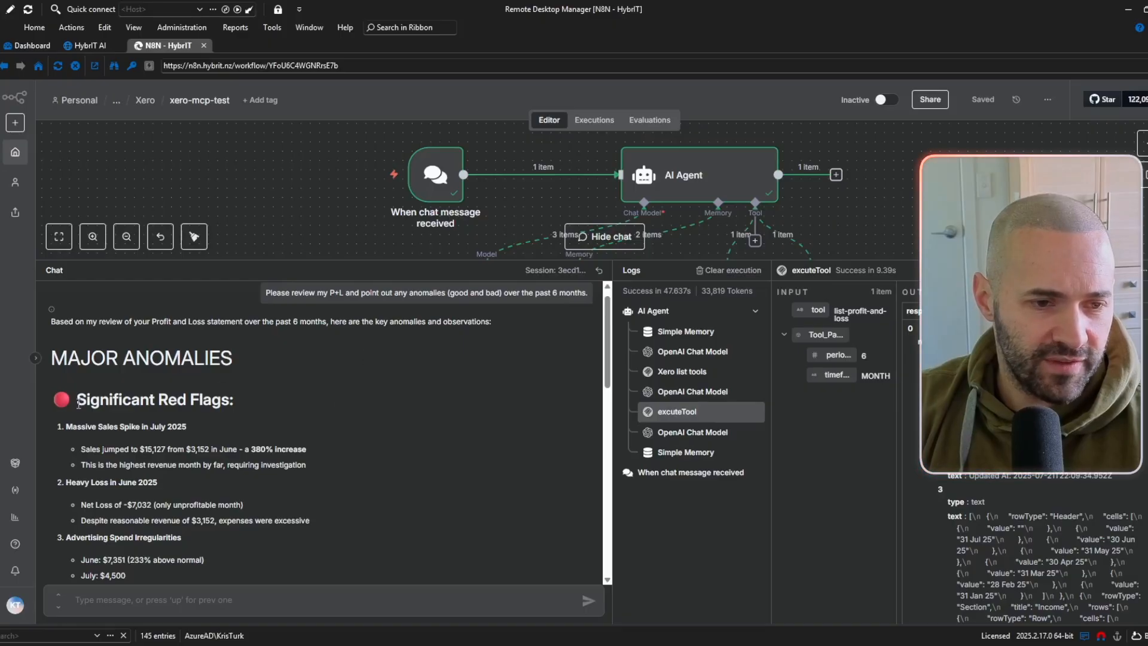
Step: Read the anomaly report from the June loss through missing rent to positive trends
{"action": "double_click", "coordinate": [154, 399]}
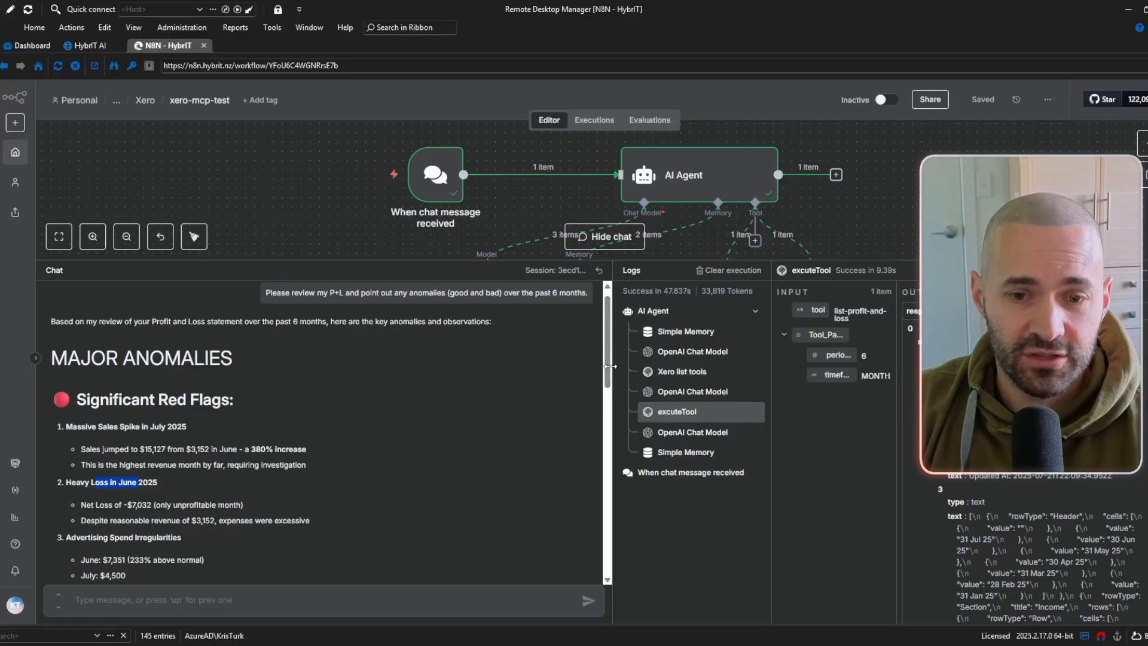
{"action": "scroll", "scroll_direction": "down", "scroll_amount": 3}
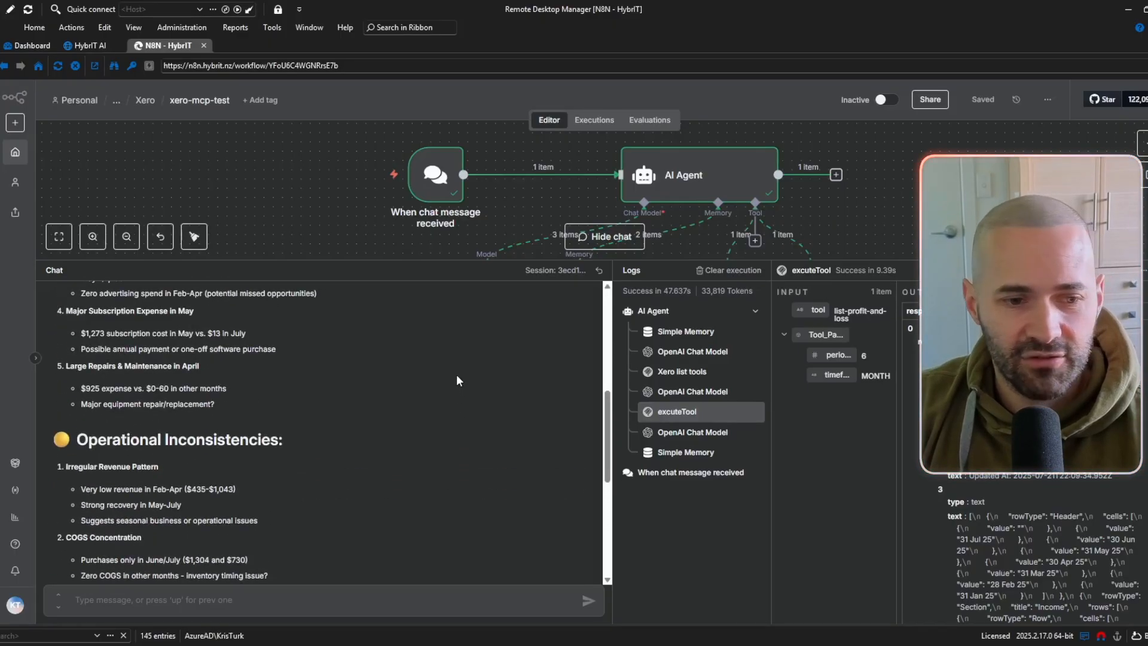
{"action": "scroll", "scroll_direction": "down", "scroll_amount": 3}
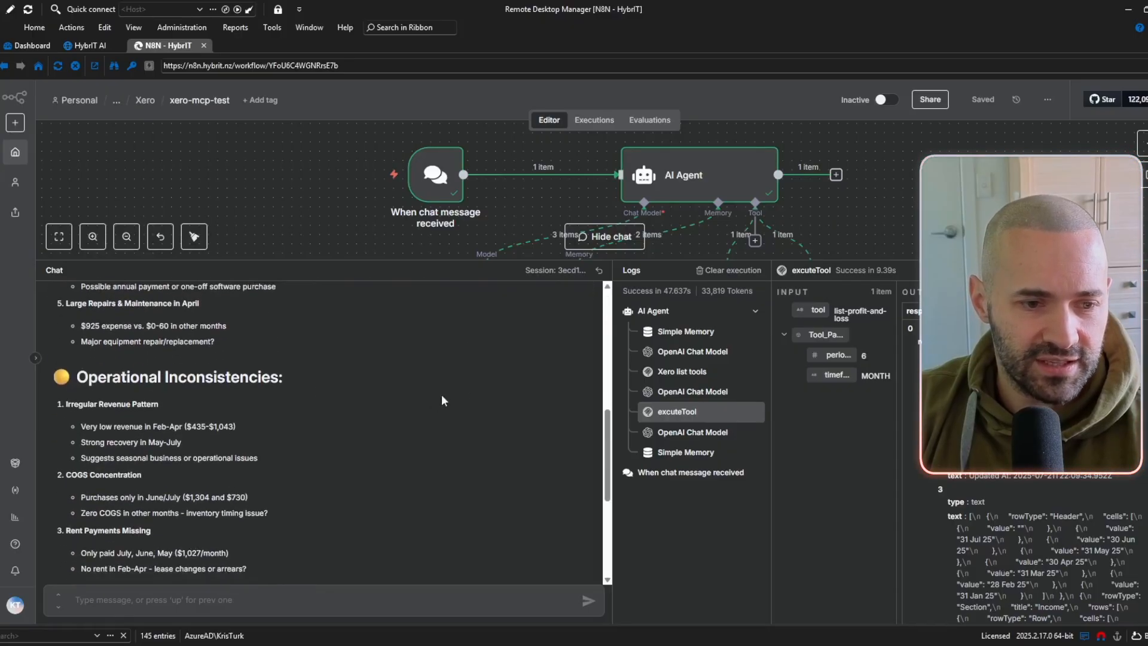
{"action": "mouse_move", "coordinate": [276, 434]}
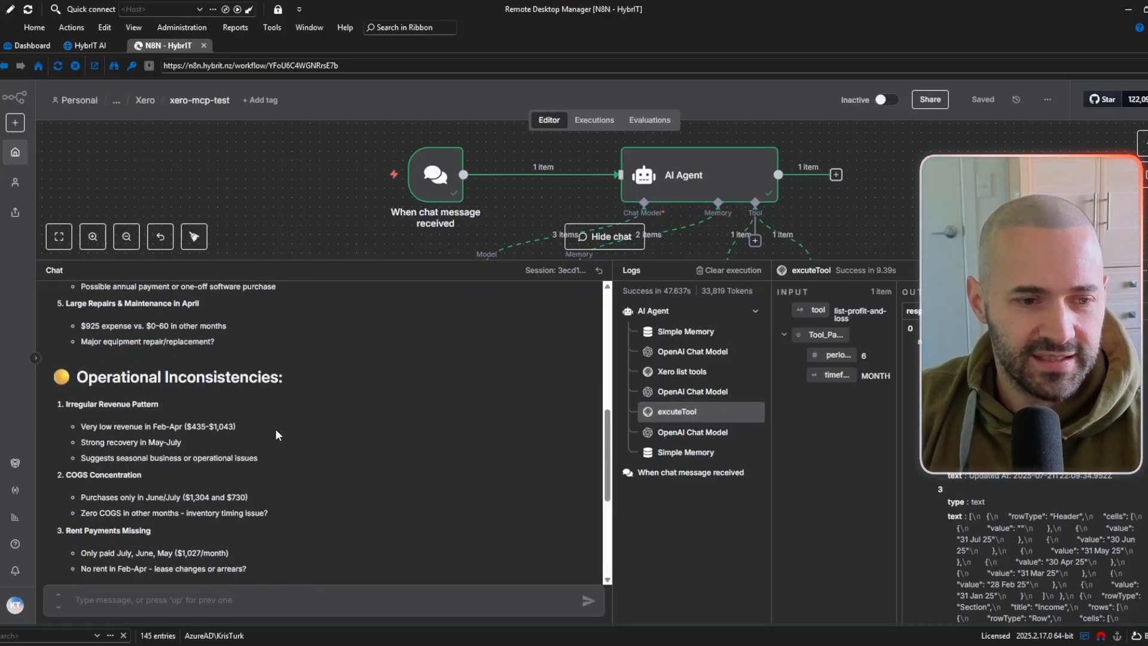
{"action": "scroll", "scroll_direction": "down", "scroll_amount": 3}
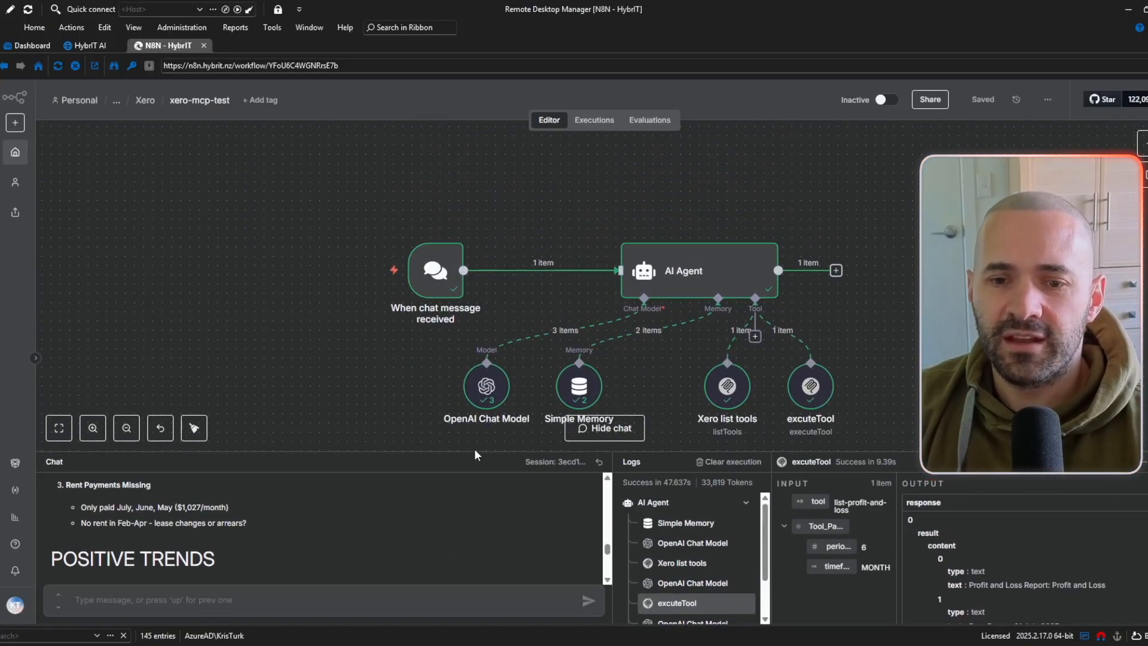
{"action": "mouse_move", "coordinate": [424, 300]}
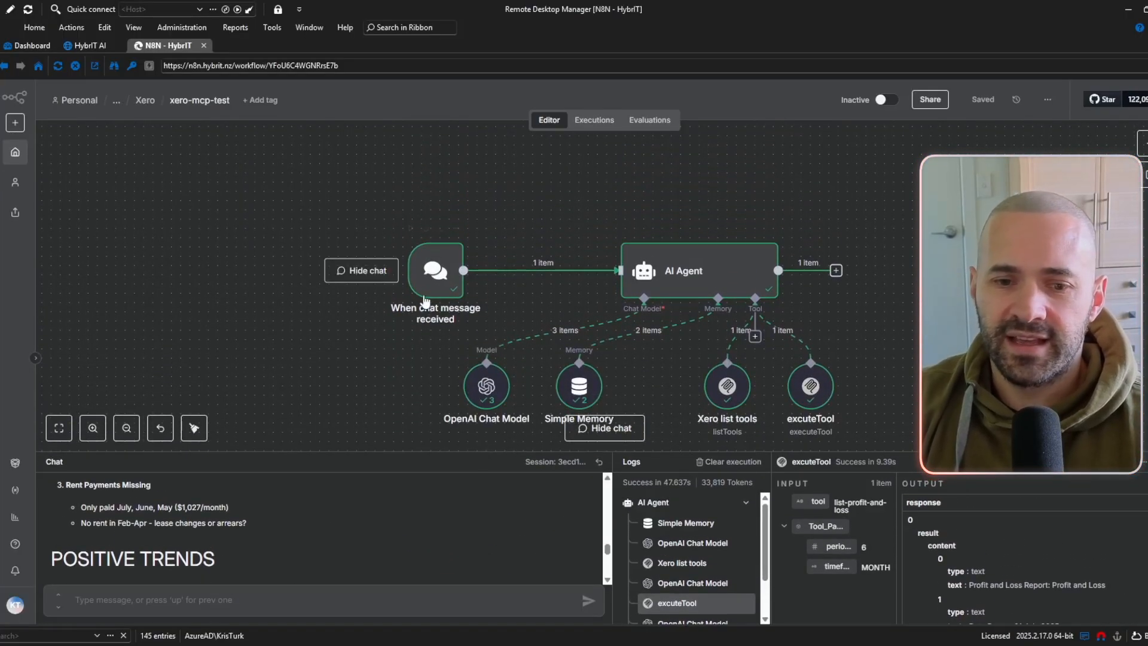
{"action": "mouse_move", "coordinate": [373, 238]}
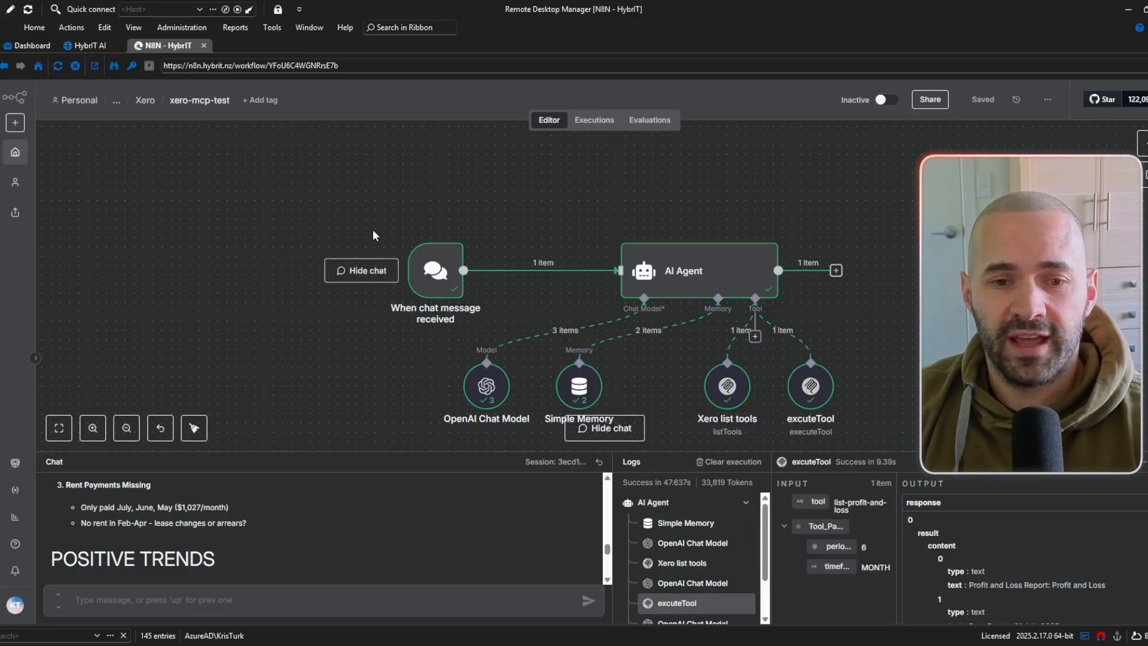
{"action": "mouse_move", "coordinate": [304, 274]}
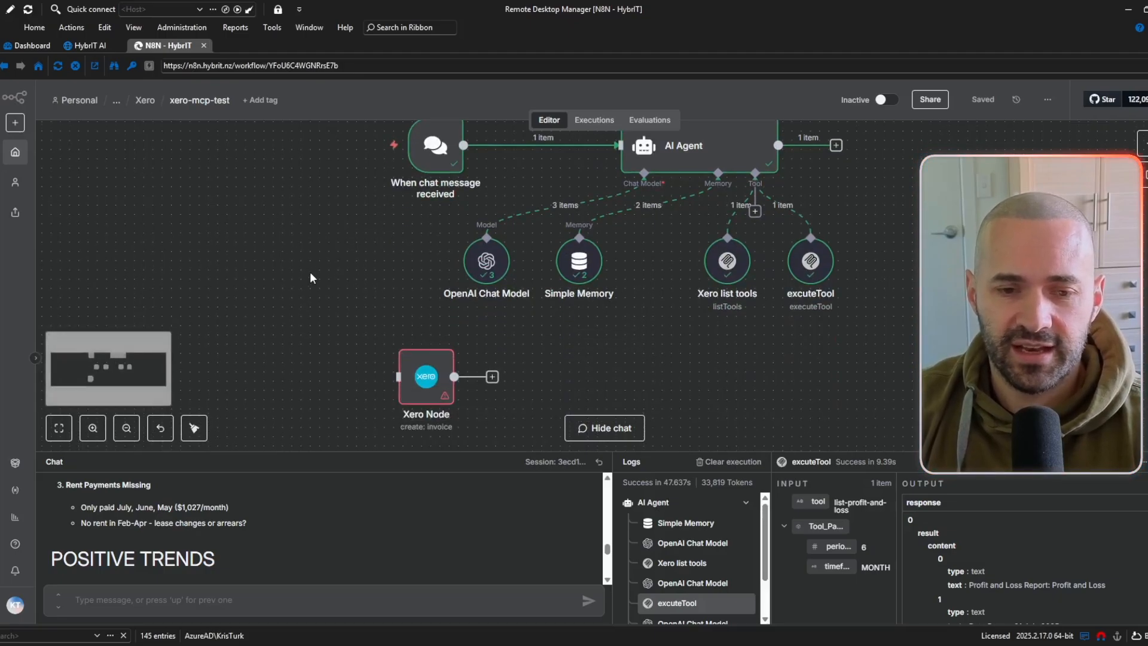
Step: Review the Xero node's Contact/Invoice/Custom API Call resources and keep Invoice
{"action": "scroll", "scroll_direction": "down", "scroll_amount": 3}
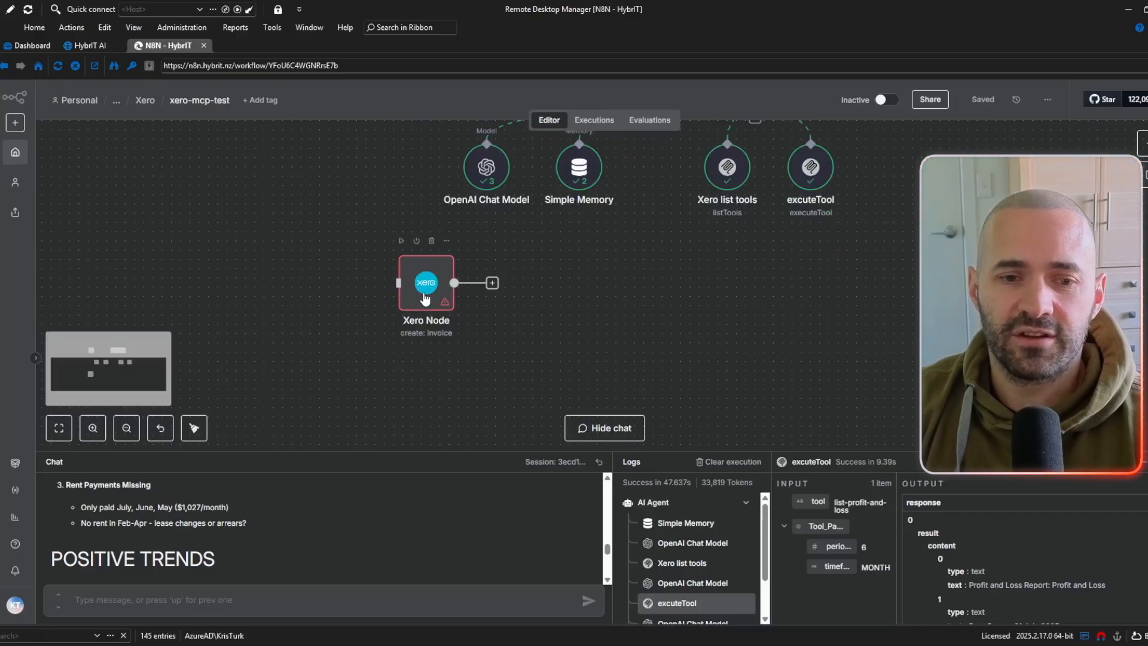
{"action": "double_click", "coordinate": [425, 283]}
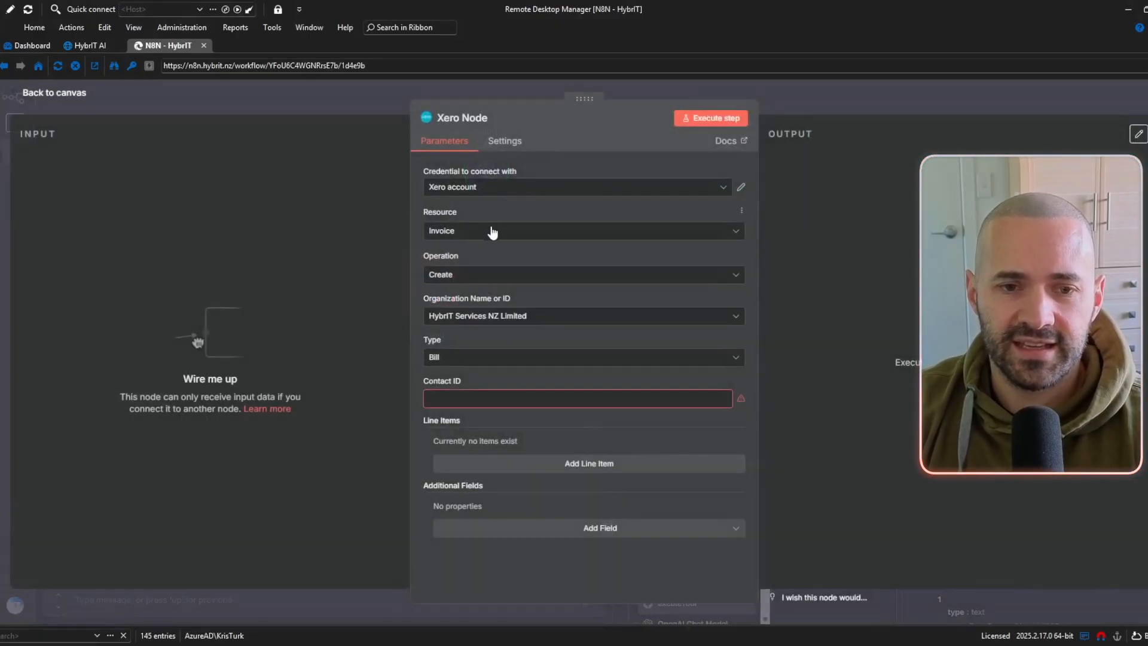
{"action": "mouse_move", "coordinate": [490, 233]}
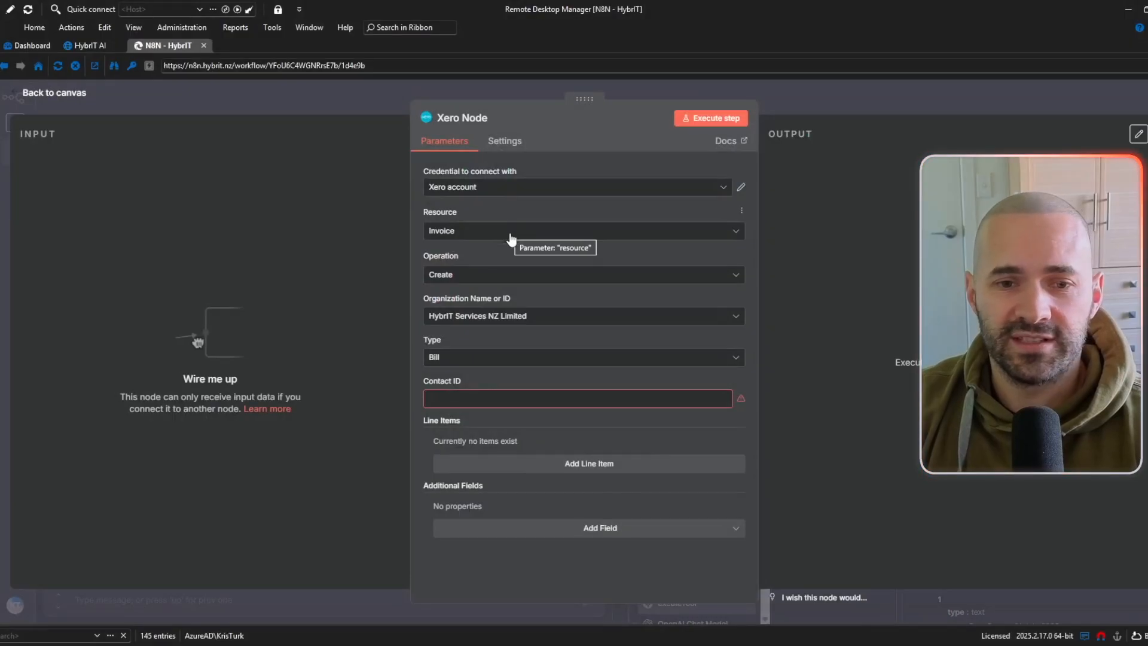
{"action": "left_click", "coordinate": [581, 230]}
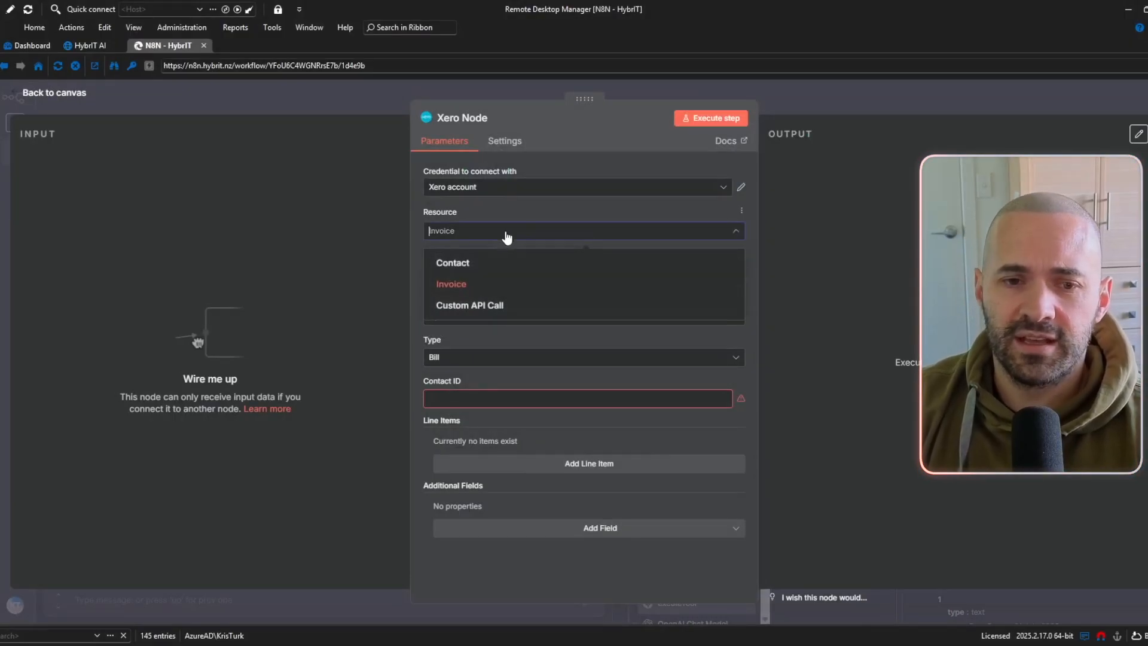
{"action": "mouse_move", "coordinate": [486, 307]}
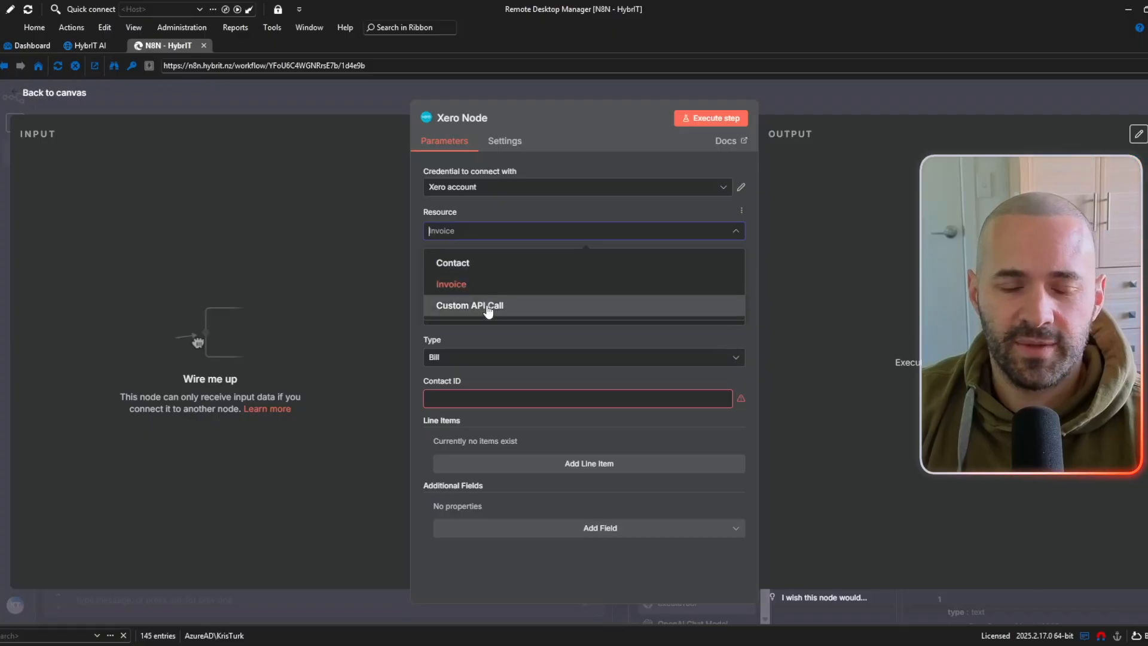
{"action": "mouse_move", "coordinate": [509, 301]}
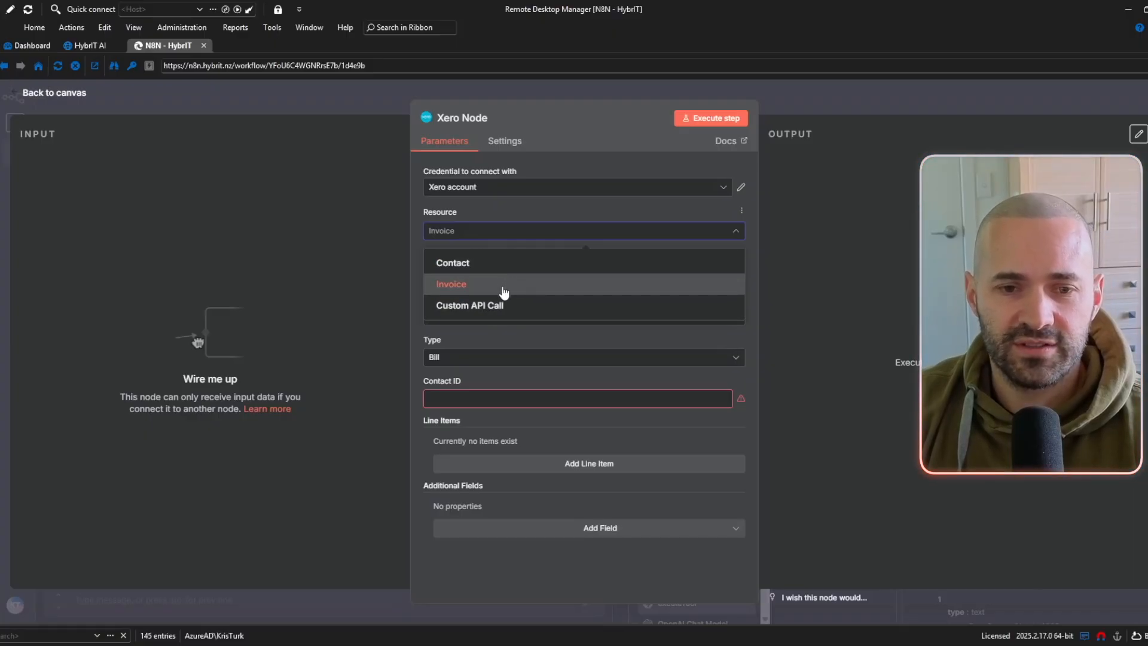
{"action": "left_click", "coordinate": [450, 284]}
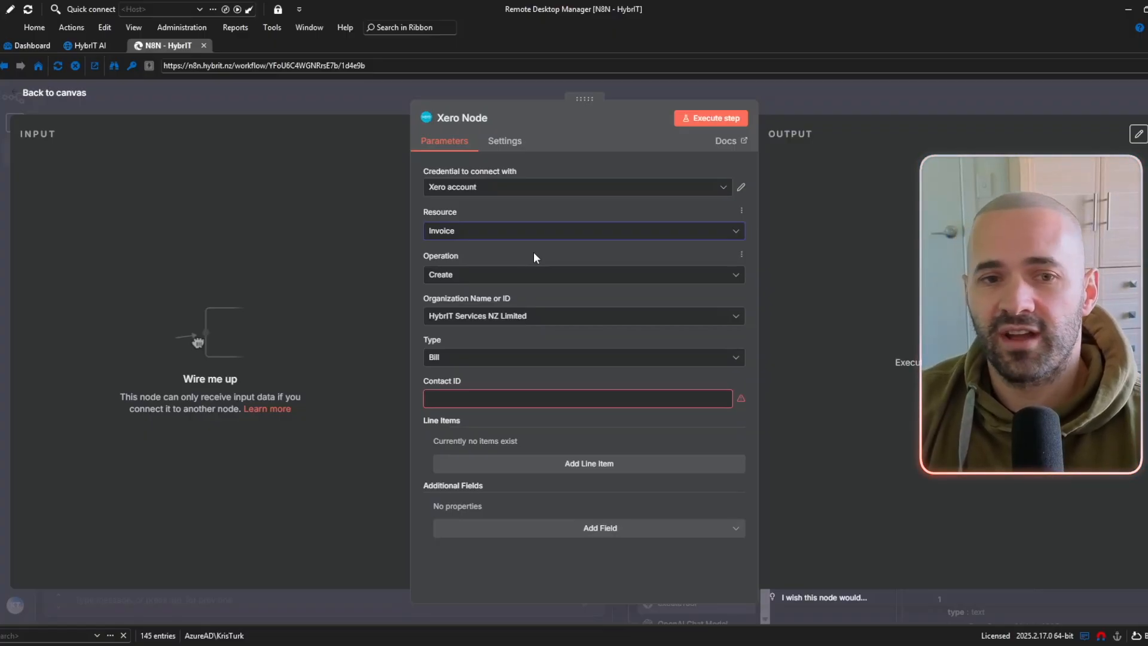
{"action": "mouse_move", "coordinate": [599, 316]}
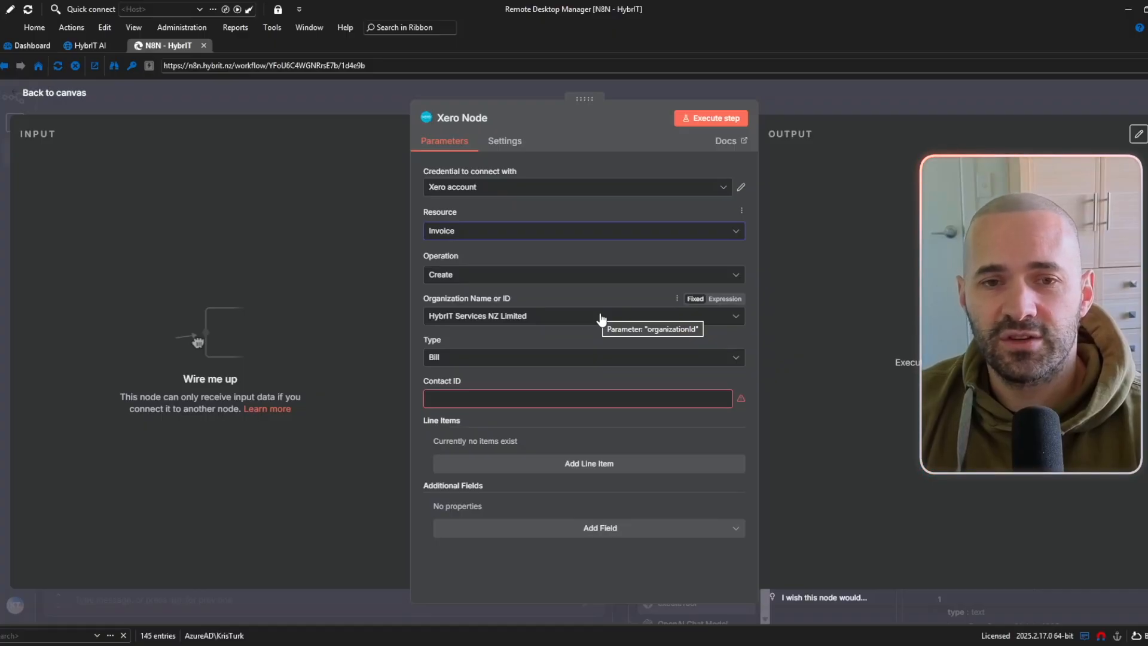
{"action": "mouse_move", "coordinate": [43, 104]}
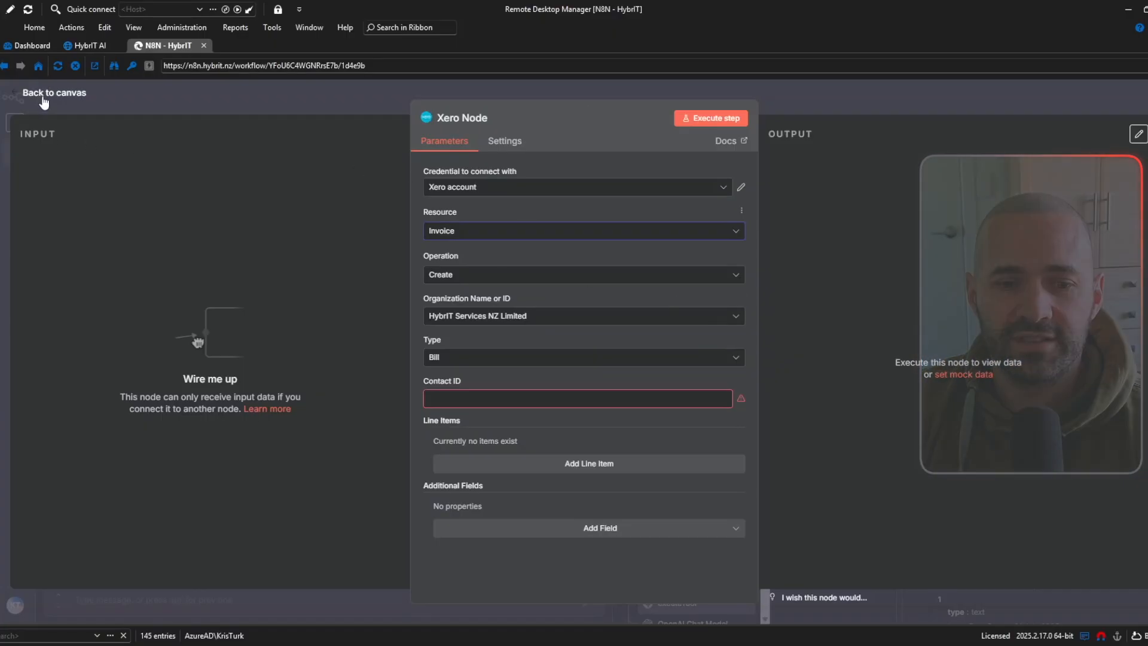
Step: Inspect the Xero list tools and executeTool outputs in the execution logs
{"action": "left_click", "coordinate": [53, 92]}
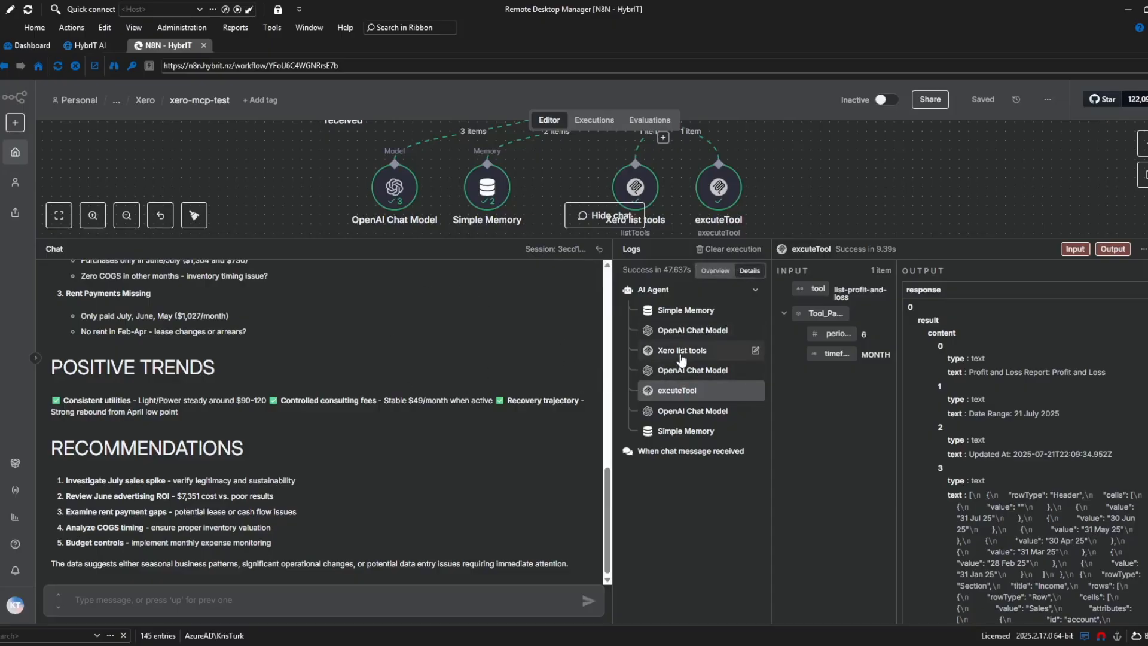
{"action": "mouse_move", "coordinate": [688, 360]}
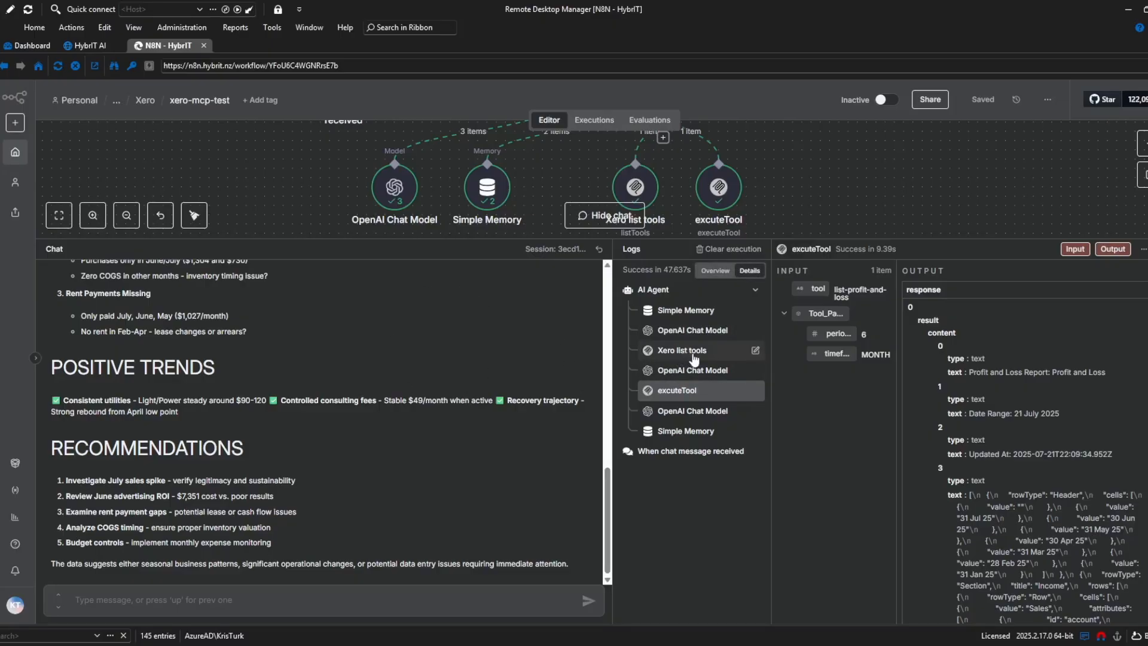
{"action": "left_click", "coordinate": [680, 350]}
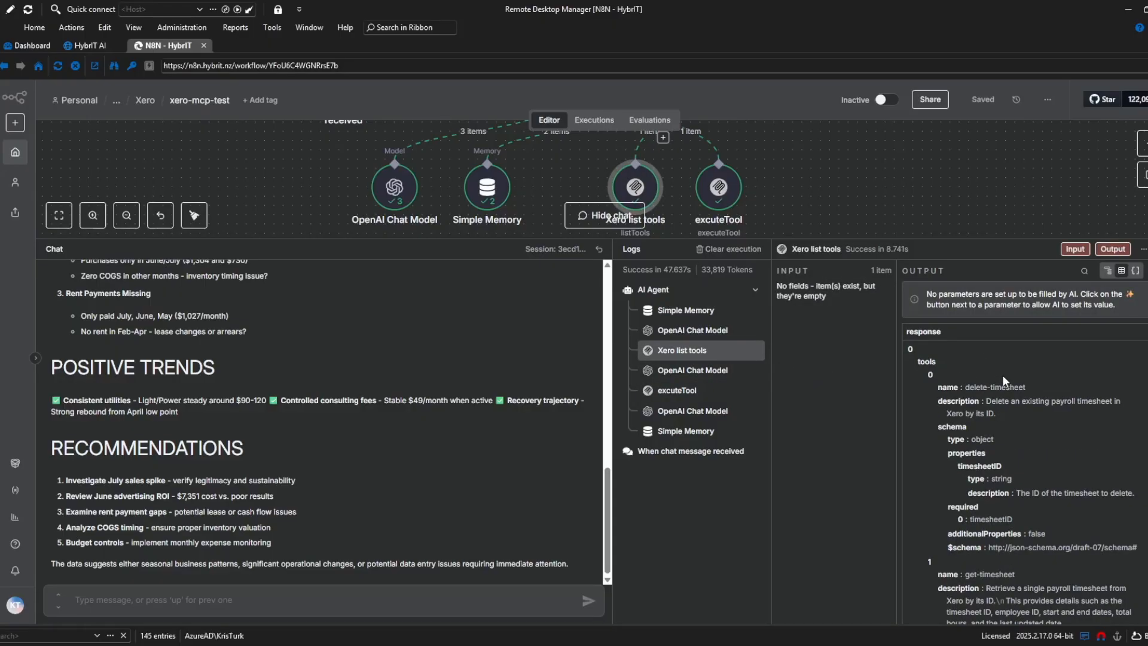
{"action": "scroll", "scroll_direction": "down", "scroll_amount": 3}
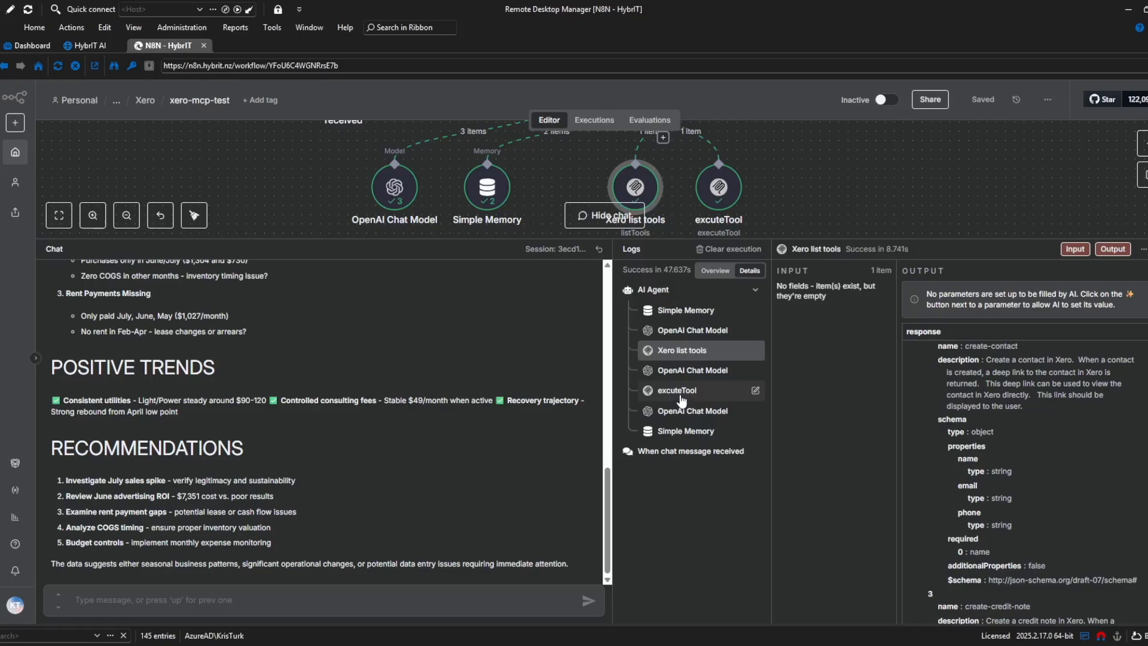
{"action": "left_click", "coordinate": [676, 389]}
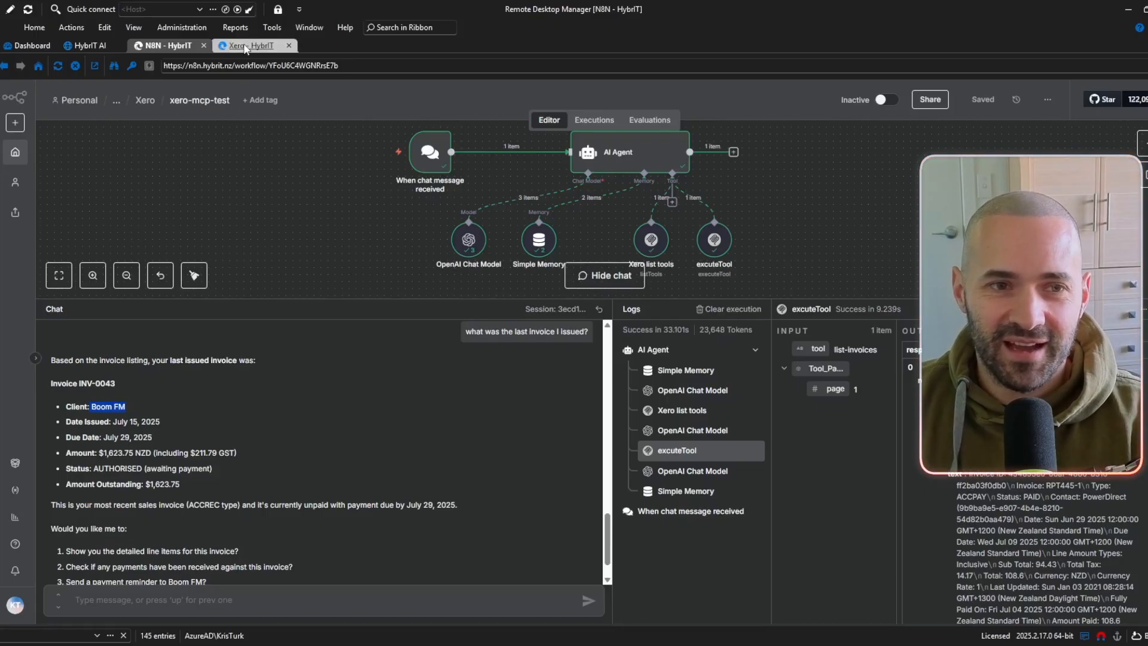
Step: Confirm in Xero's Awaiting Payment list that INV-0043 for Boom FM is the latest invoice
{"action": "left_click", "coordinate": [249, 45]}
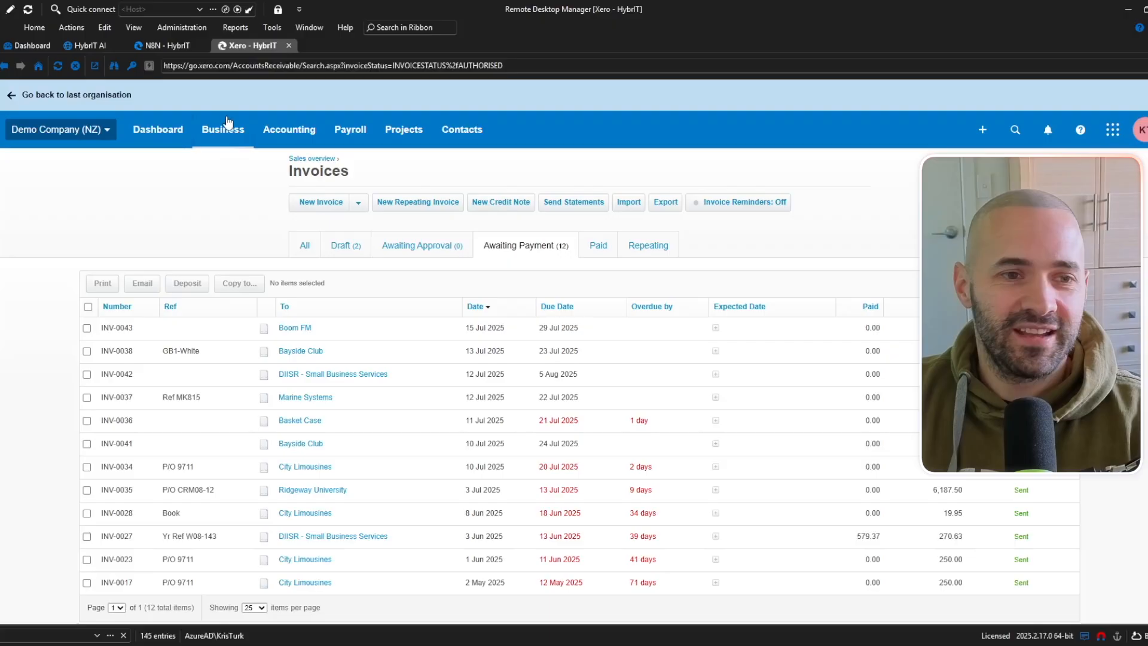
{"action": "mouse_move", "coordinate": [136, 338]}
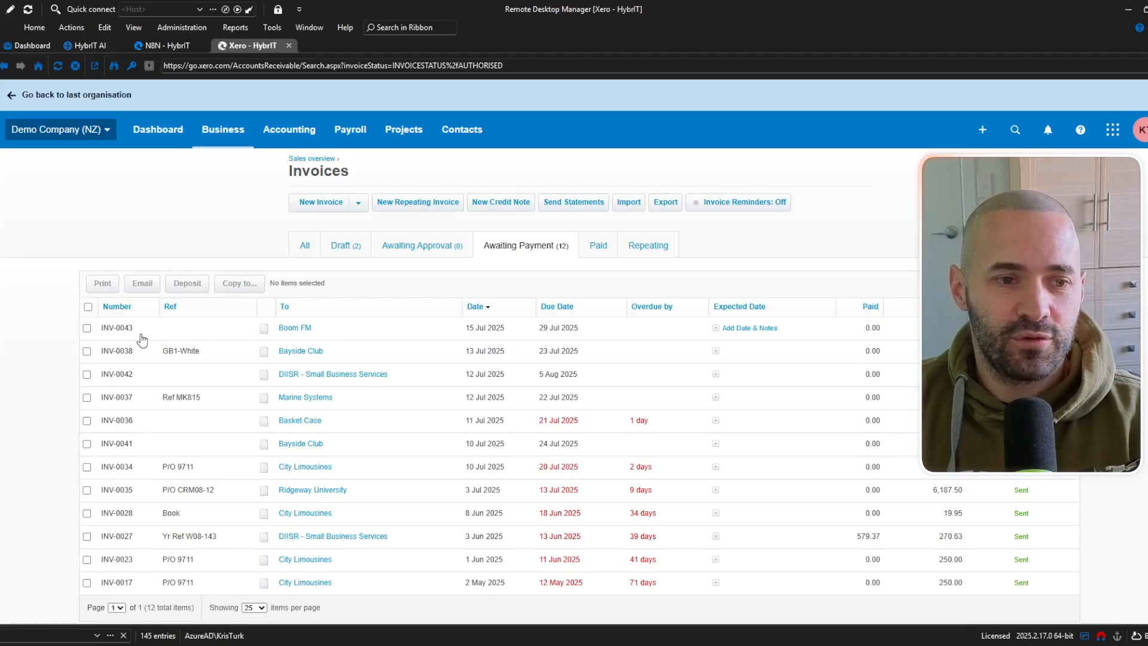
{"action": "left_click", "coordinate": [165, 45]}
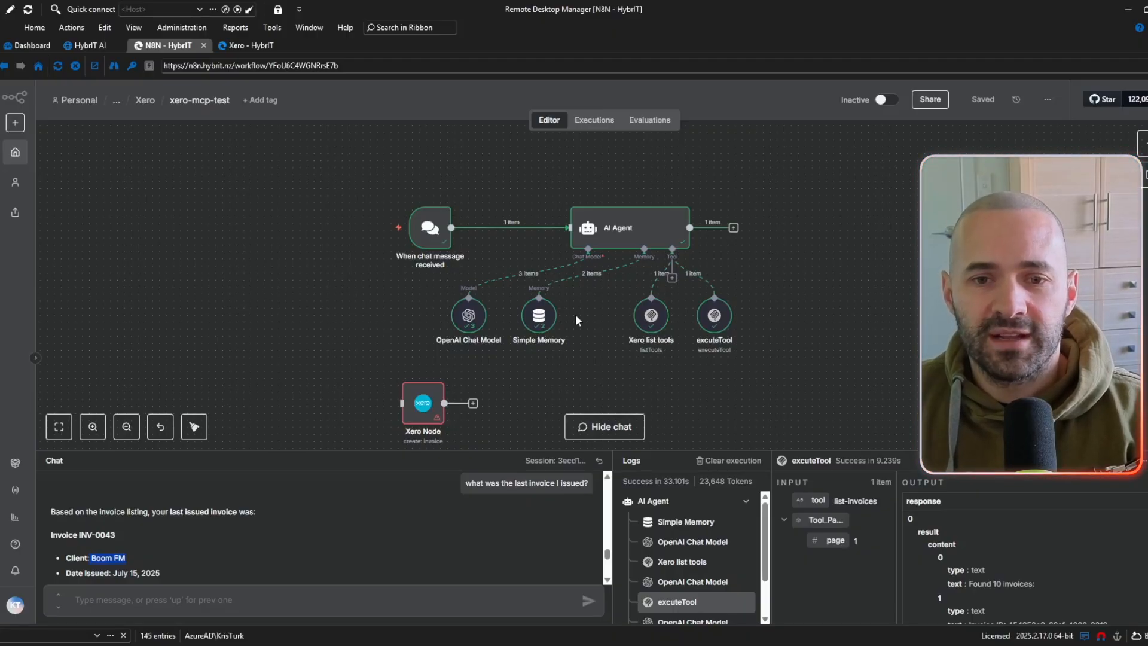
{"action": "mouse_move", "coordinate": [666, 286]}
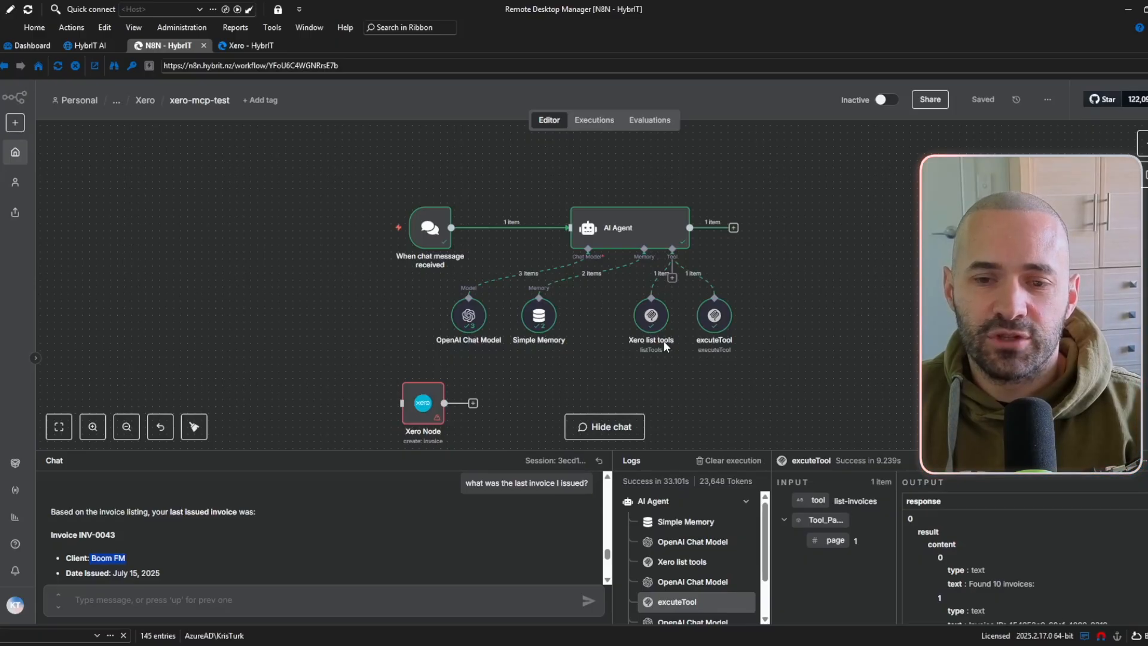
{"action": "mouse_move", "coordinate": [713, 321]}
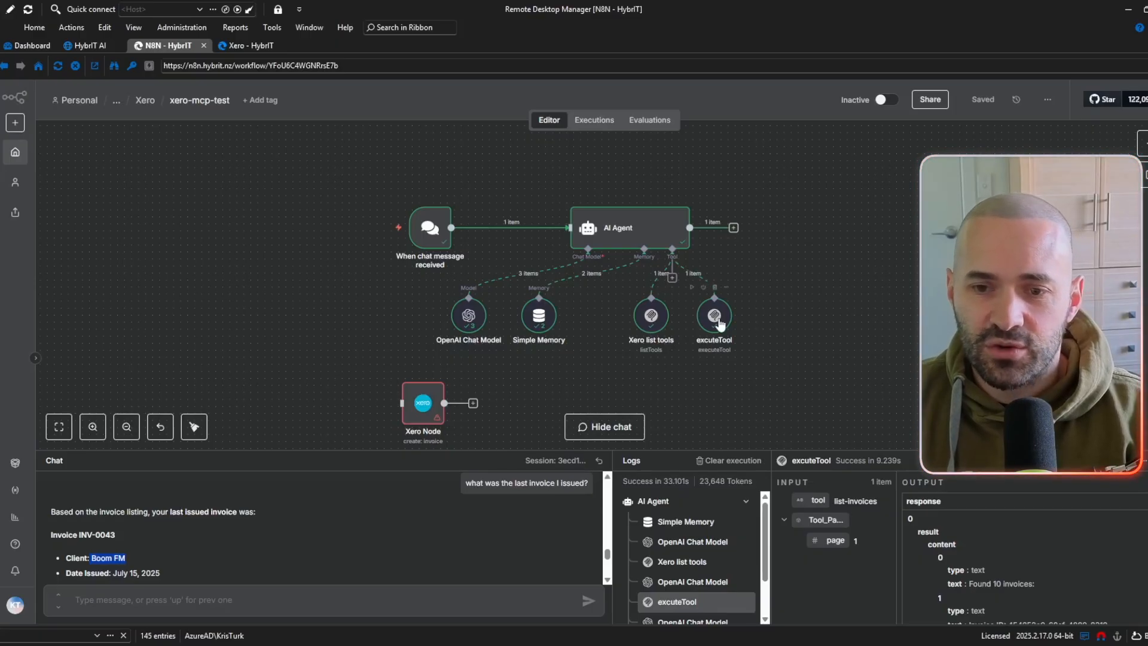
{"action": "mouse_move", "coordinate": [708, 397]}
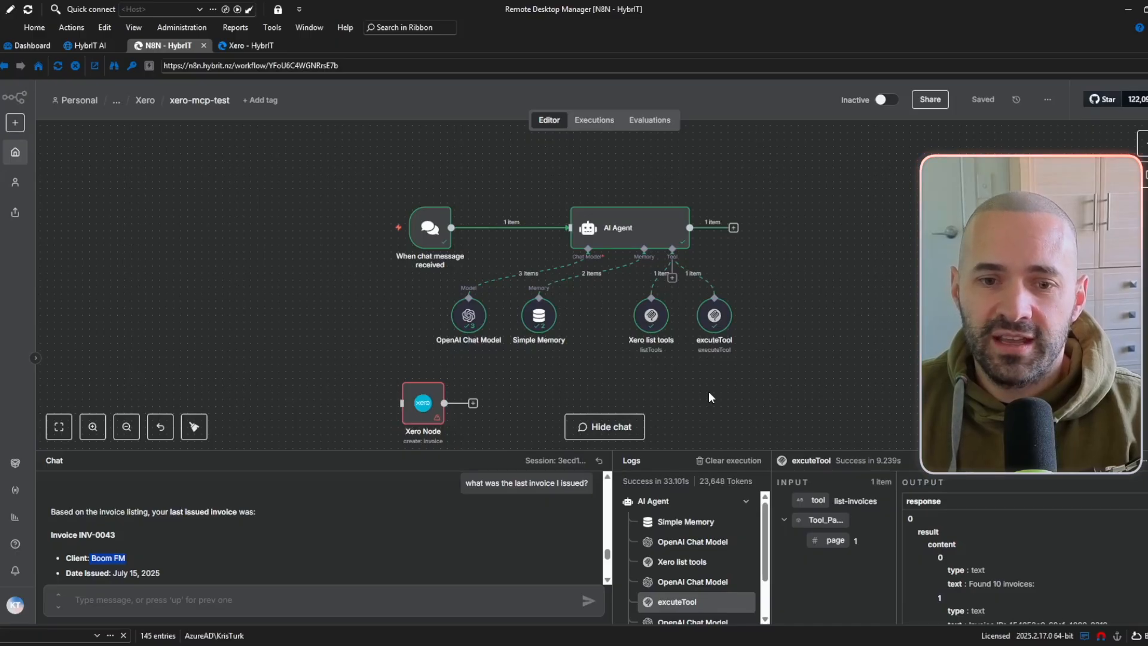
{"action": "left_click", "coordinate": [89, 46]}
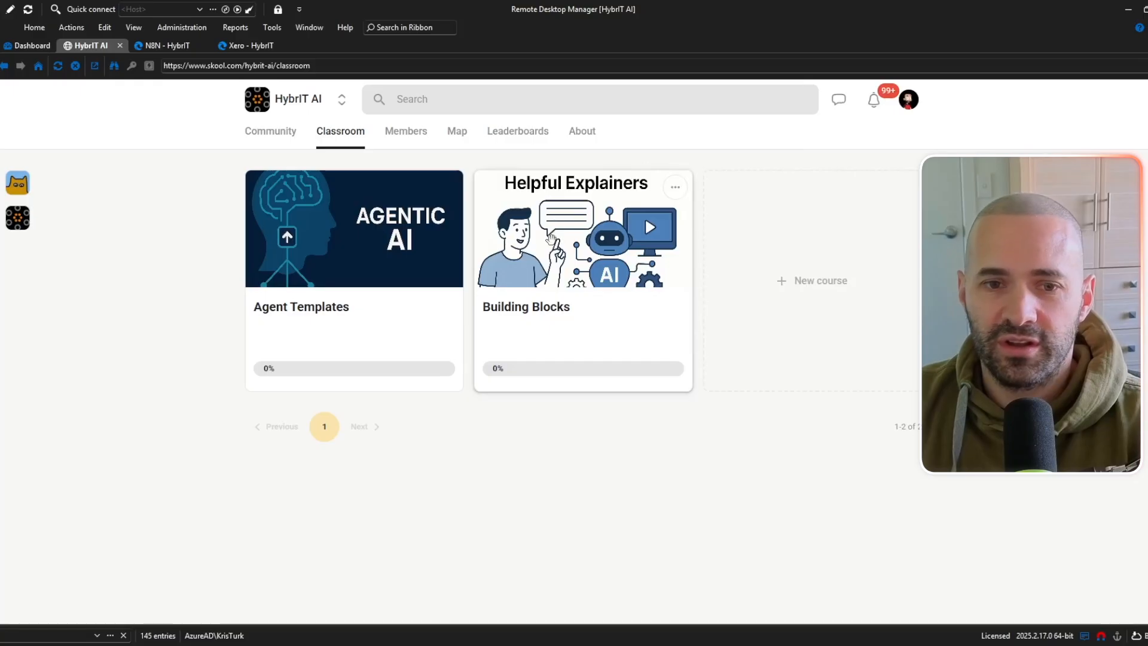
{"action": "mouse_move", "coordinate": [556, 315]}
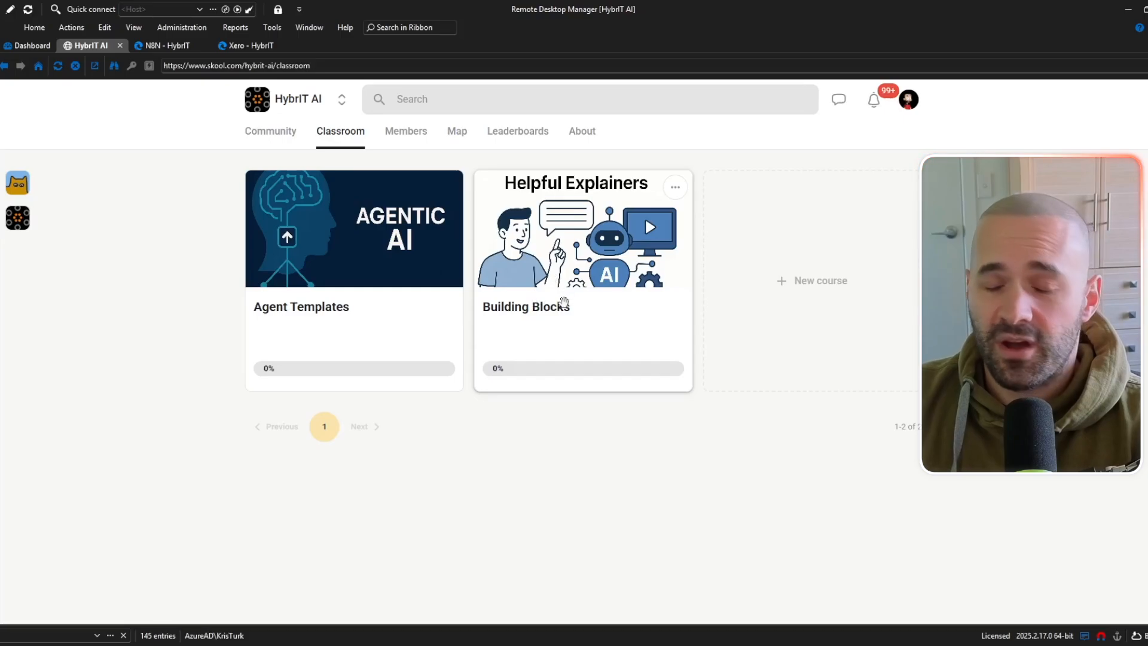
Step: Reach the 'Connect N8N to Xero MCP server' lesson in the Building Blocks course
{"action": "left_click", "coordinate": [575, 281]}
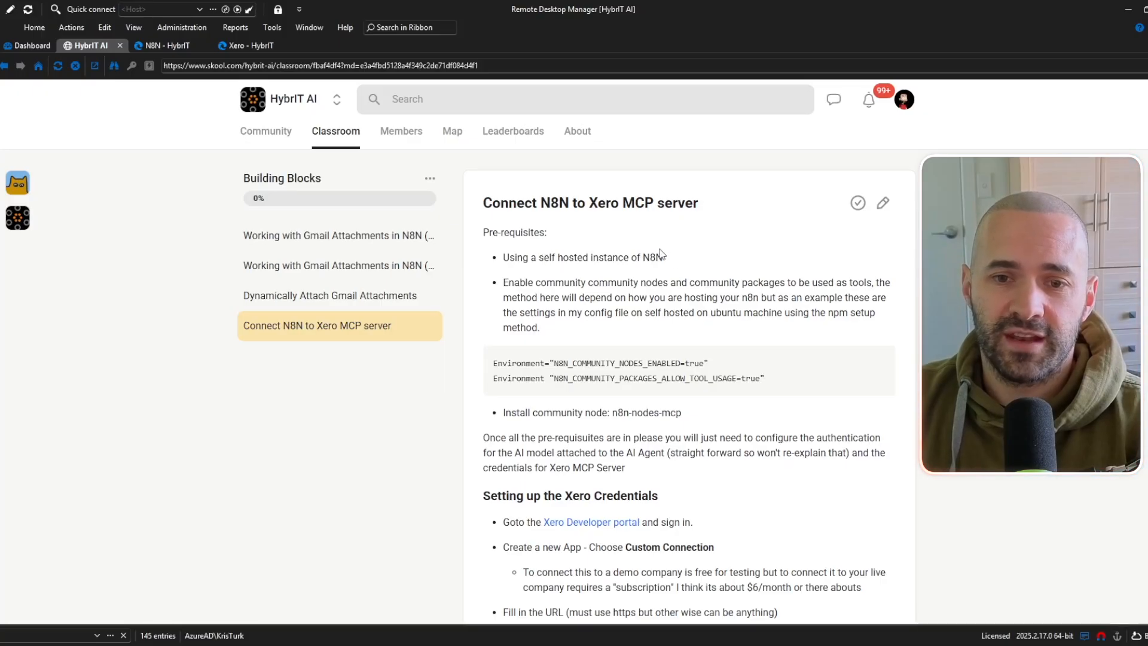
{"action": "mouse_move", "coordinate": [655, 255]}
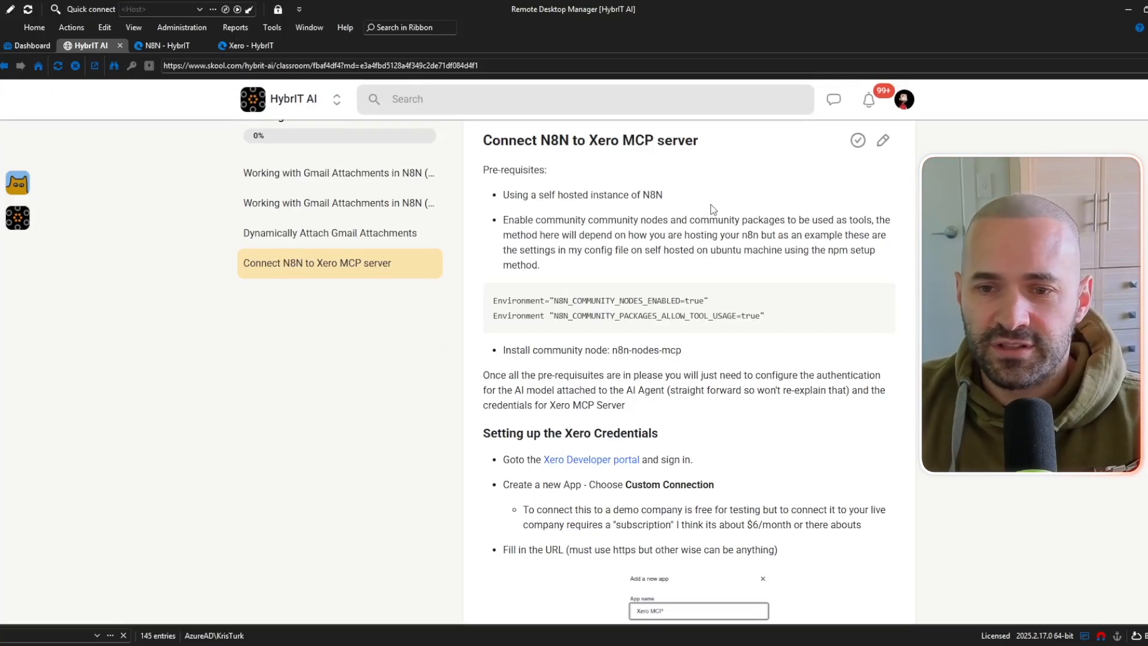
{"action": "mouse_move", "coordinate": [730, 263]}
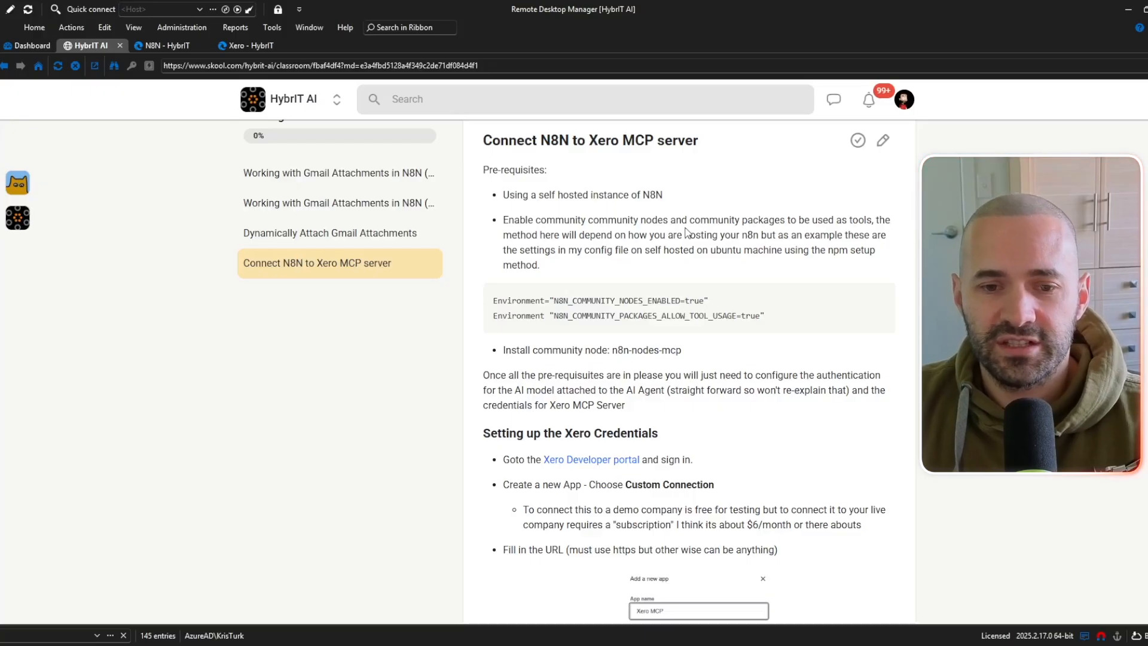
{"action": "mouse_move", "coordinate": [770, 270]}
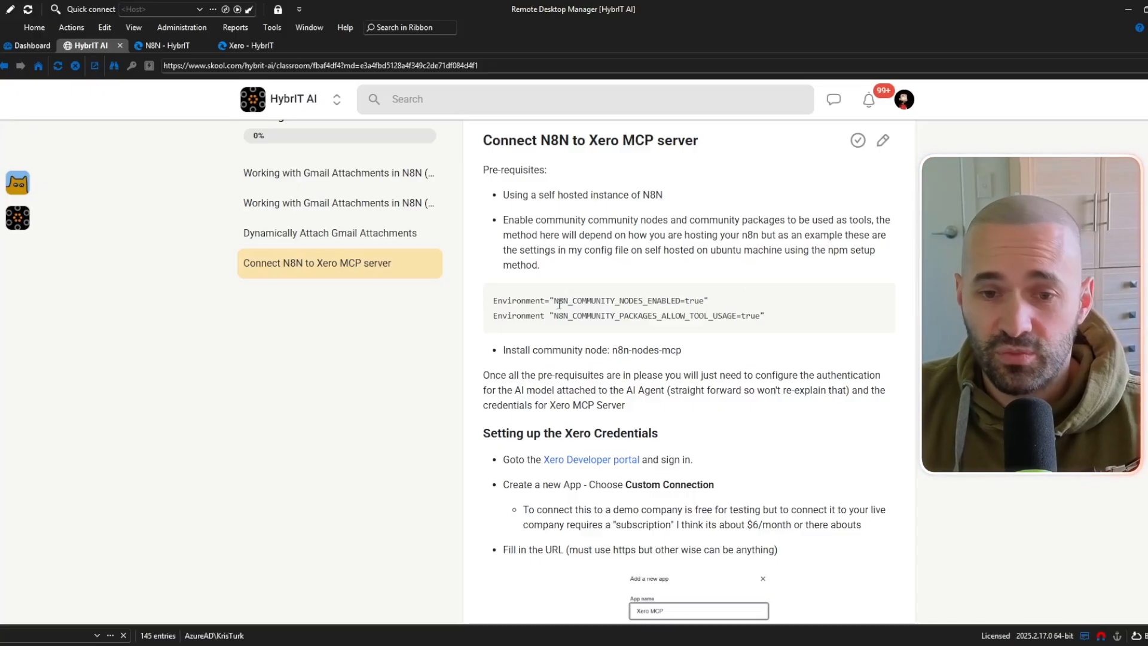
{"action": "double_click", "coordinate": [561, 300]}
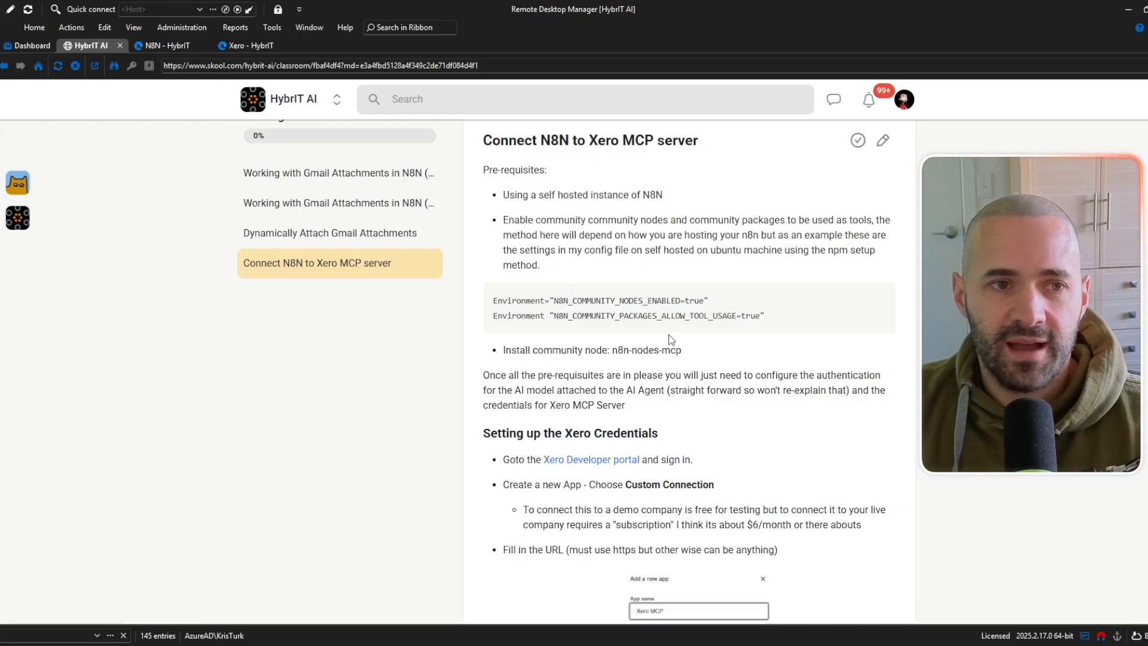
Step: Confirm n8n-nodes-mcp is installed under Settings > Community nodes and view the Install dialog
{"action": "left_click", "coordinate": [165, 45]}
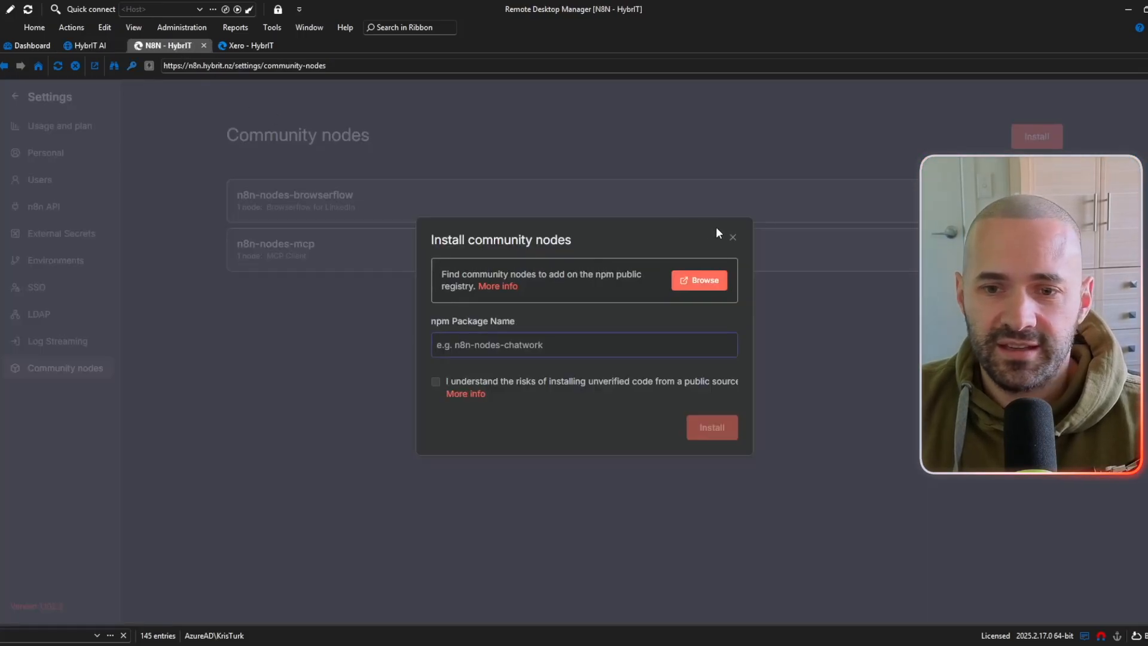
{"action": "left_click", "coordinate": [731, 237]}
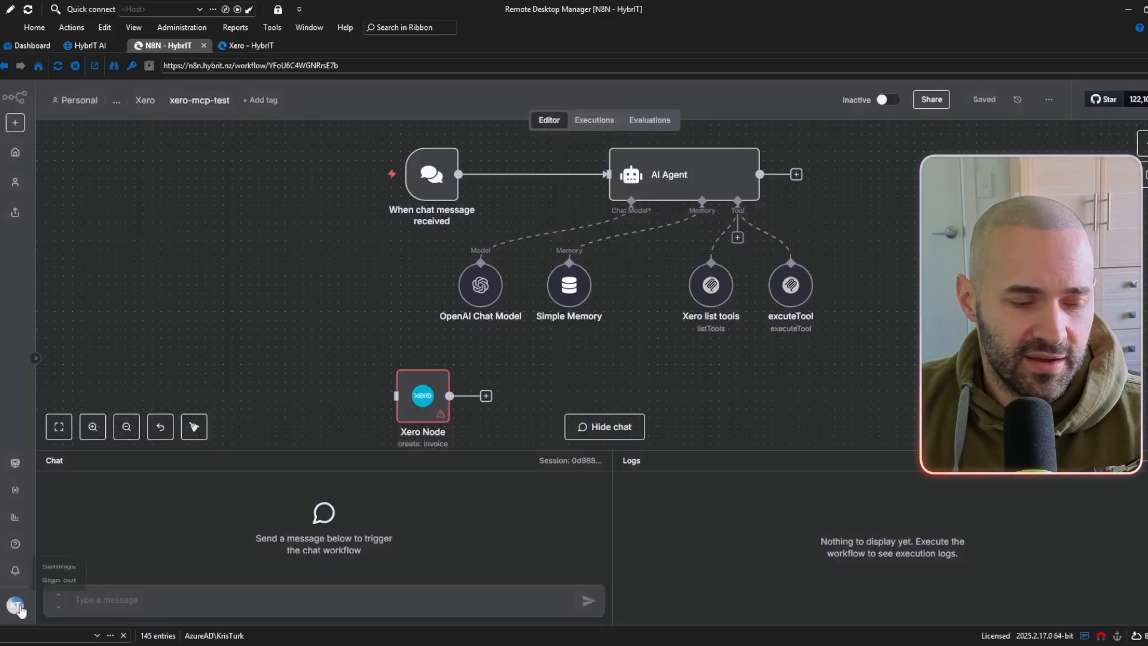
{"action": "left_click", "coordinate": [59, 566]}
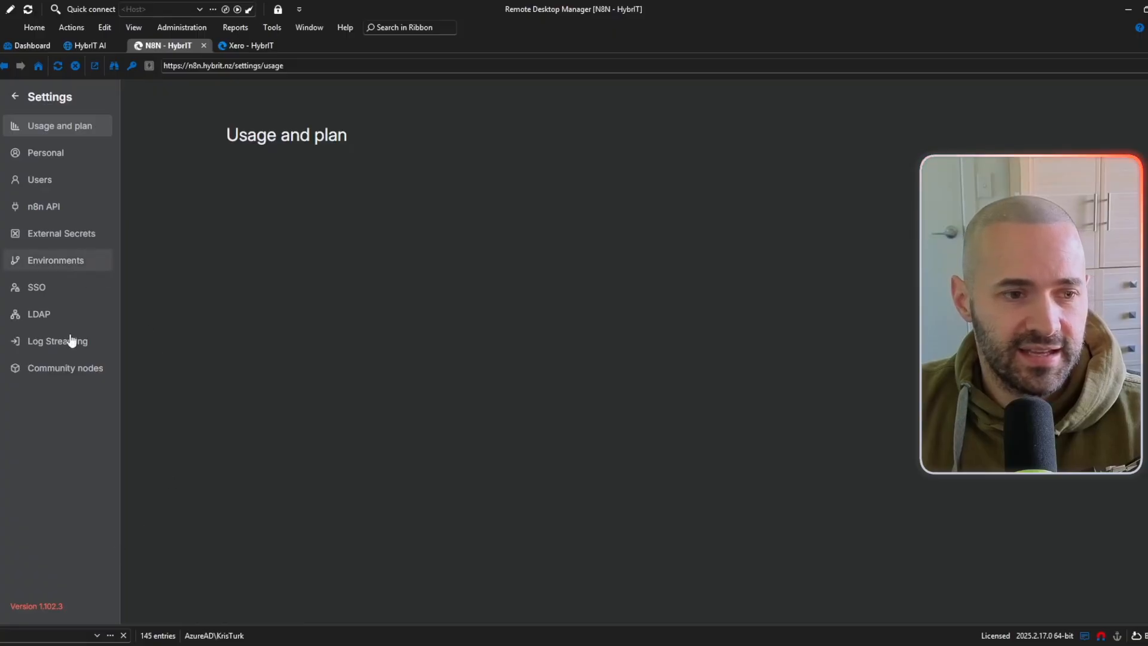
{"action": "left_click", "coordinate": [65, 367]}
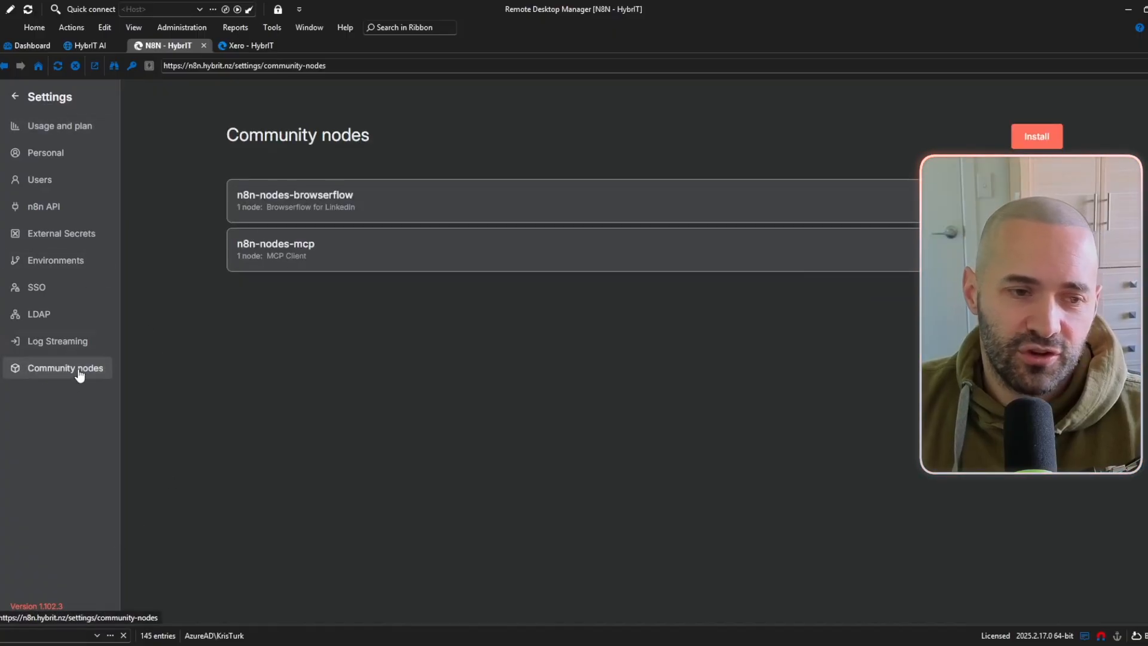
{"action": "mouse_move", "coordinate": [479, 348]}
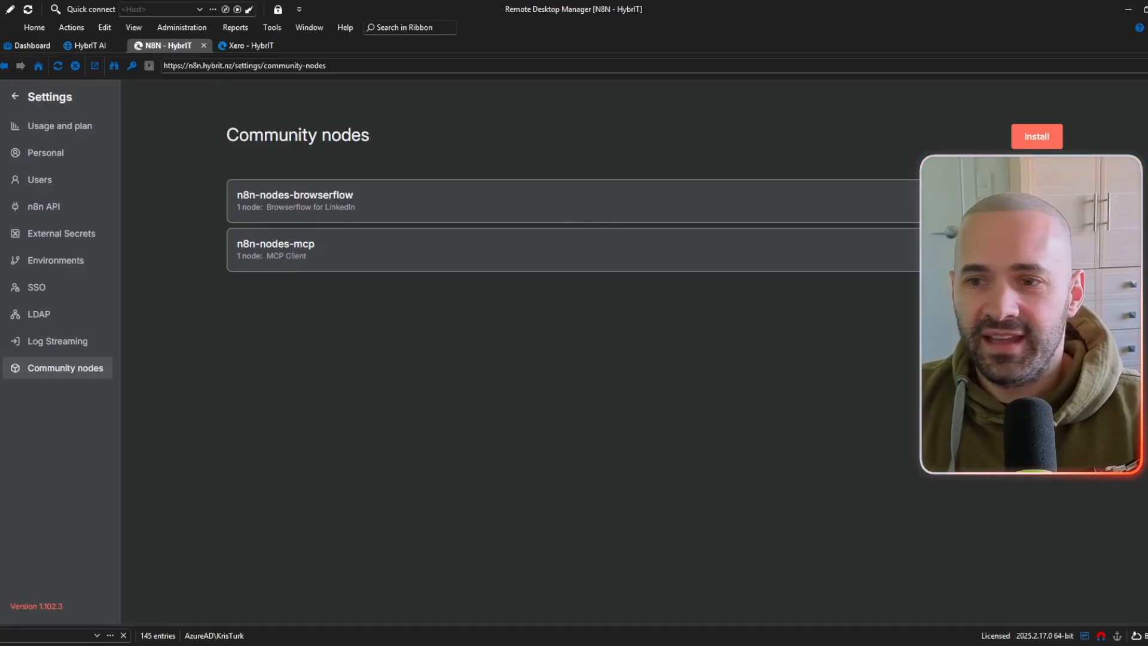
{"action": "left_click", "coordinate": [1036, 136]}
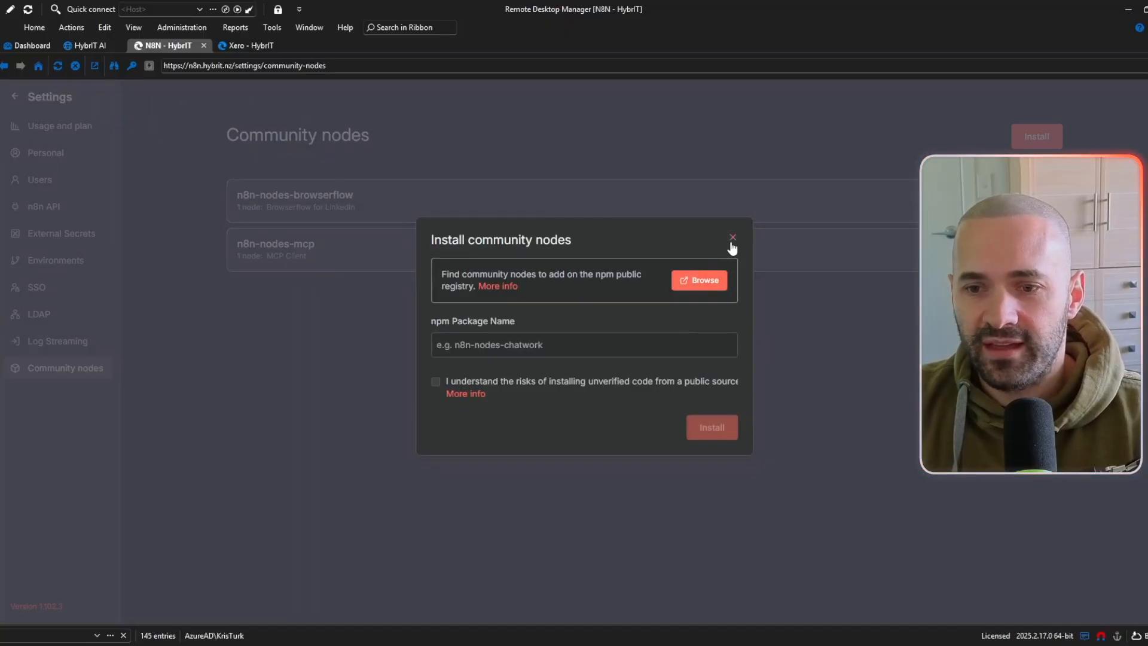
{"action": "left_click", "coordinate": [731, 238]}
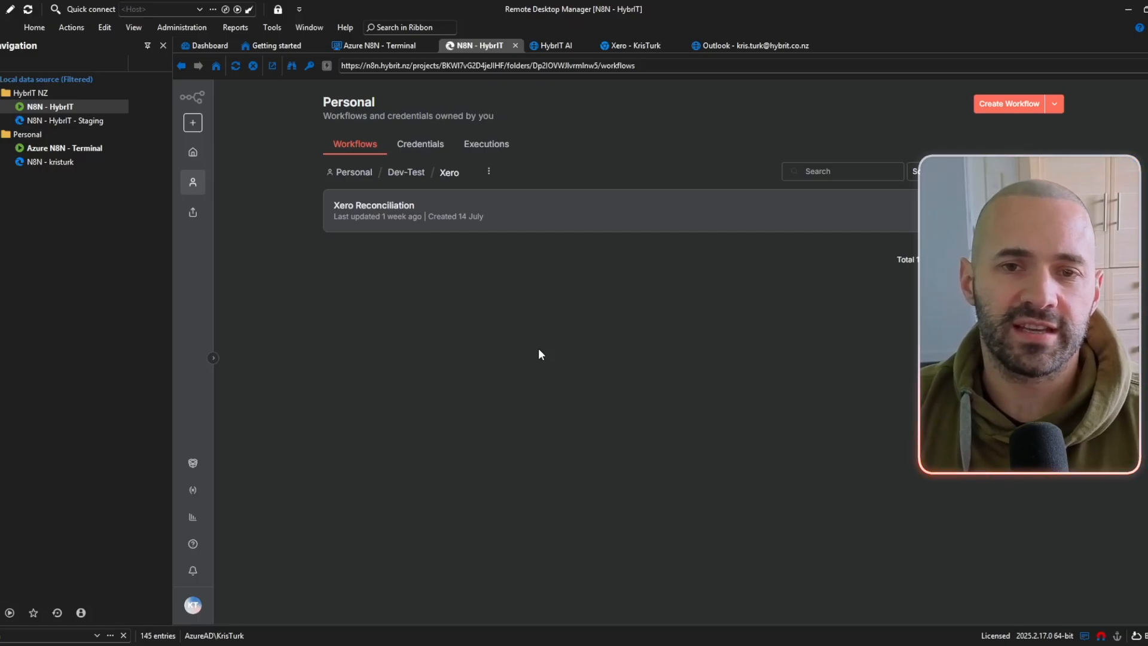
Step: Create a custom-connection app named MCP Demo, accepting the terms and retrying after the error
{"action": "left_click", "coordinate": [635, 46]}
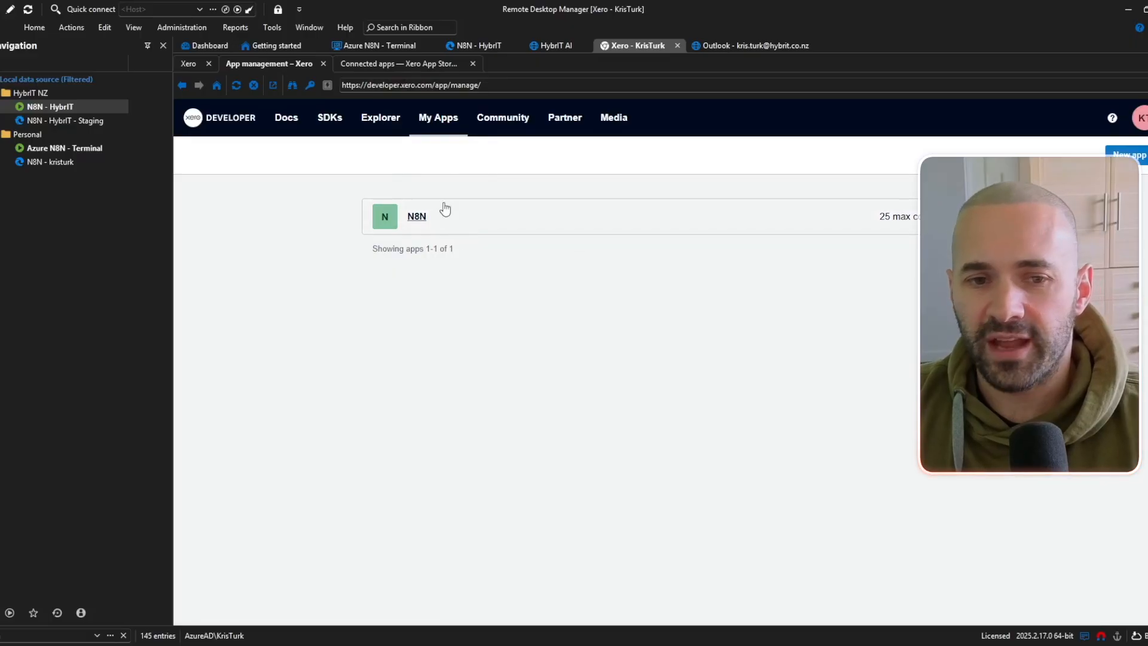
{"action": "mouse_move", "coordinate": [543, 354]}
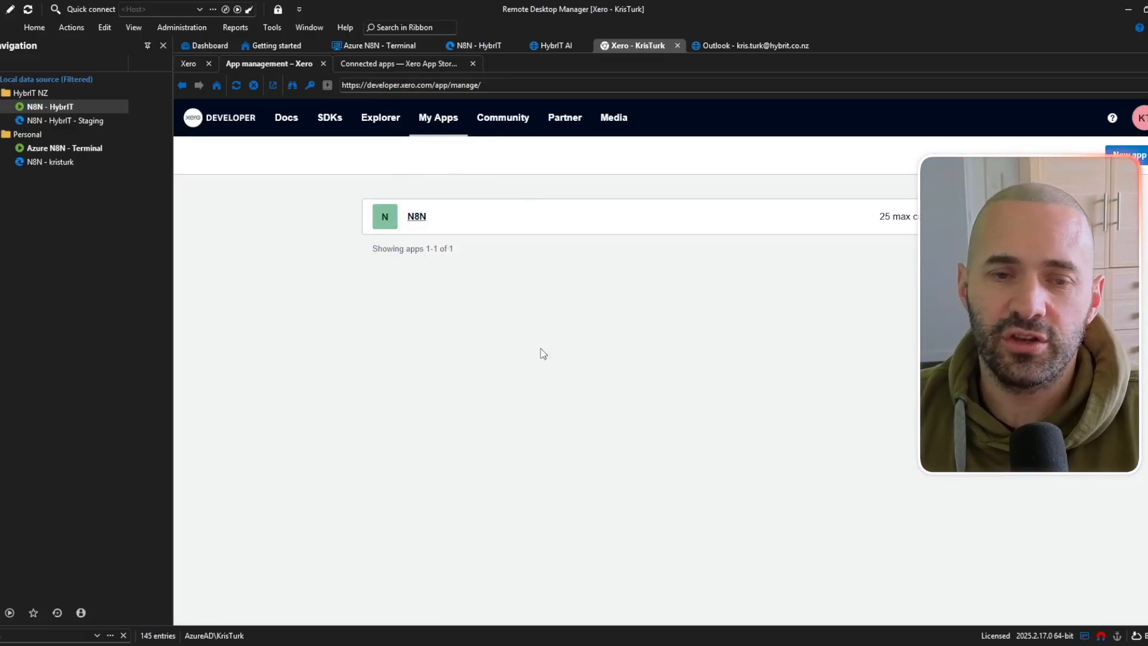
{"action": "mouse_move", "coordinate": [552, 330]}
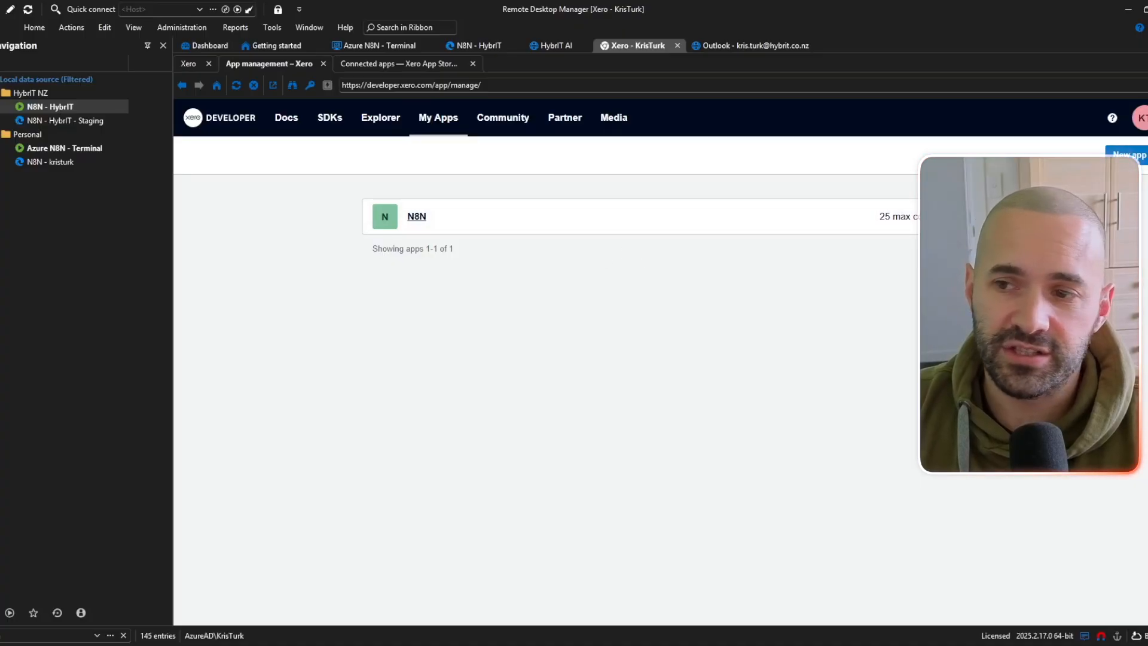
{"action": "left_click", "coordinate": [1127, 154]}
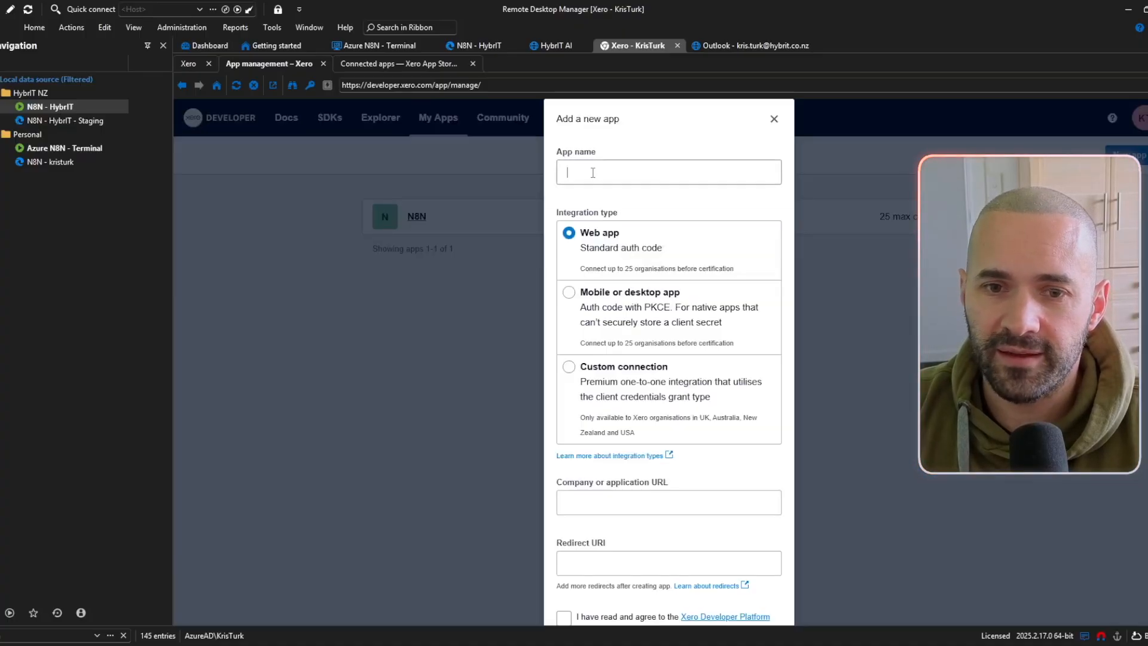
{"action": "type", "text": "MCP Demo"}
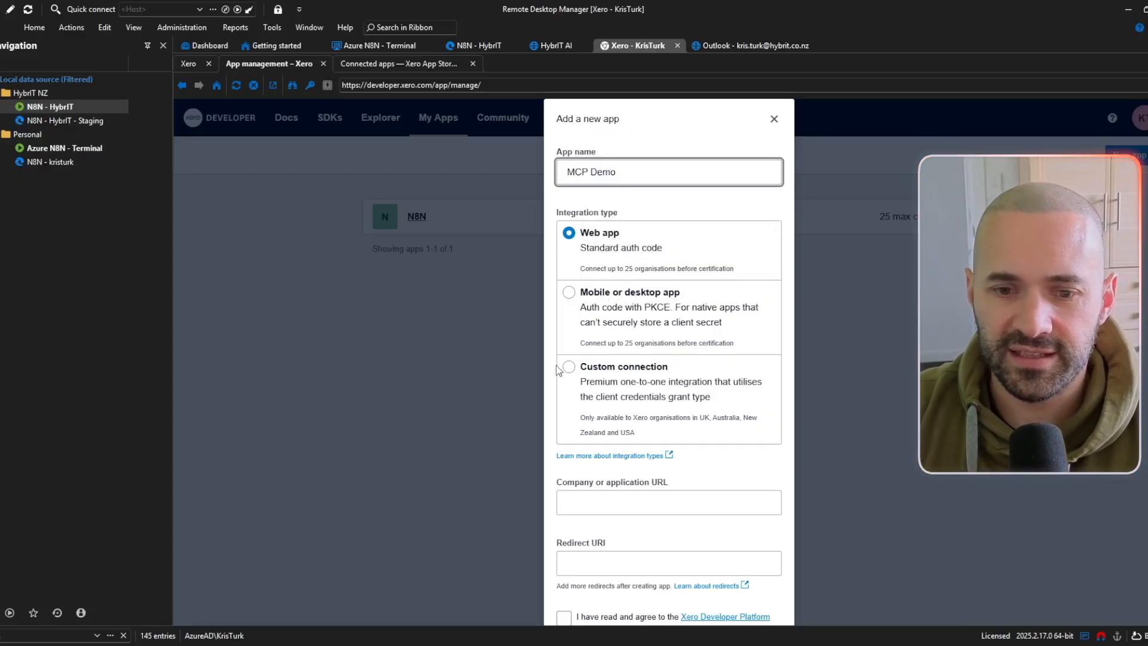
{"action": "left_click", "coordinate": [568, 367]}
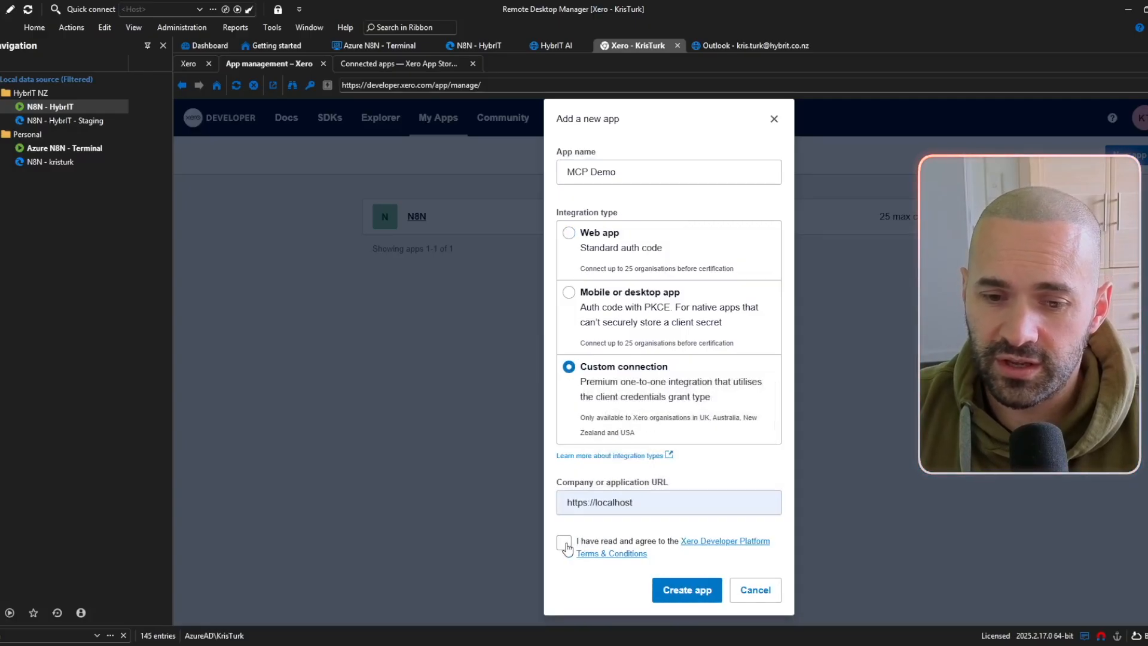
{"action": "left_click", "coordinate": [563, 542]}
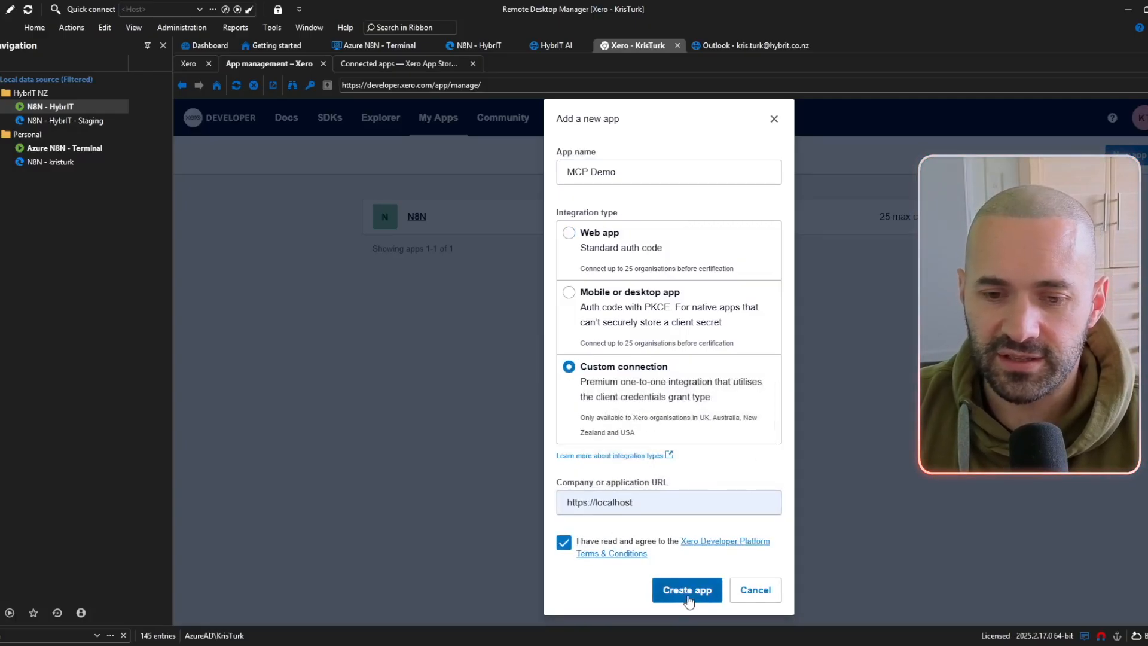
{"action": "left_click", "coordinate": [686, 589]}
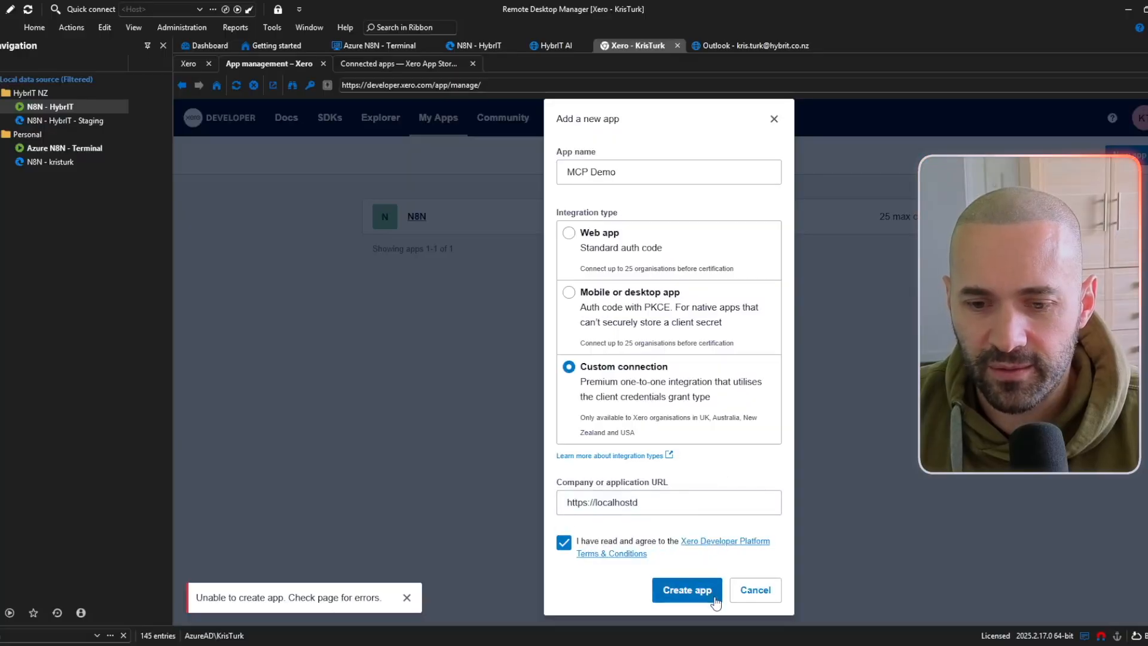
{"action": "left_click", "coordinate": [685, 590]}
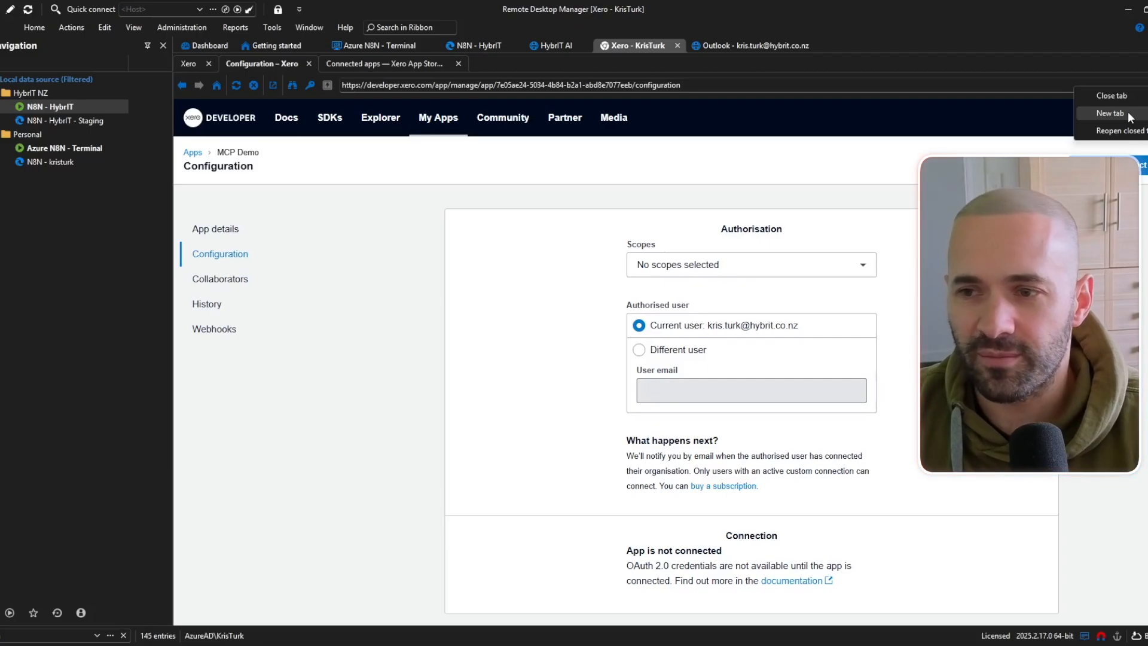
Step: Find the scope list requested in xero-client.ts via the xero-mcp-server README
{"action": "left_click", "coordinate": [1112, 113]}
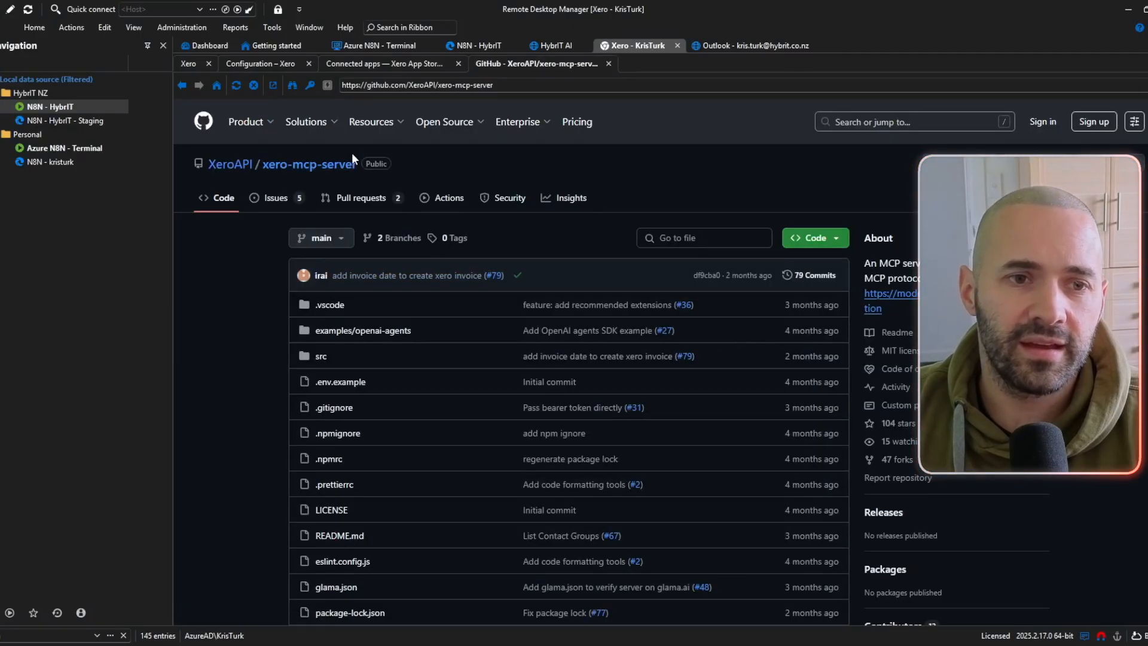
{"action": "mouse_move", "coordinate": [356, 177]}
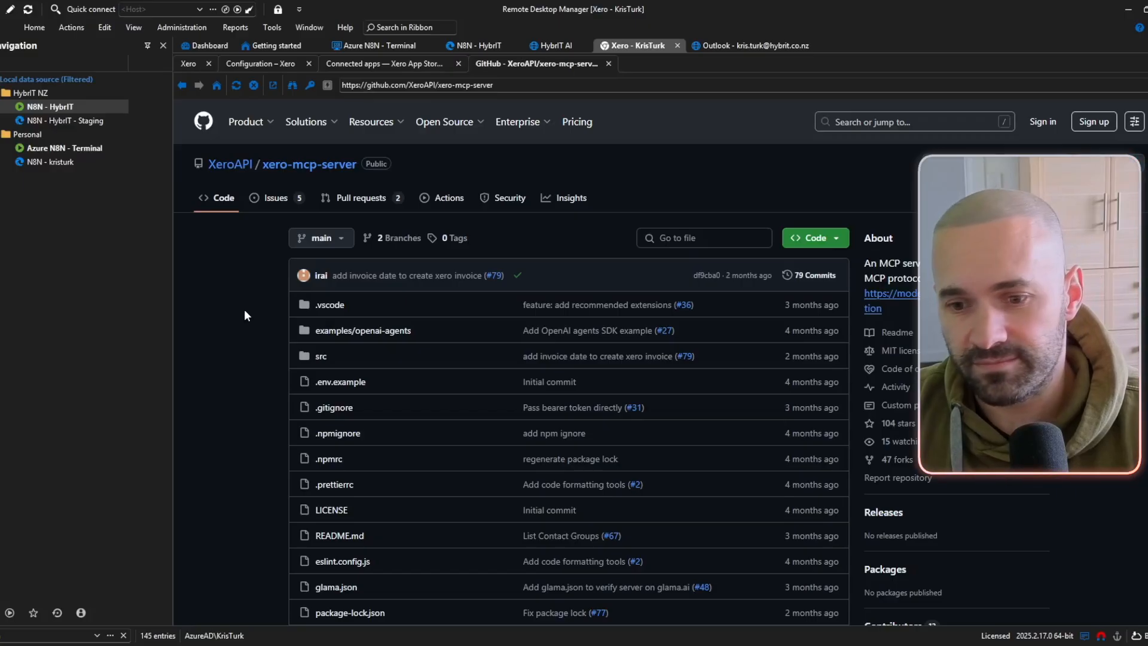
{"action": "scroll", "scroll_direction": "down", "scroll_amount": 3}
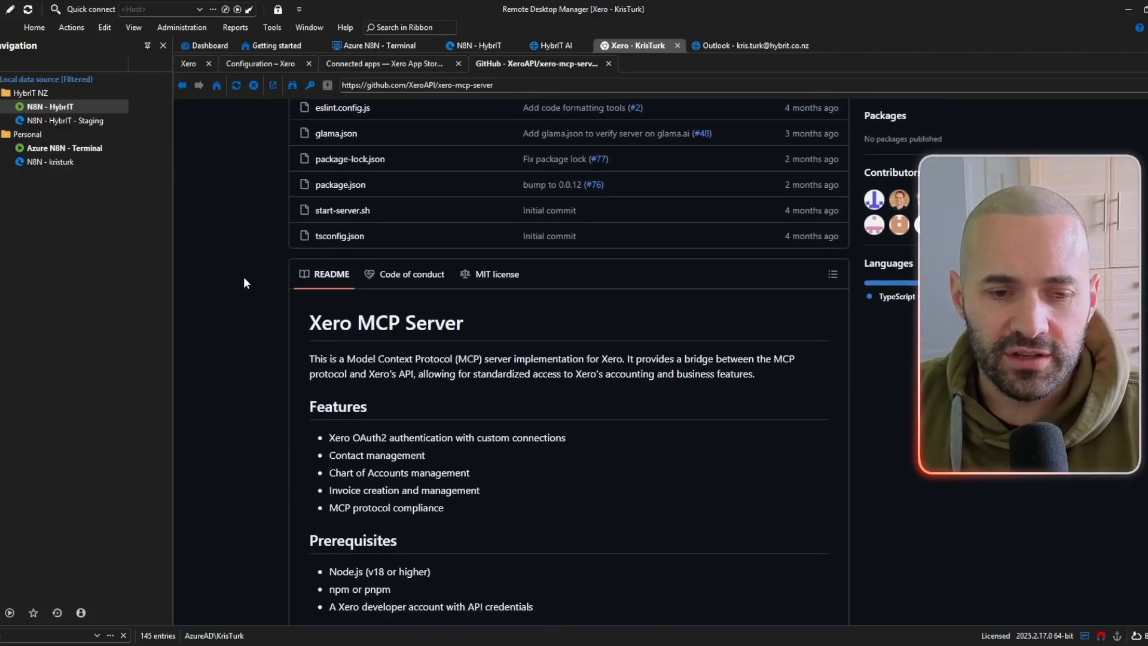
{"action": "scroll", "scroll_direction": "down", "scroll_amount": 3}
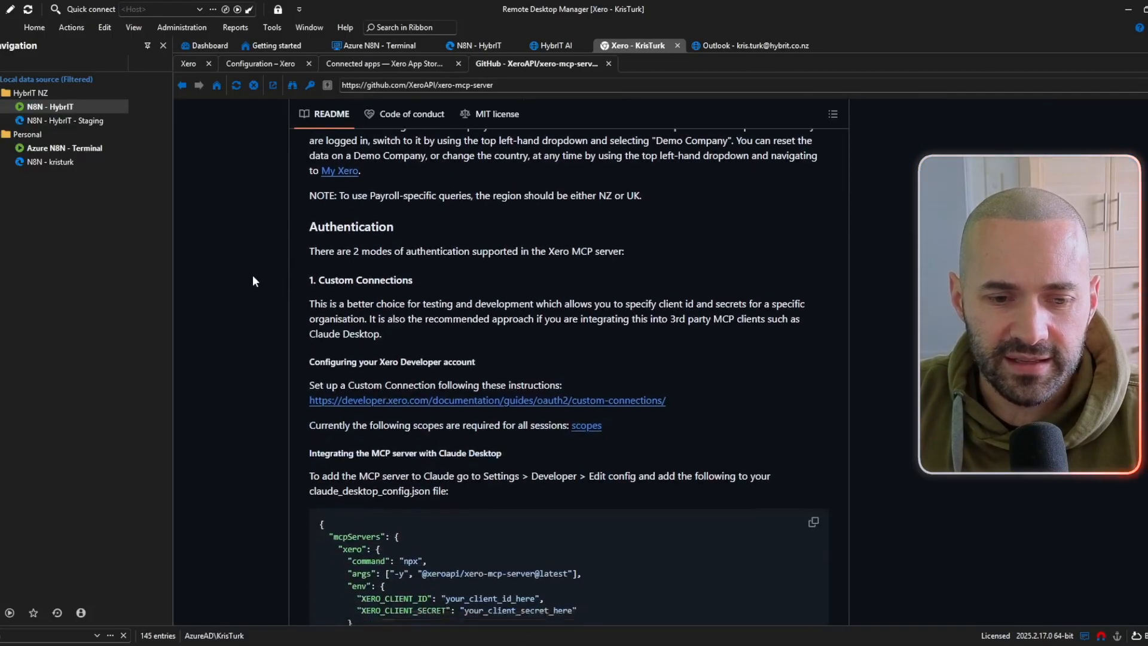
{"action": "scroll", "scroll_direction": "down", "scroll_amount": 3}
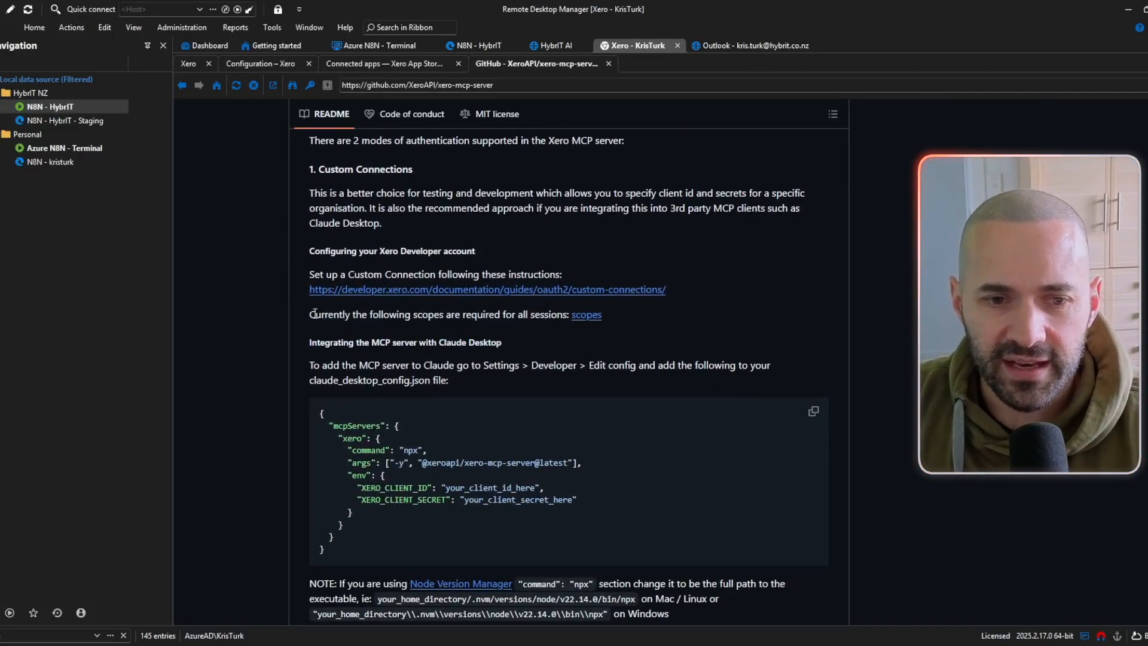
{"action": "double_click", "coordinate": [330, 314]}
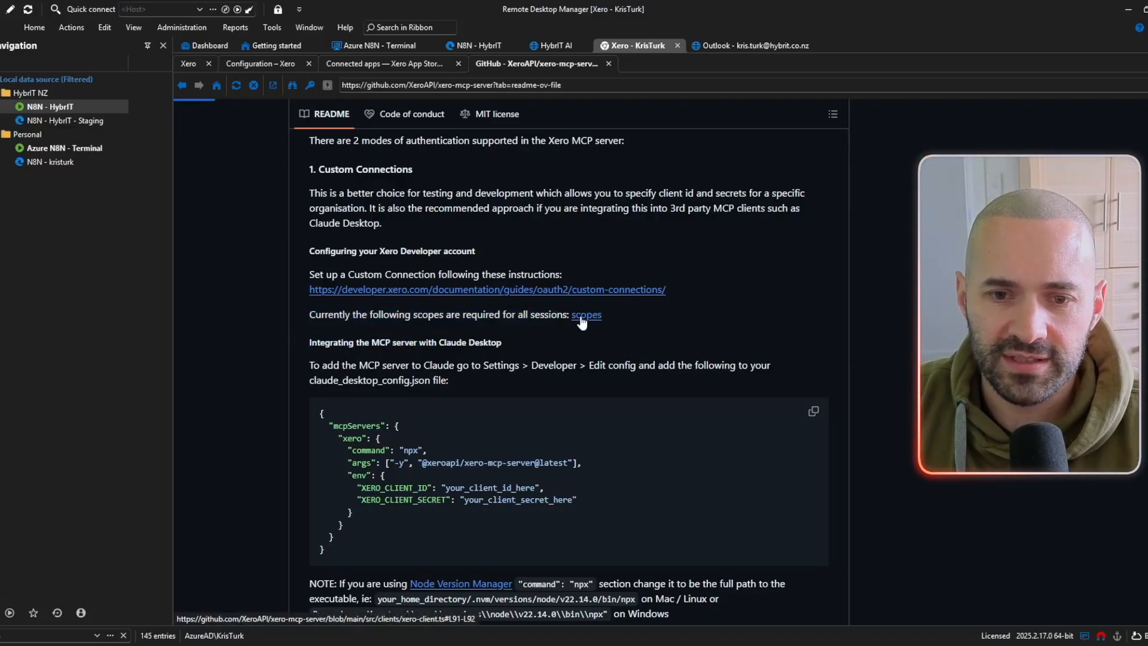
{"action": "left_click", "coordinate": [586, 314]}
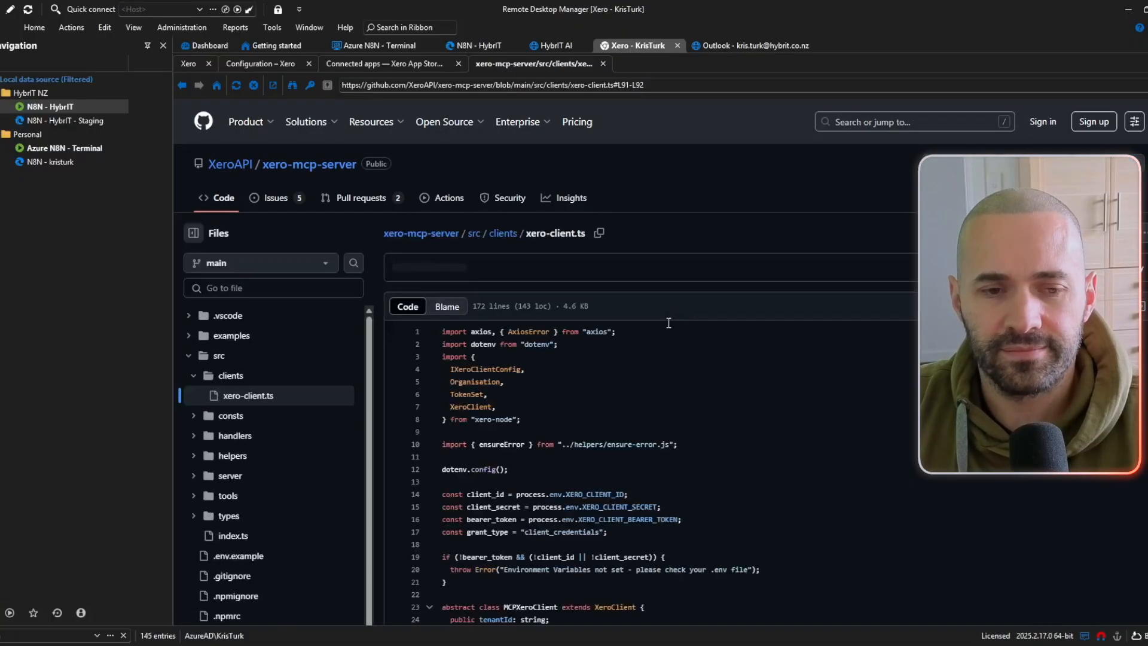
{"action": "scroll", "scroll_direction": "down", "scroll_amount": 3}
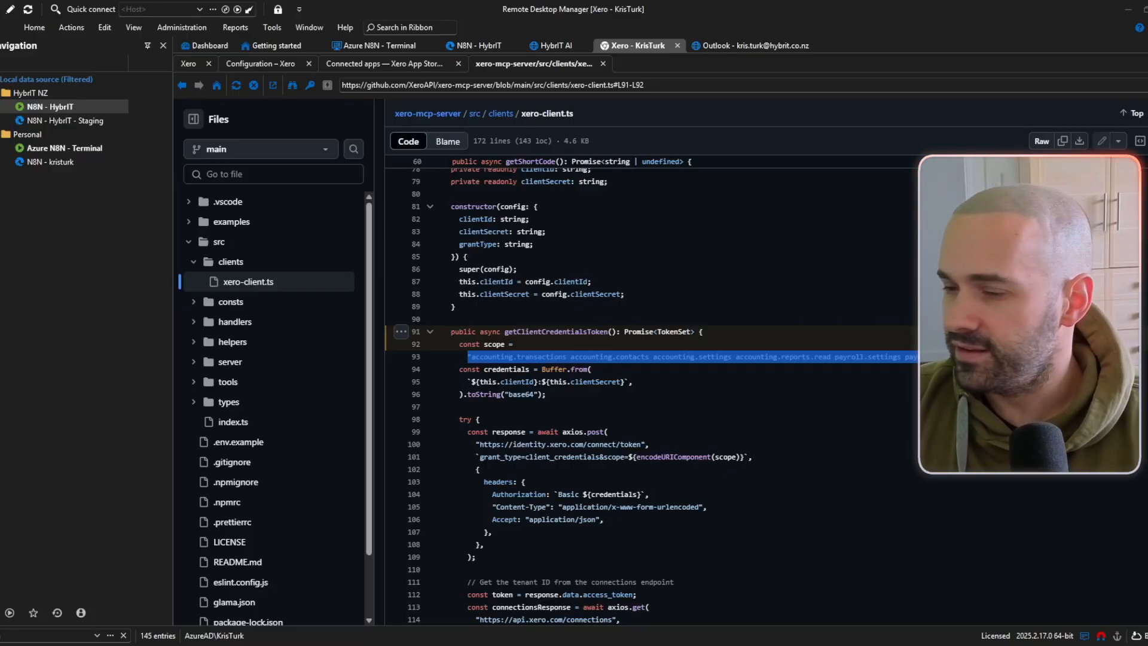
Step: Return to the MCP Demo app configuration page in Xero Developer
{"action": "left_click", "coordinate": [552, 45]}
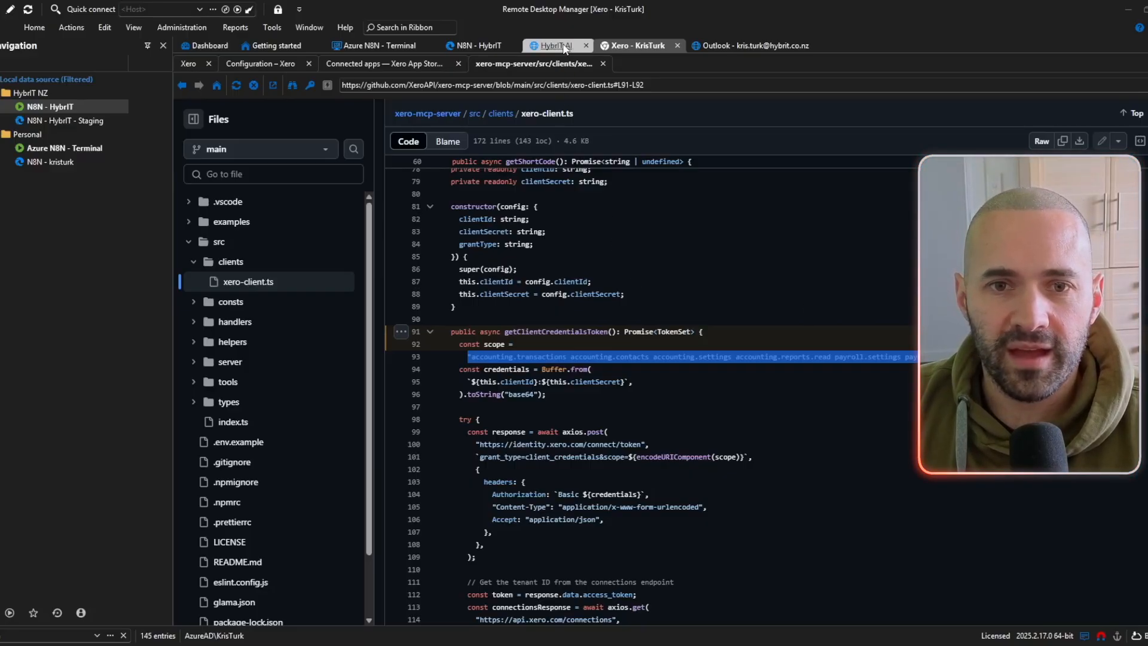
{"action": "left_click", "coordinate": [260, 64]}
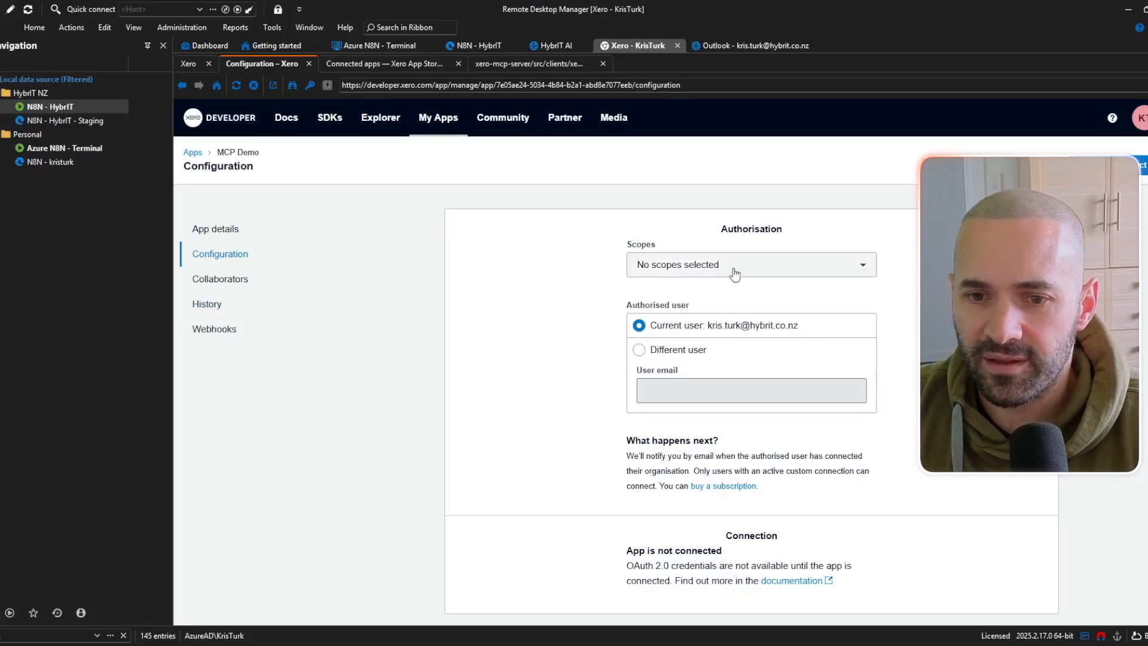
Step: Grant accounting.transactions, settings, contacts, reports.read and payroll employees, settings, timesheets scopes and save
{"action": "left_click", "coordinate": [749, 264]}
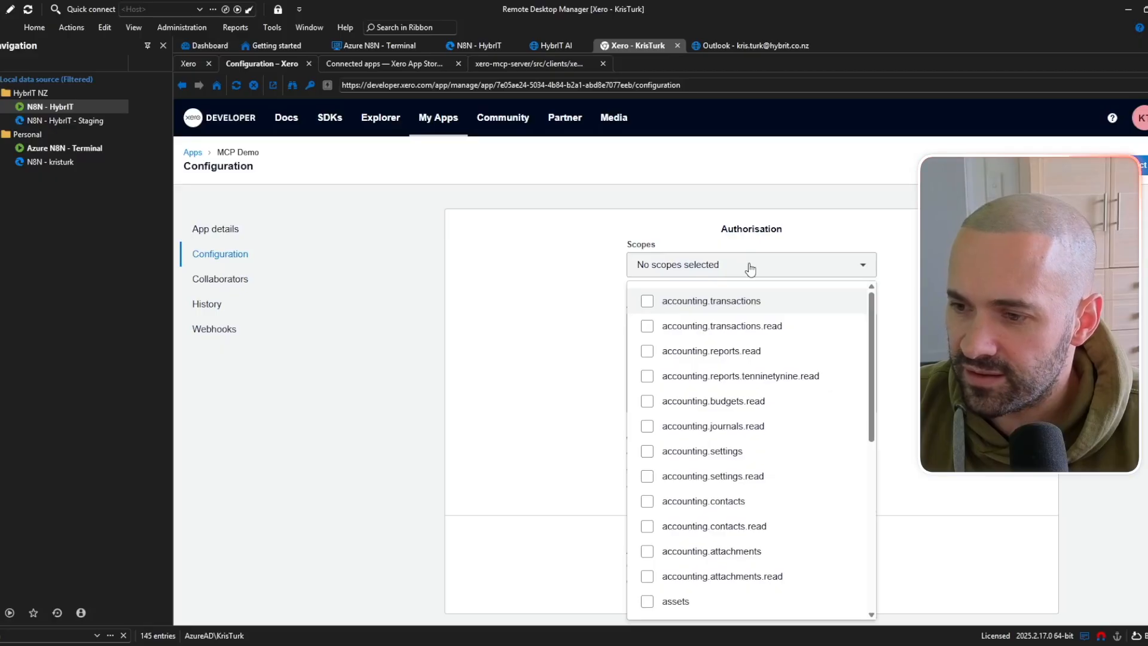
{"action": "mouse_move", "coordinate": [639, 309]}
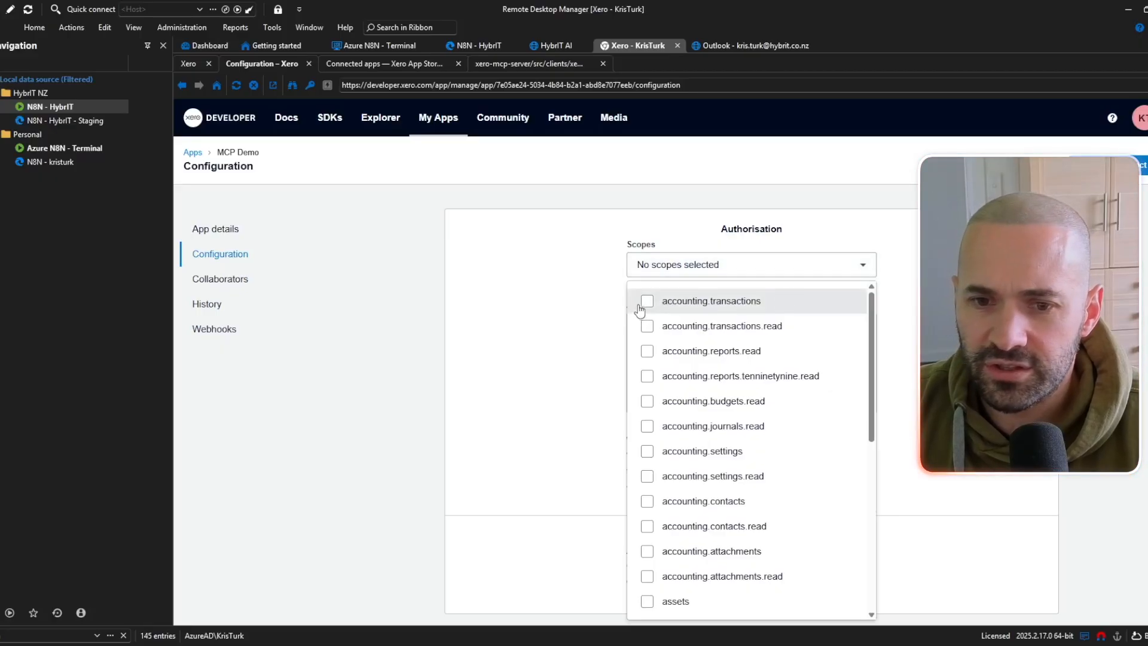
{"action": "left_click", "coordinate": [646, 300]}
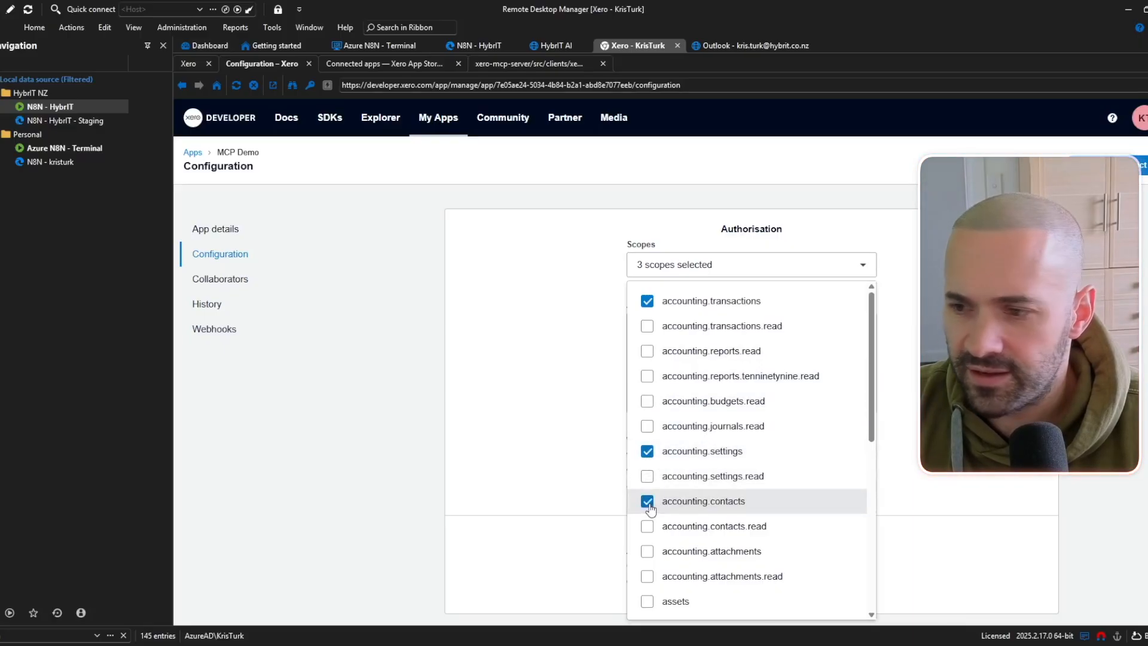
{"action": "mouse_move", "coordinate": [668, 543]}
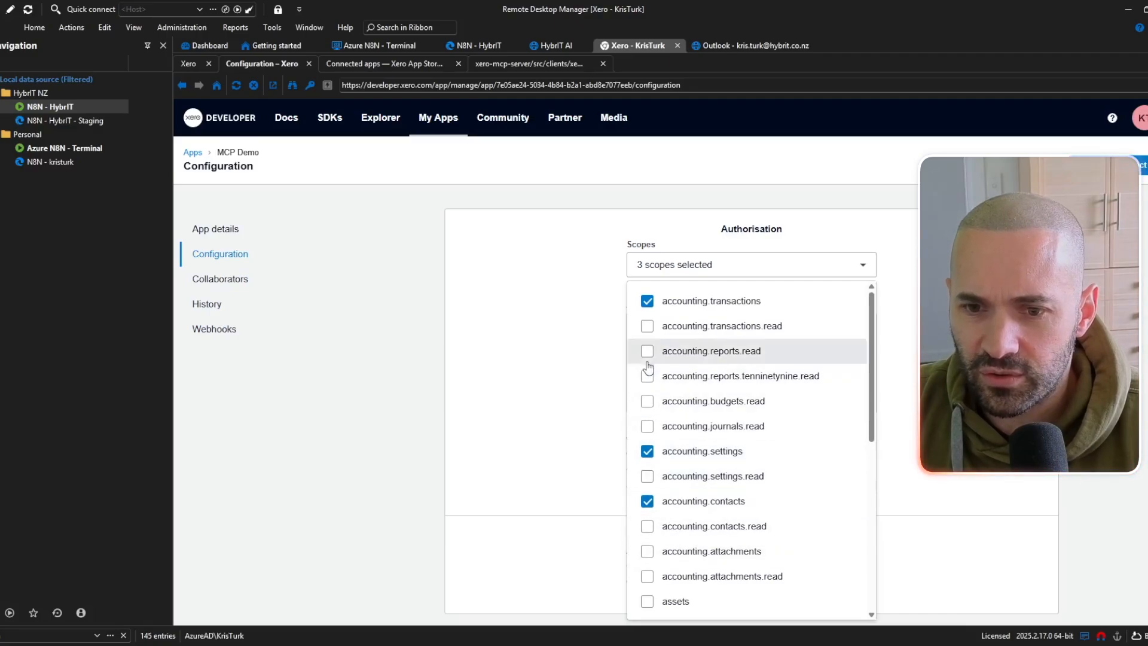
{"action": "left_click", "coordinate": [646, 351]}
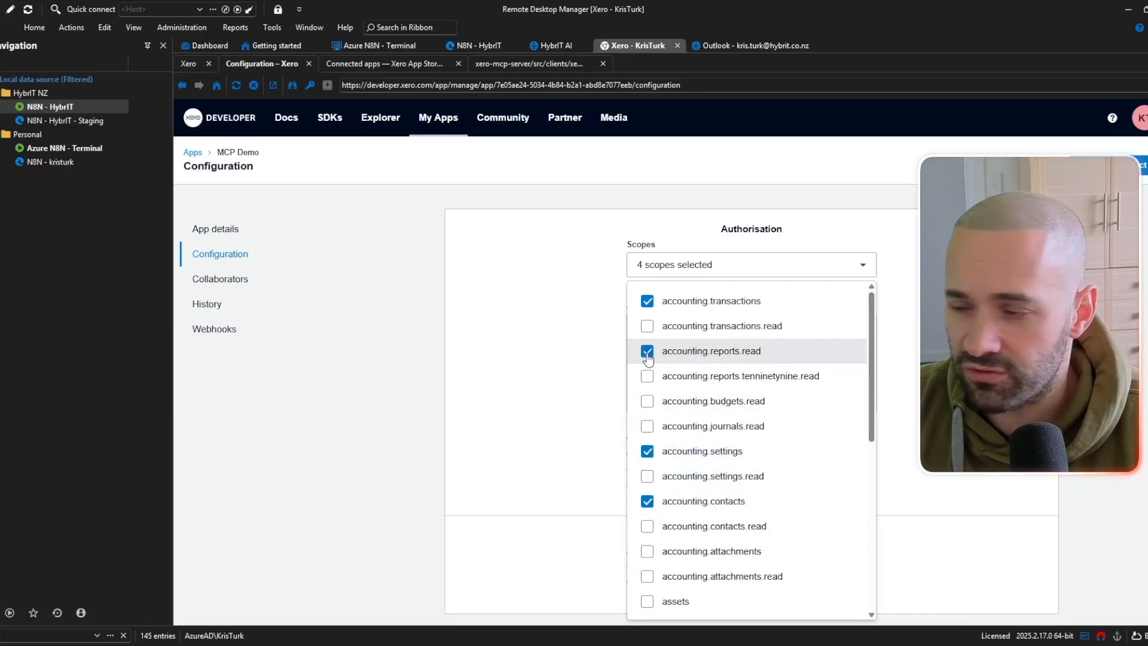
{"action": "mouse_move", "coordinate": [666, 376]}
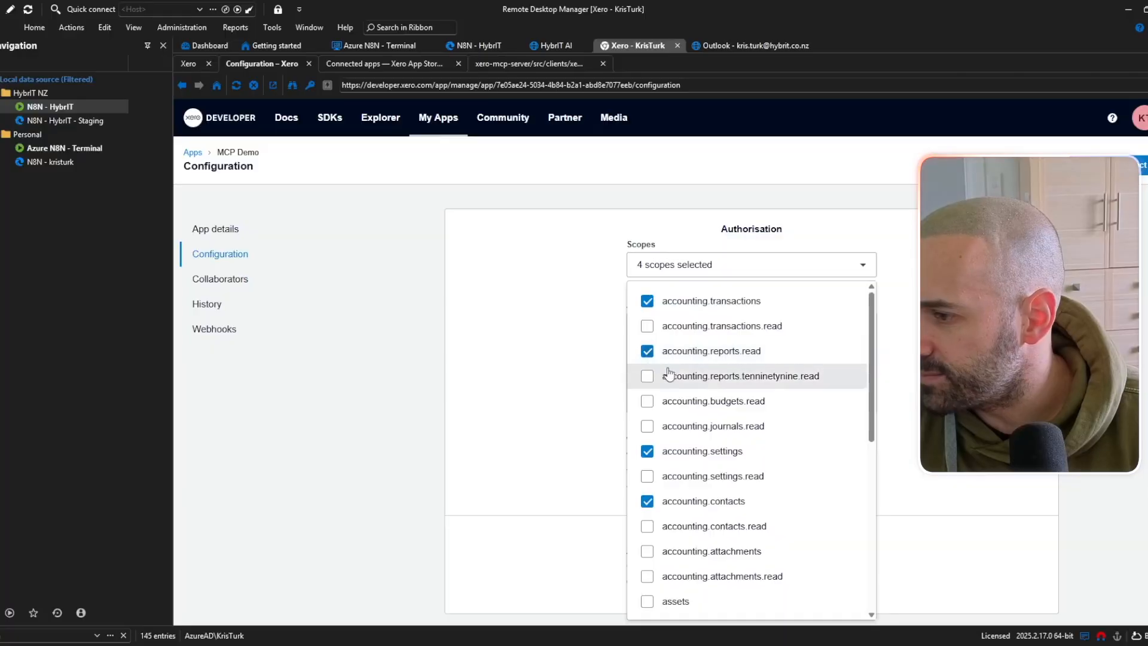
{"action": "scroll", "scroll_direction": "down", "scroll_amount": 3}
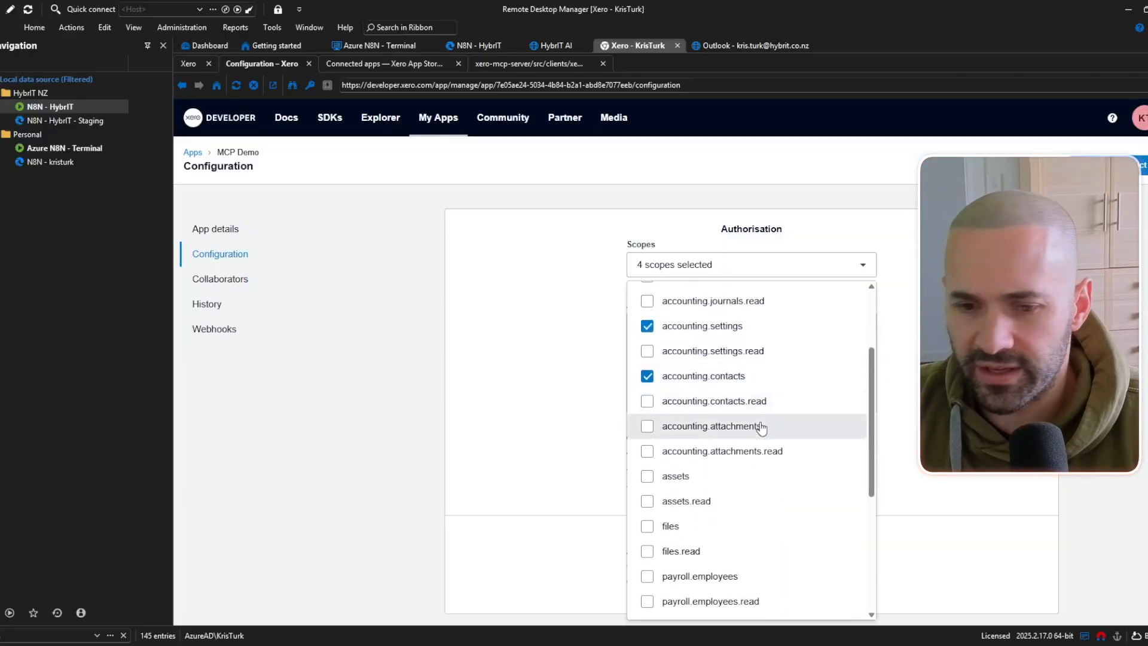
{"action": "scroll", "scroll_direction": "down", "scroll_amount": 3}
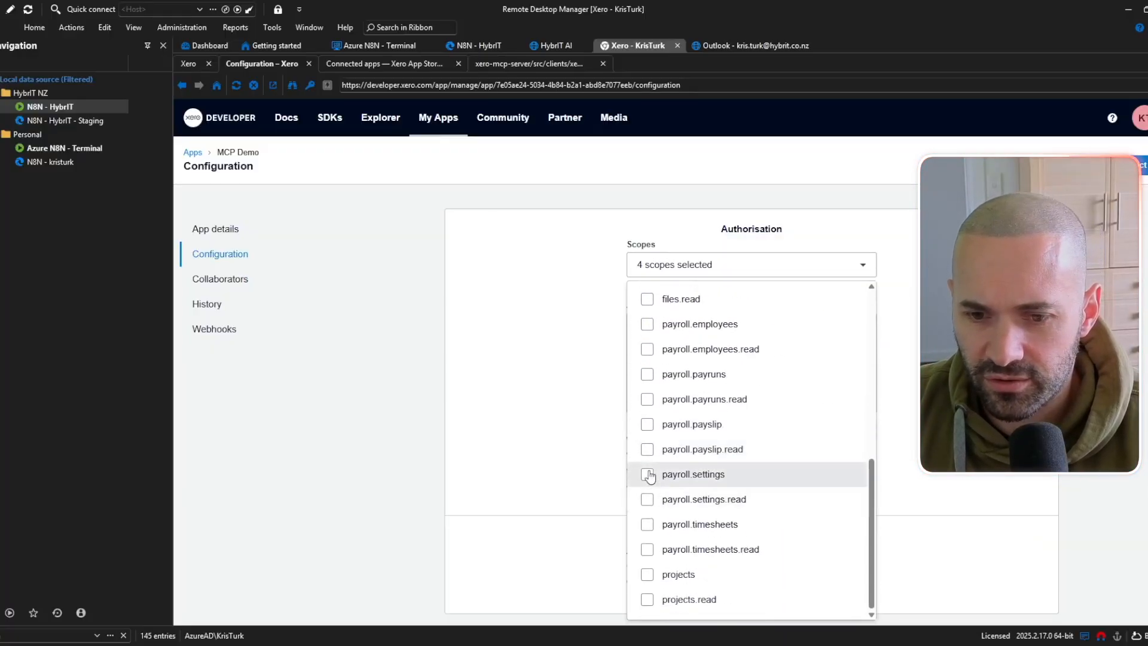
{"action": "left_click", "coordinate": [646, 473]}
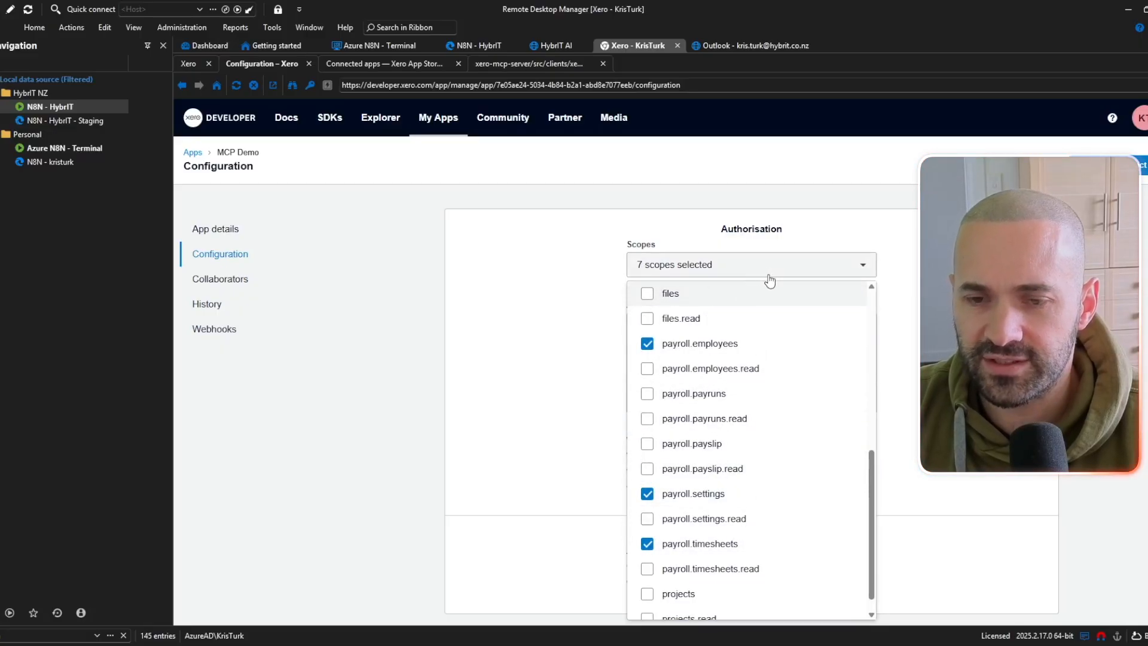
{"action": "left_click", "coordinate": [750, 264]}
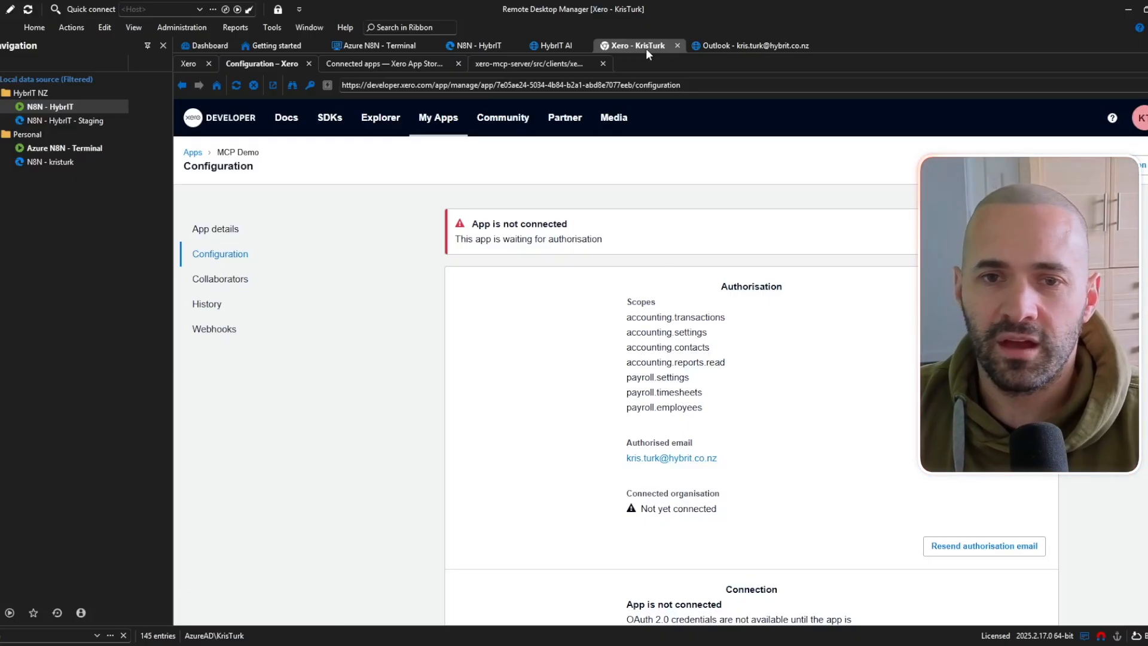
{"action": "mouse_move", "coordinate": [538, 64]}
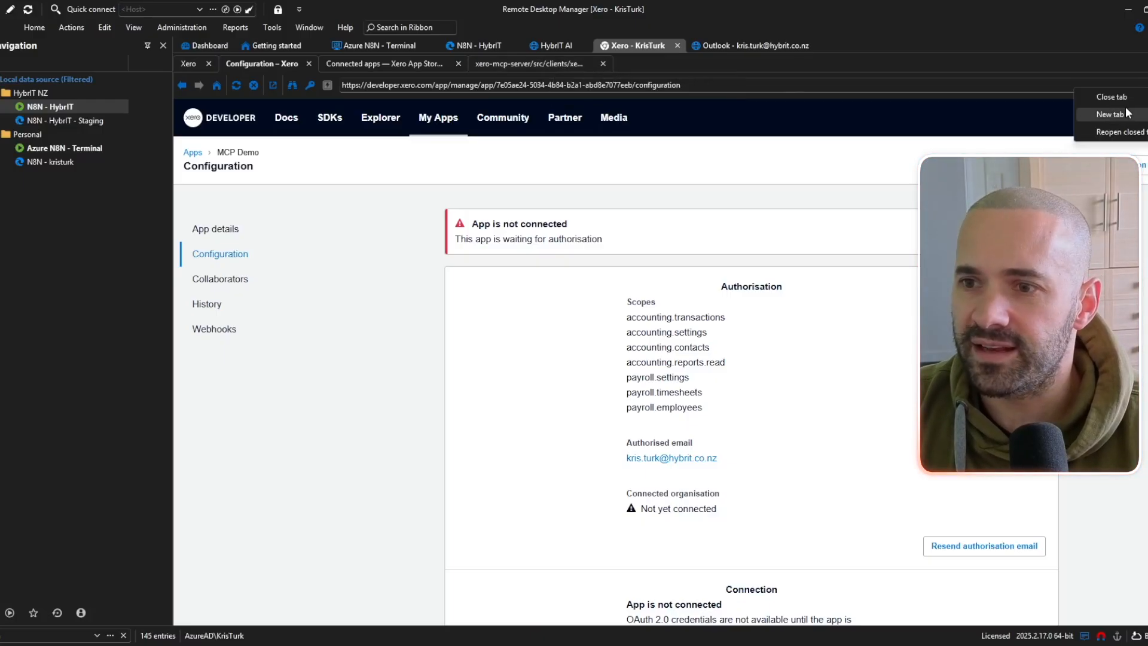
{"action": "left_click", "coordinate": [1113, 114]}
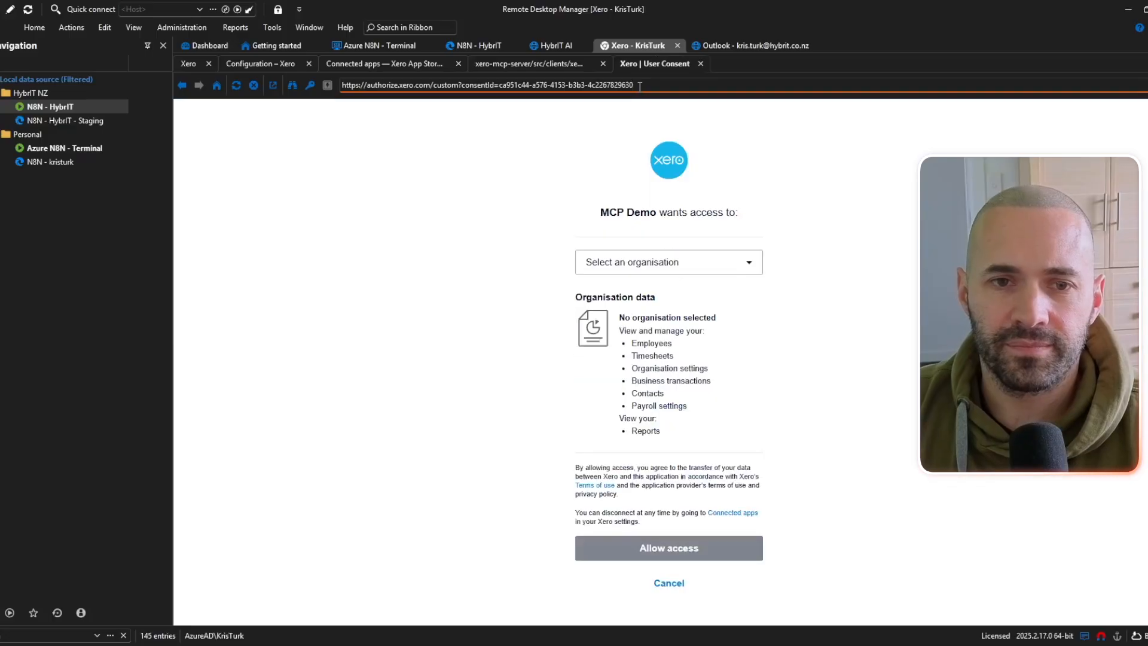
{"action": "mouse_move", "coordinate": [816, 150]}
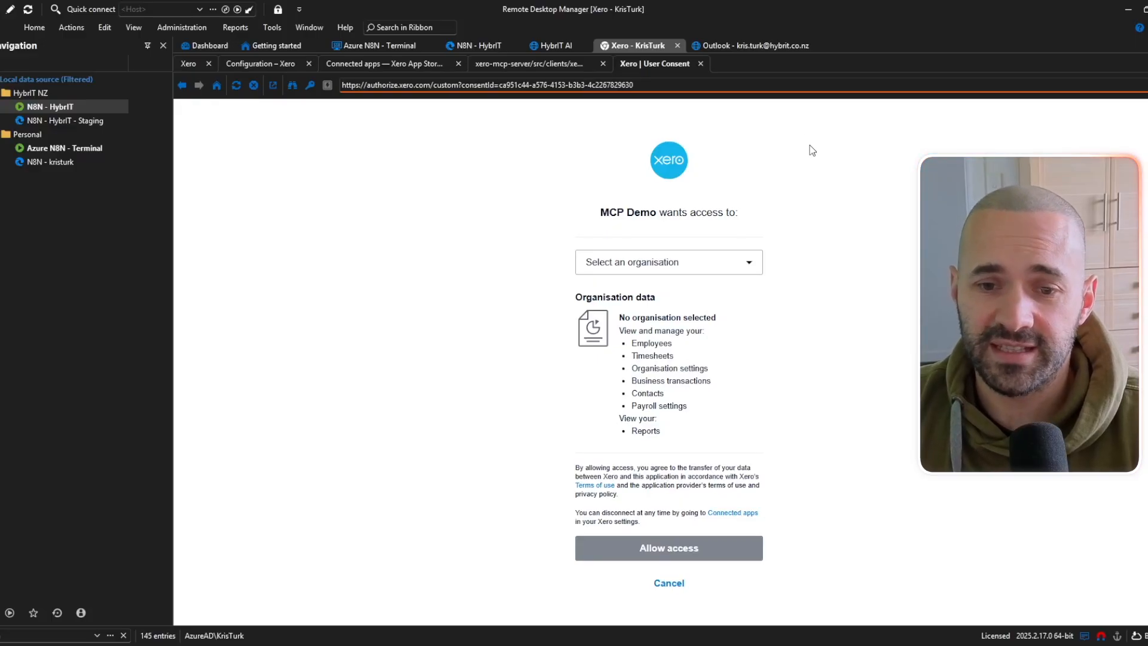
Step: Connect the MCP Demo app to the Demo Company (NZ) organisation and reload its configuration page
{"action": "left_click", "coordinate": [668, 262]}
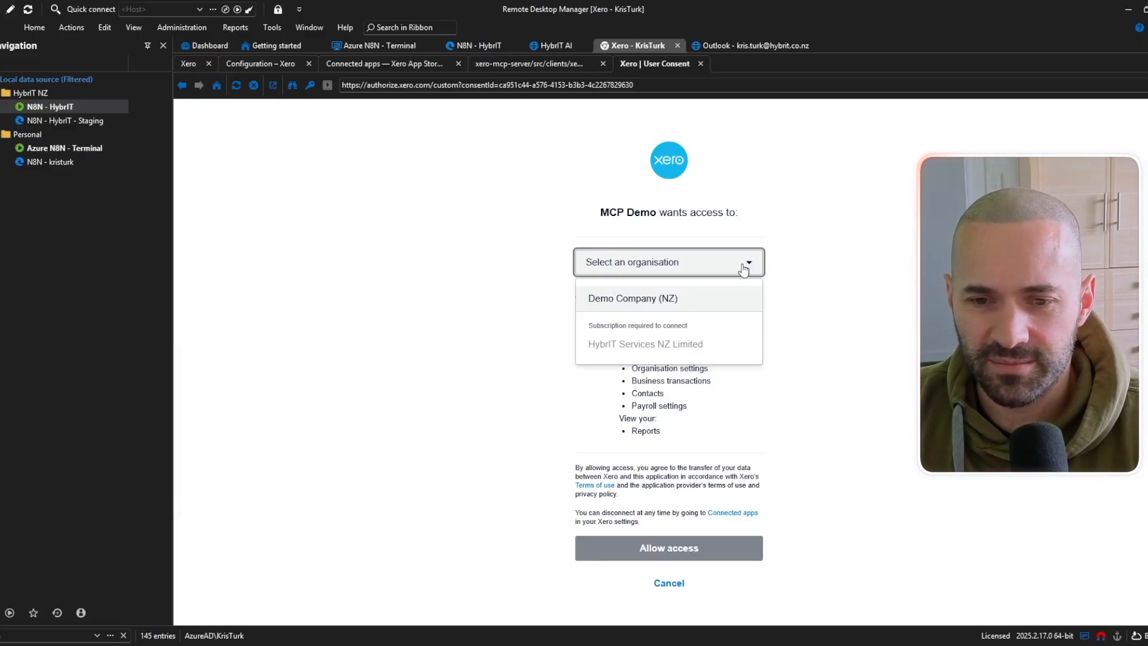
{"action": "left_click", "coordinate": [631, 298]}
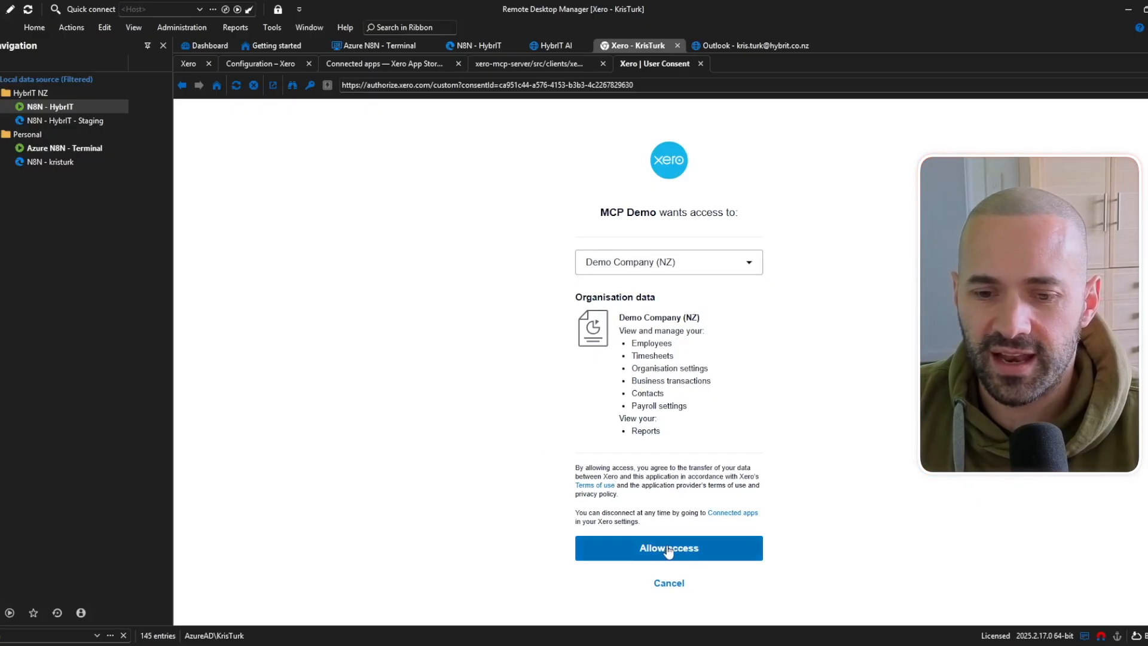
{"action": "left_click", "coordinate": [667, 547]}
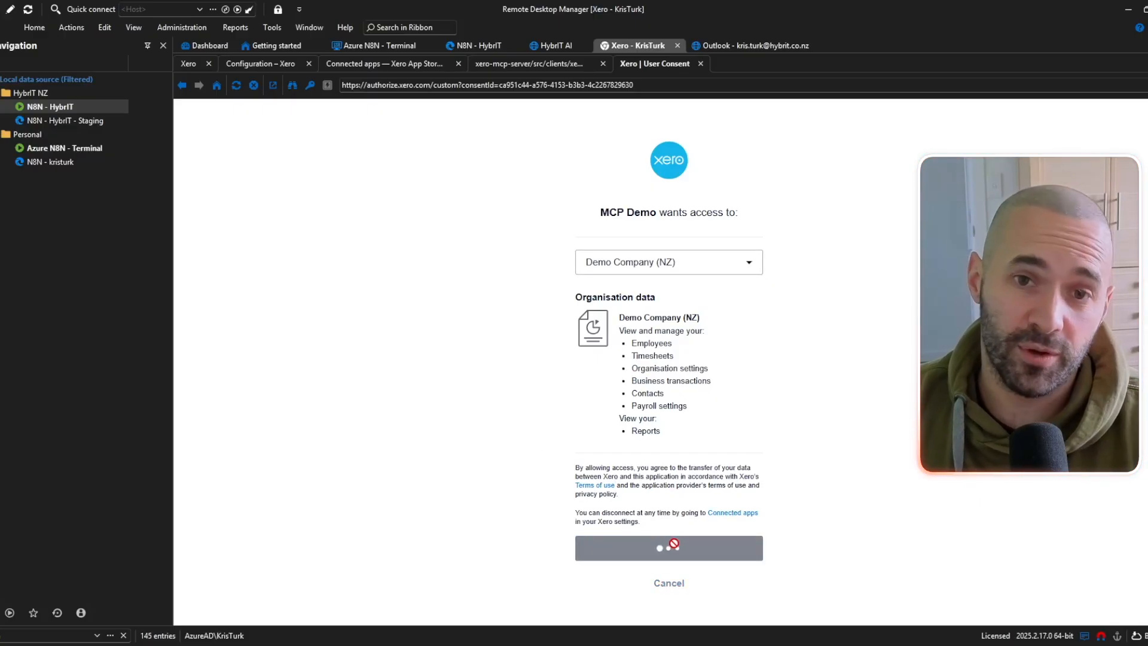
{"action": "left_click", "coordinate": [668, 548]}
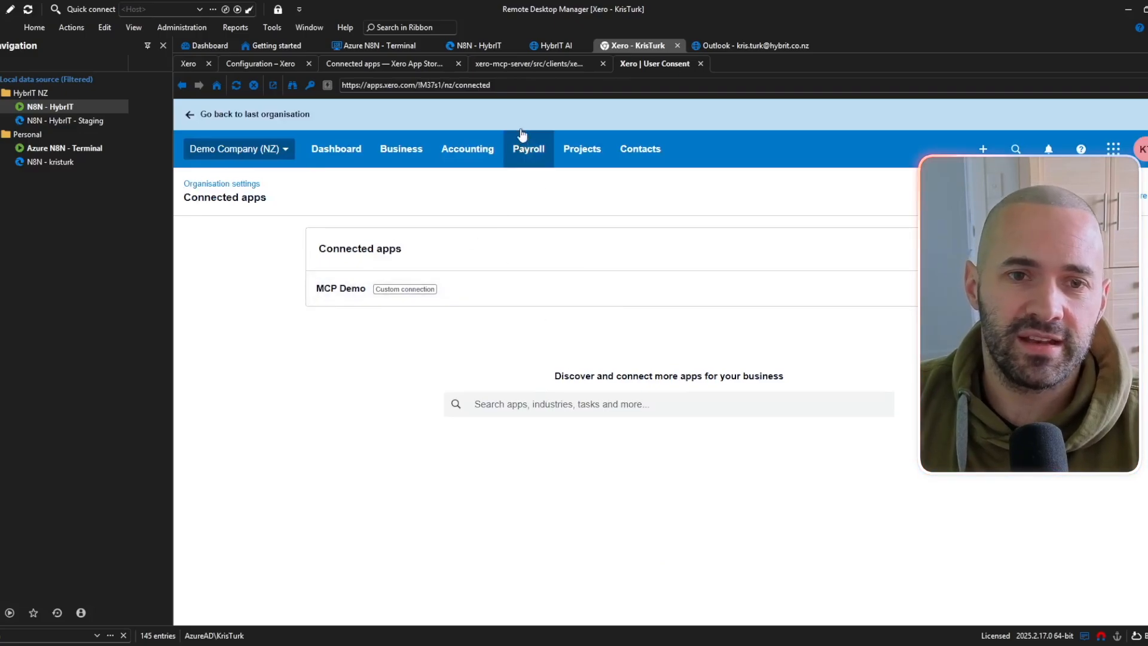
{"action": "left_click", "coordinate": [260, 64]}
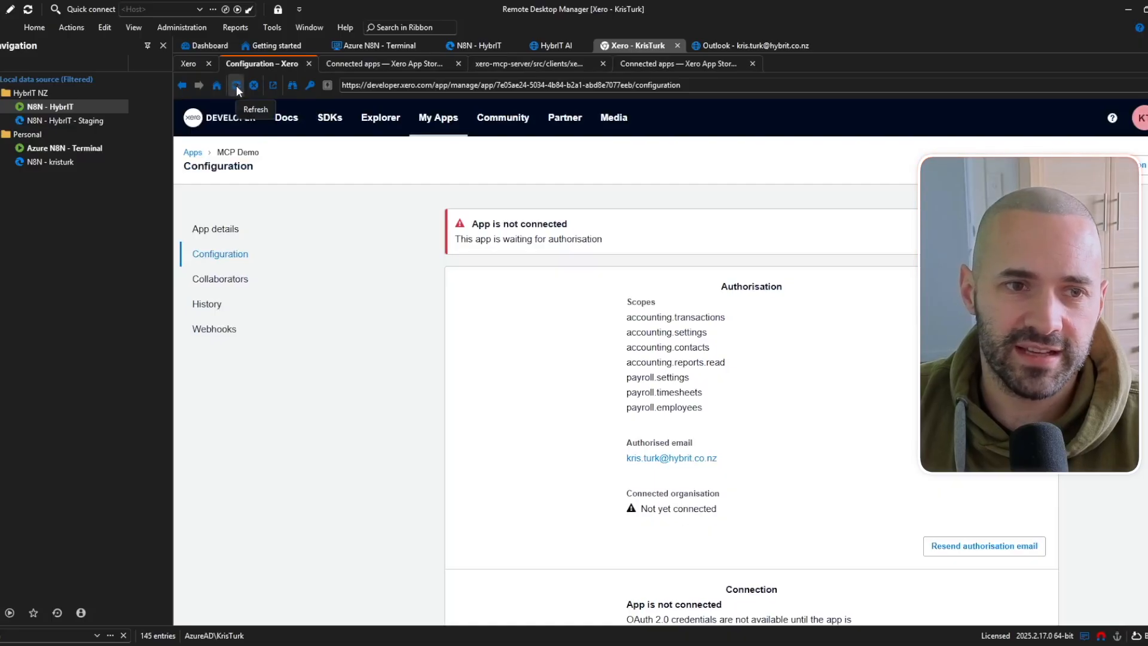
{"action": "left_click", "coordinate": [235, 85]}
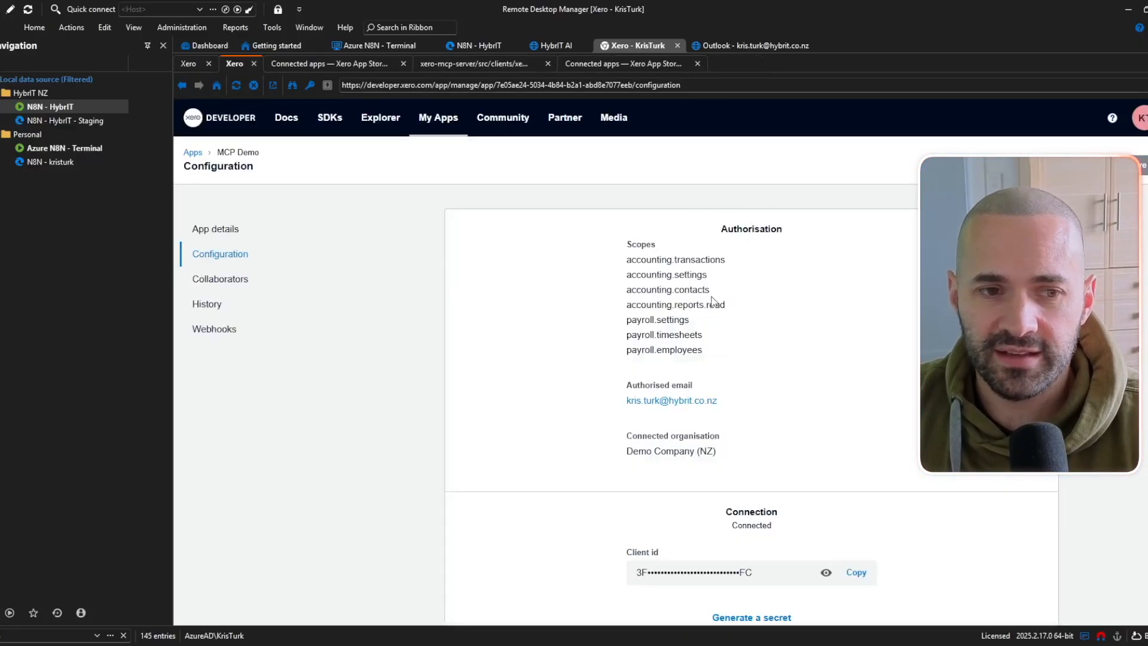
Step: Copy the client ID, generate a new client secret and copy it as well
{"action": "scroll", "scroll_direction": "down", "scroll_amount": 3}
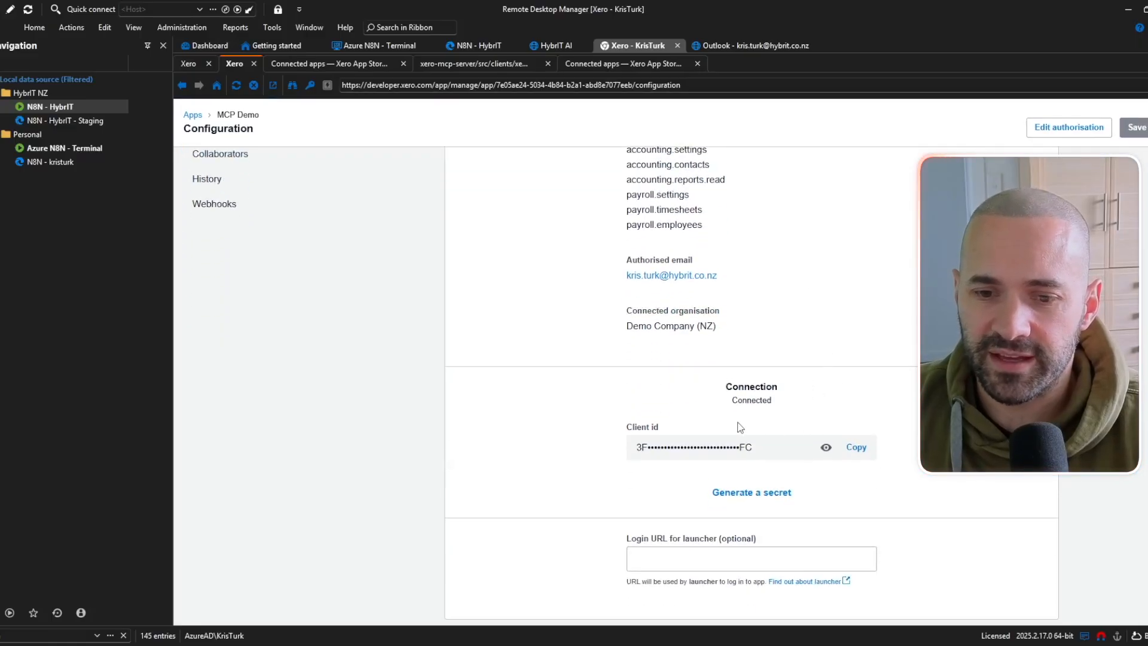
{"action": "left_click", "coordinate": [855, 447]}
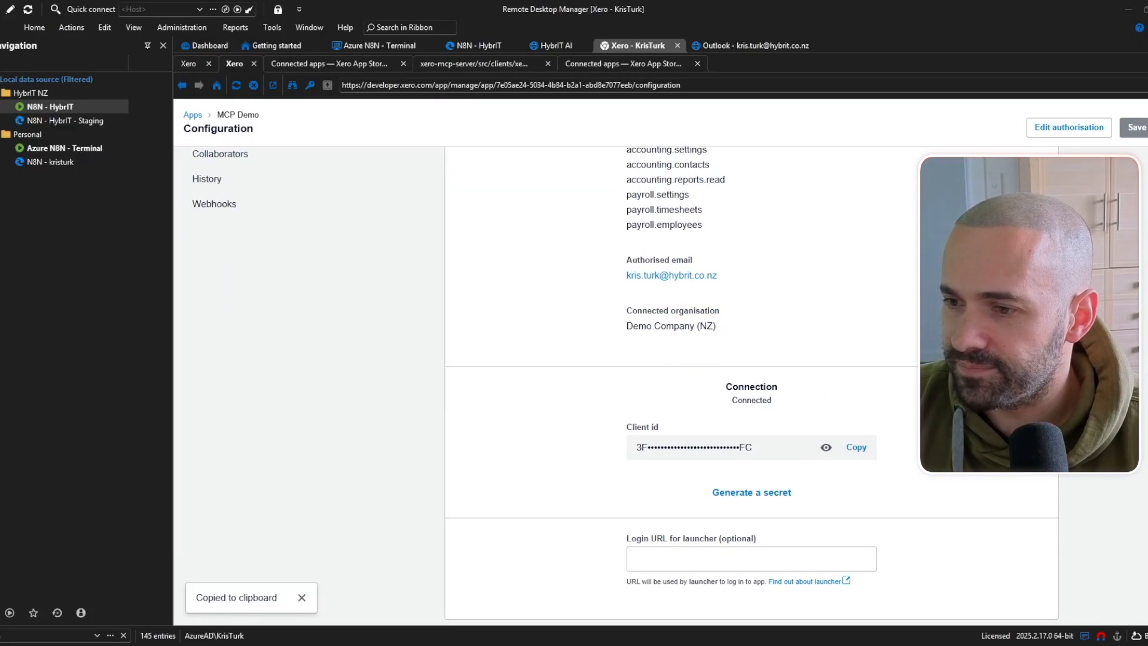
{"action": "mouse_move", "coordinate": [750, 512]}
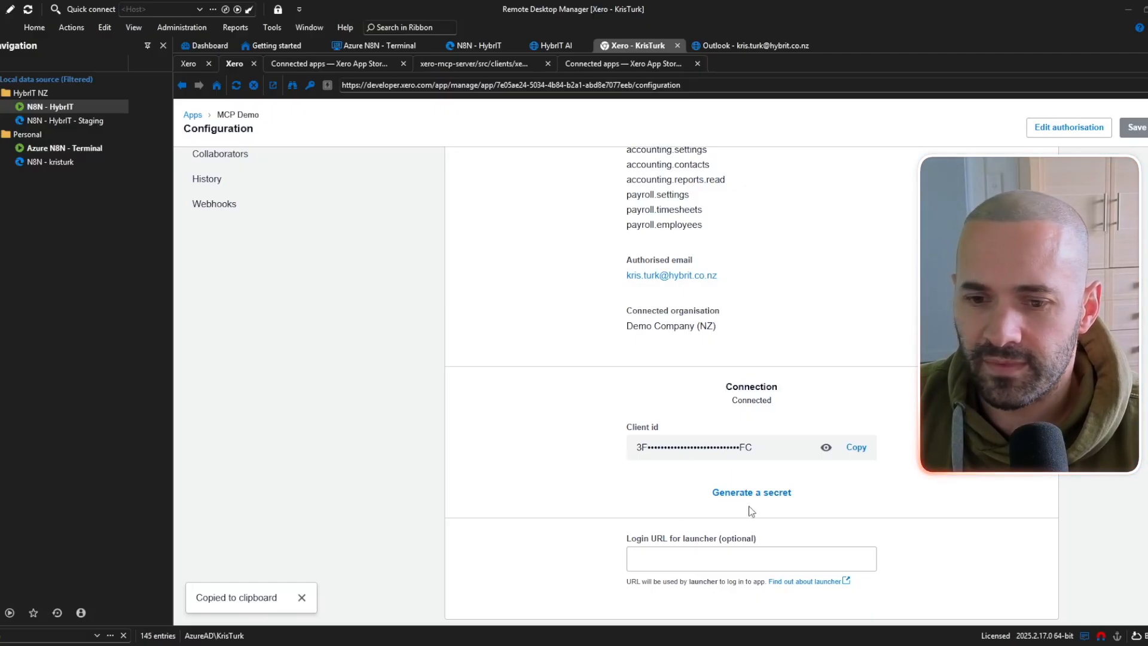
{"action": "left_click", "coordinate": [750, 492]}
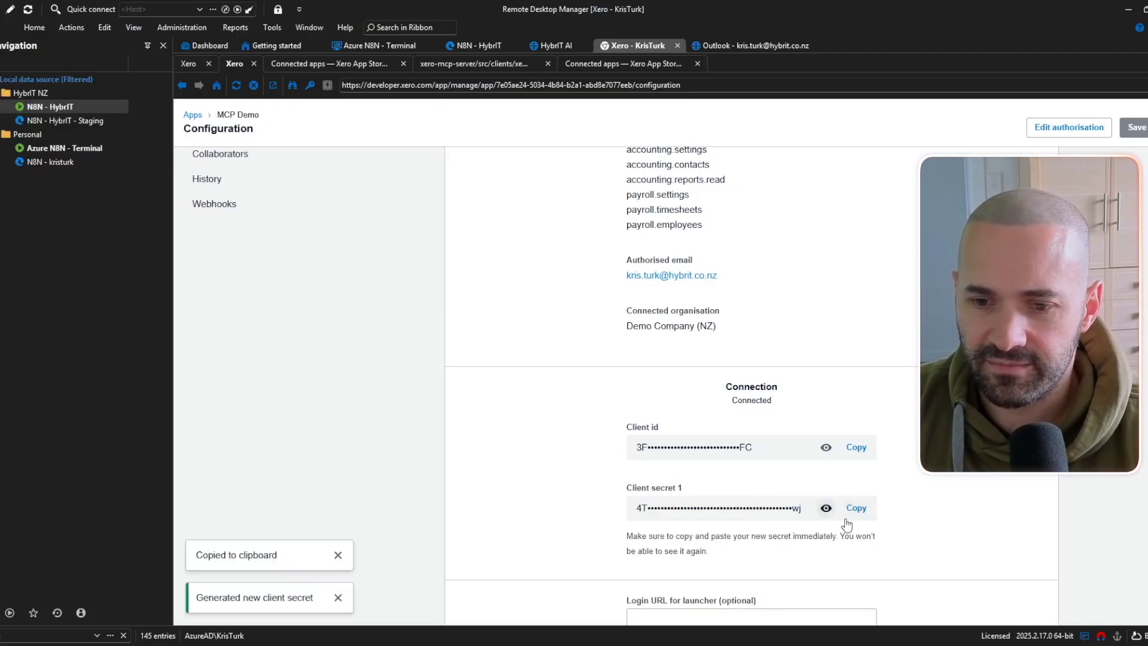
{"action": "left_click", "coordinate": [855, 508]}
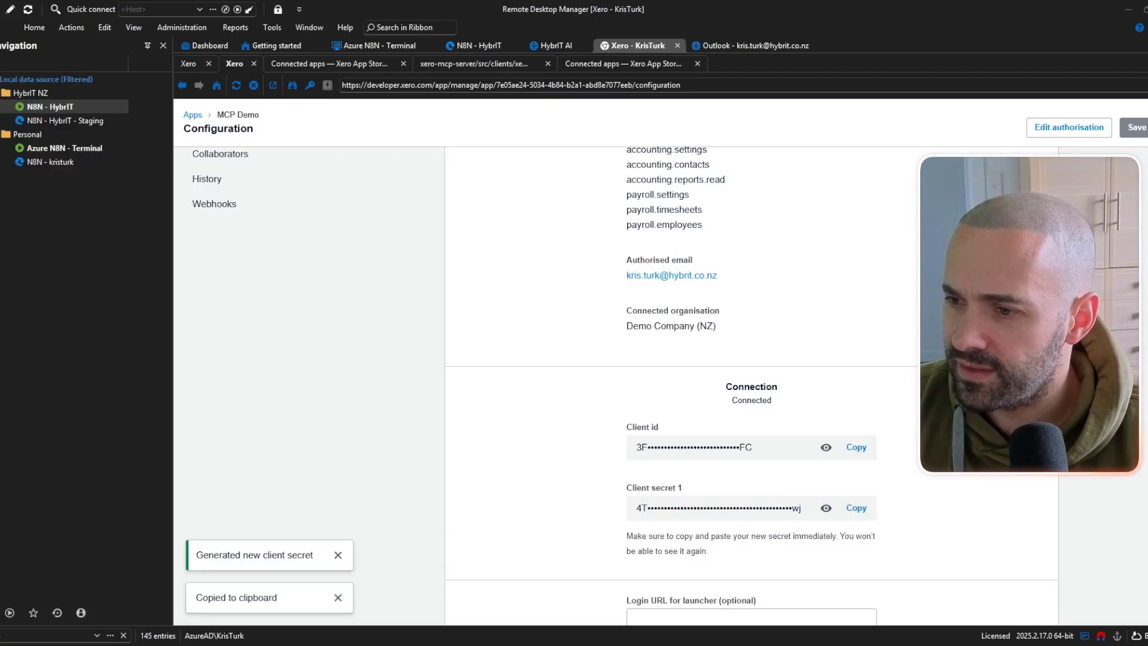
{"action": "scroll", "scroll_direction": "down", "scroll_amount": 3}
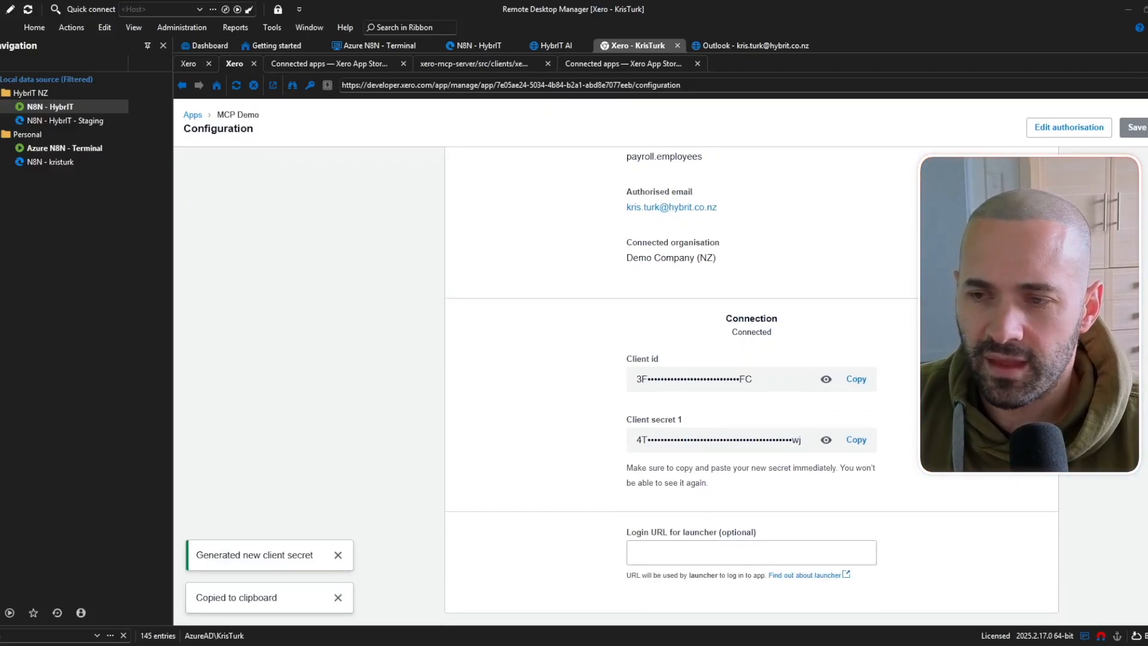
{"action": "scroll", "scroll_direction": "up", "scroll_amount": 3}
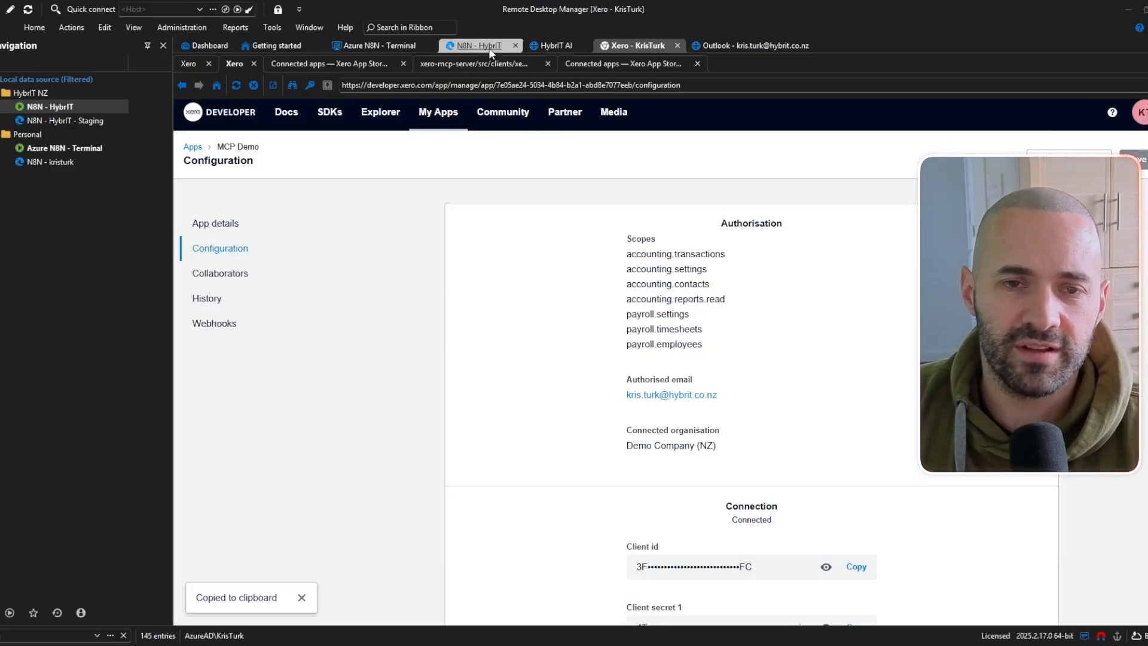
Step: Create a blank n8n workflow and name it 'MCP Xero Demo'
{"action": "left_click", "coordinate": [477, 46]}
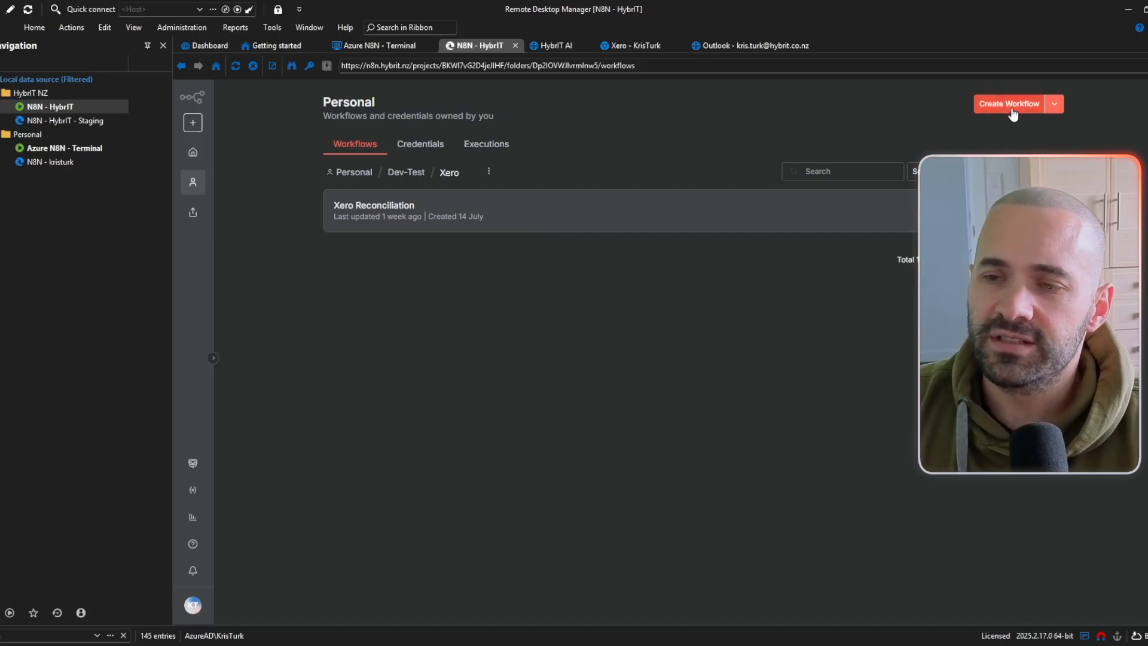
{"action": "left_click", "coordinate": [1008, 103]}
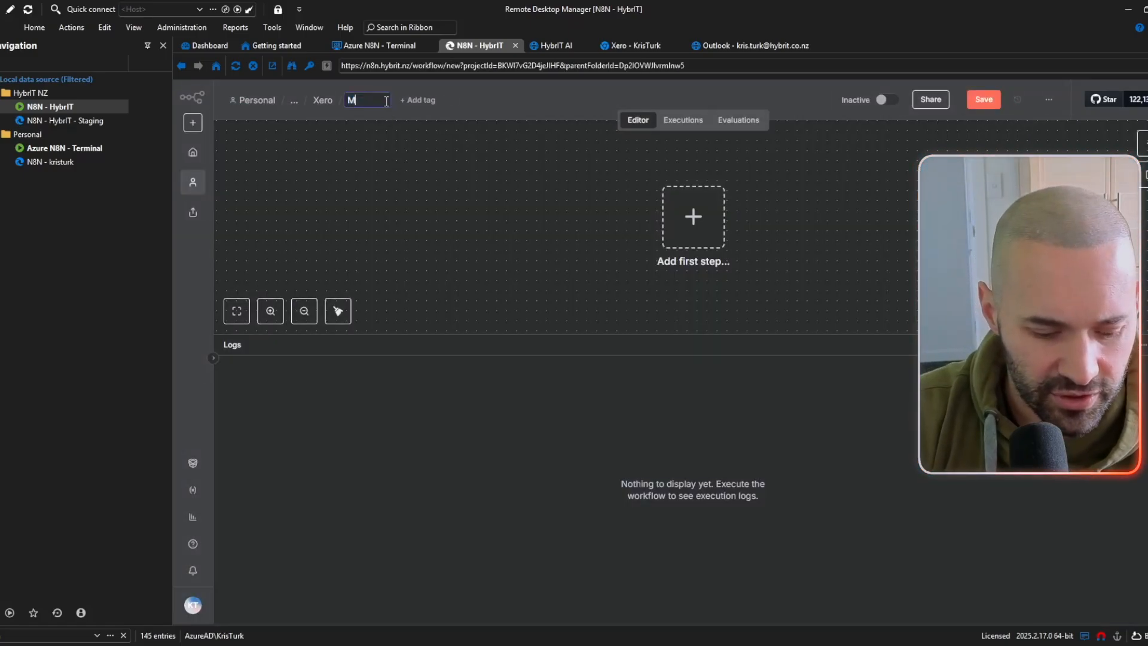
{"action": "type", "text": "MCP Xero D"}
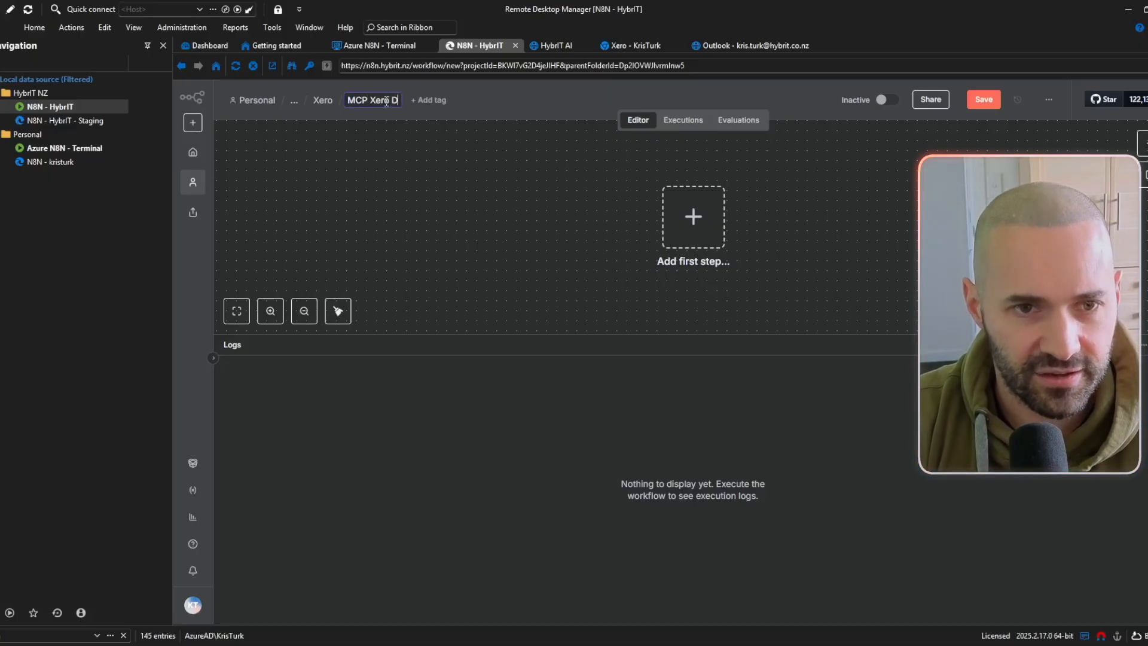
{"action": "type", "text": "emo"}
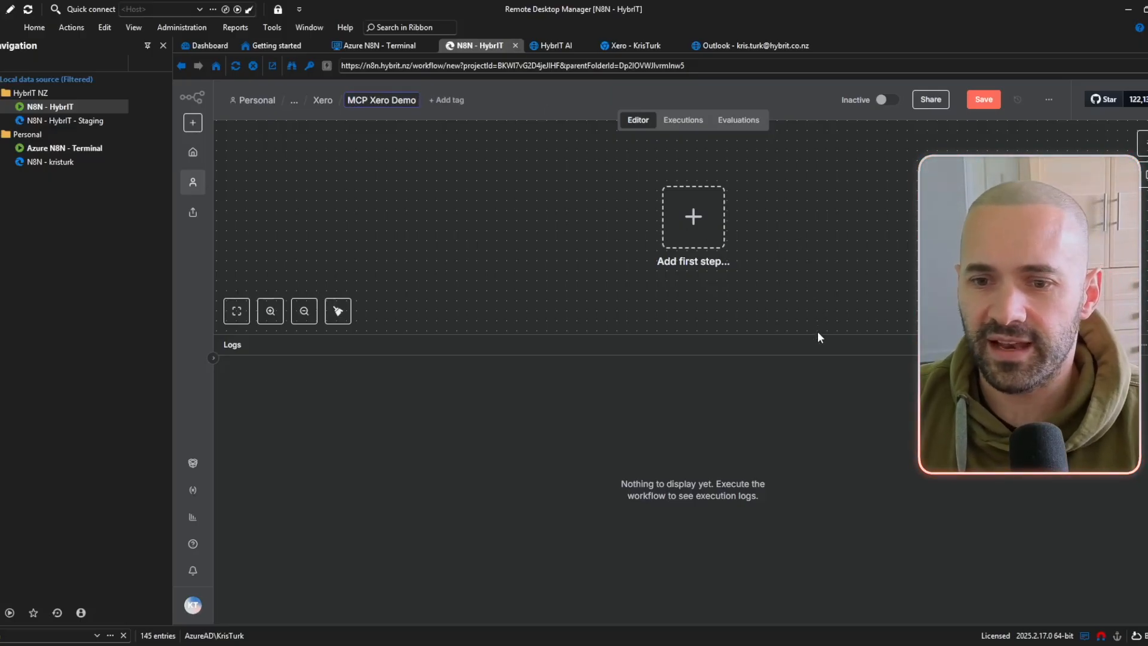
{"action": "left_click", "coordinate": [983, 98]}
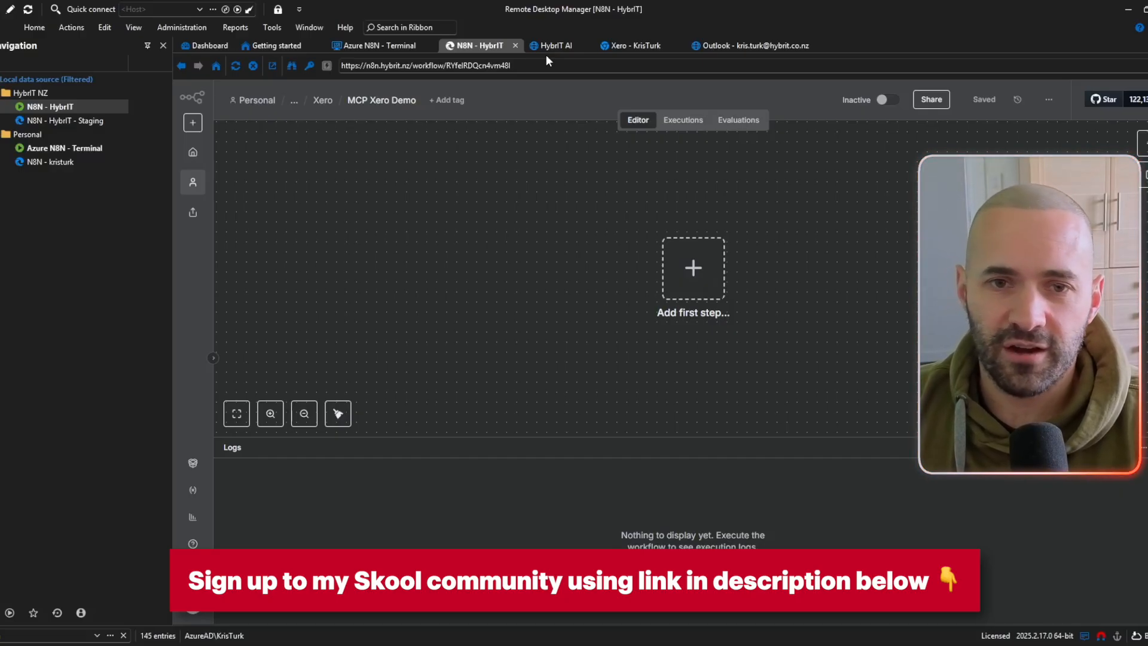
Step: View the Skool lesson on the Xero credentials format, then return to the n8n workflow
{"action": "left_click", "coordinate": [556, 46]}
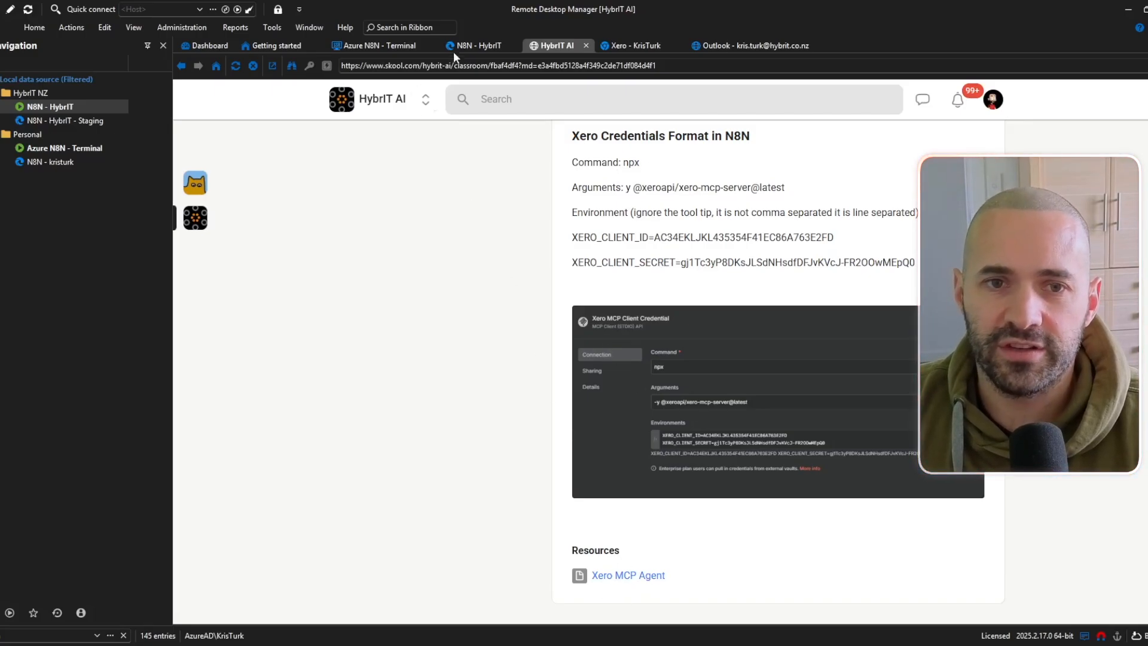
{"action": "left_click", "coordinate": [476, 45]}
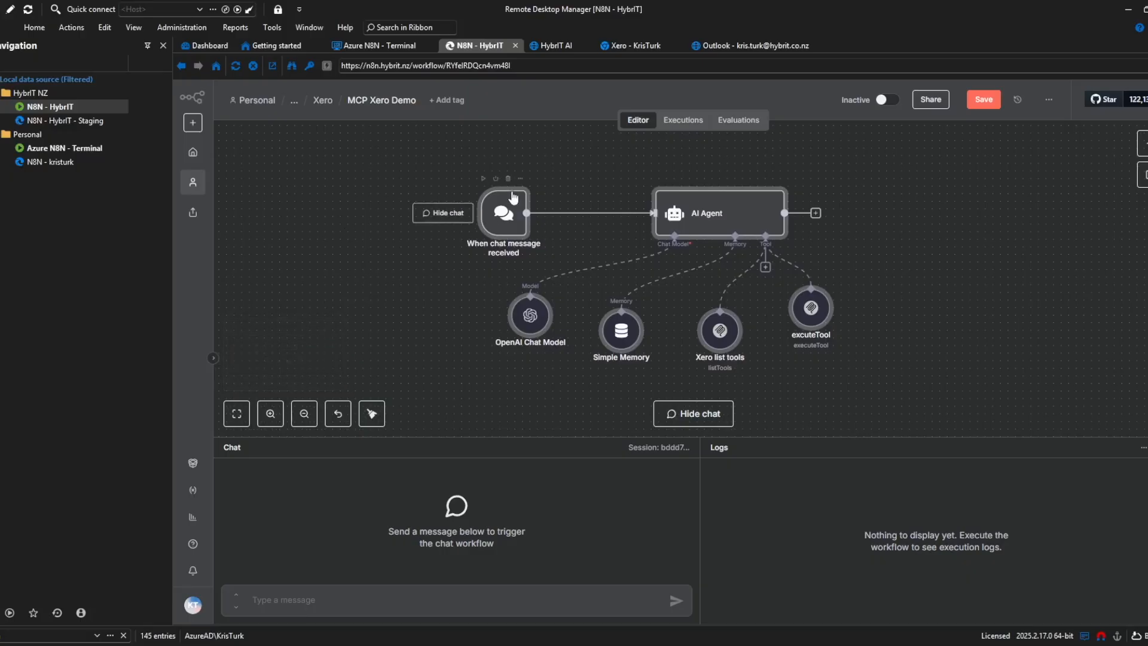
{"action": "mouse_move", "coordinate": [487, 180]}
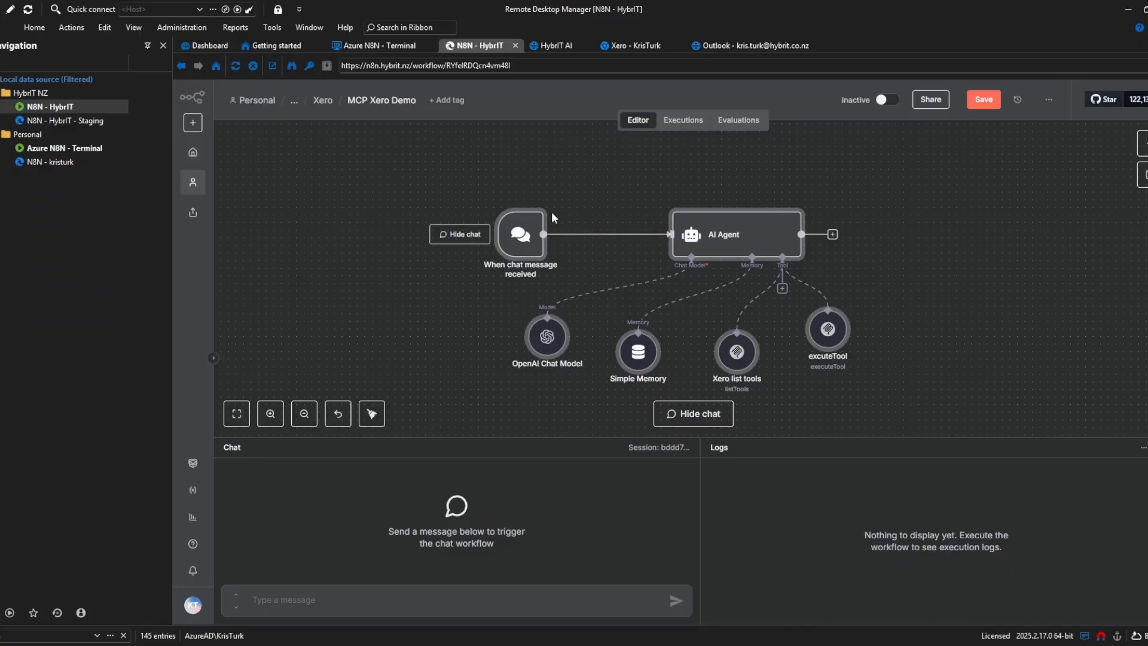
{"action": "mouse_move", "coordinate": [723, 235]}
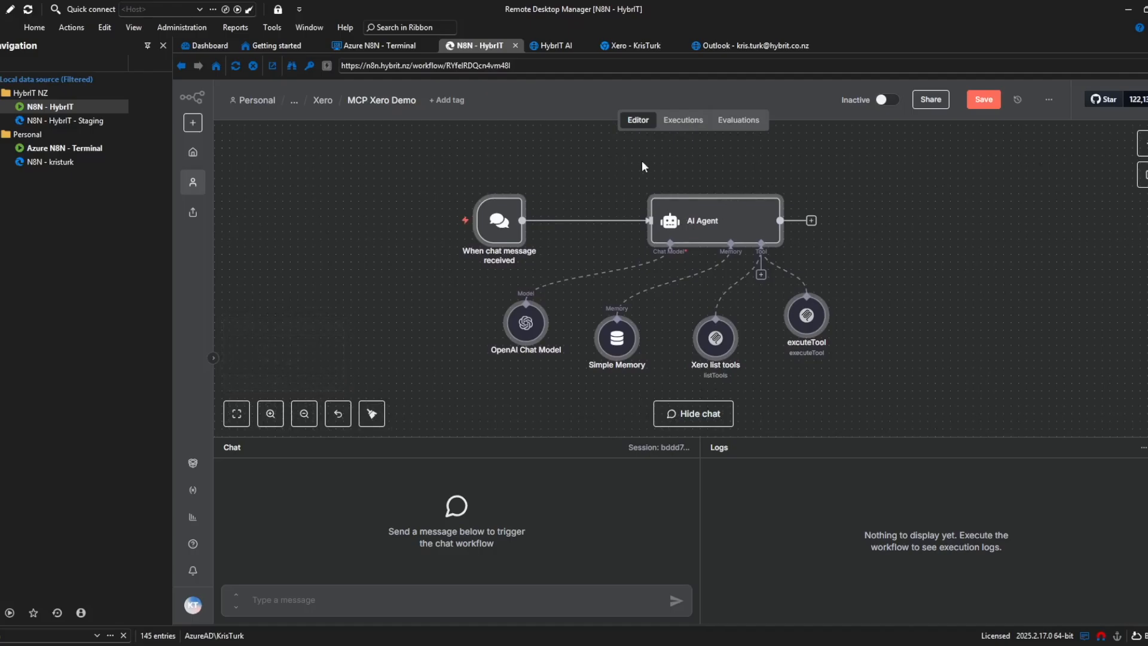
{"action": "mouse_move", "coordinate": [695, 226]}
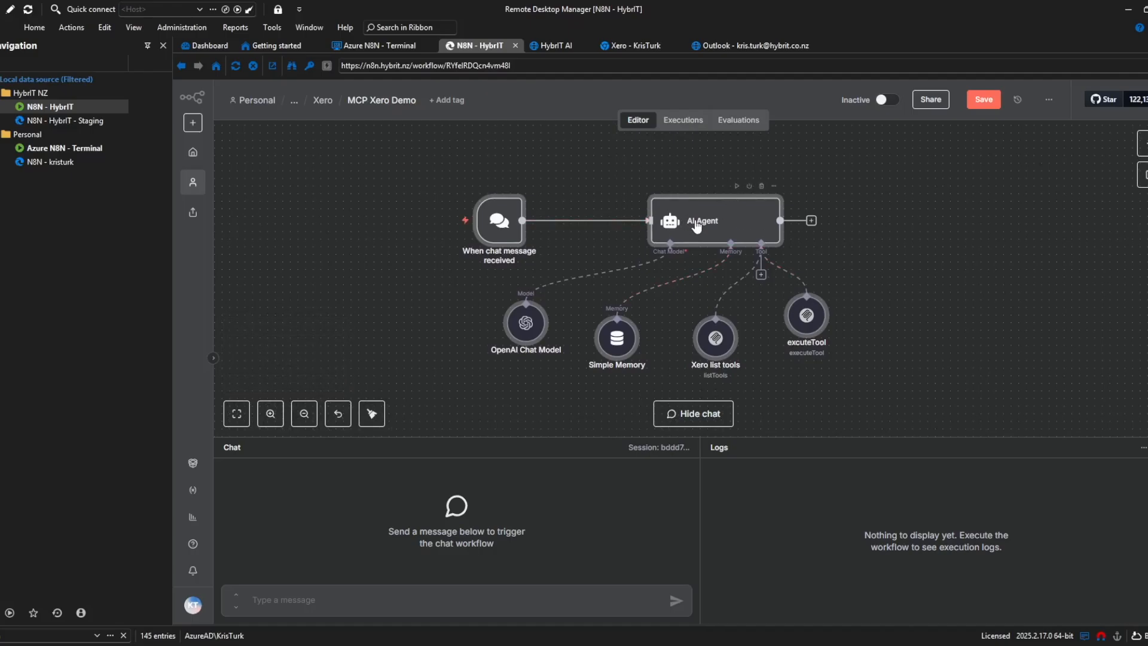
{"action": "double_click", "coordinate": [714, 220]}
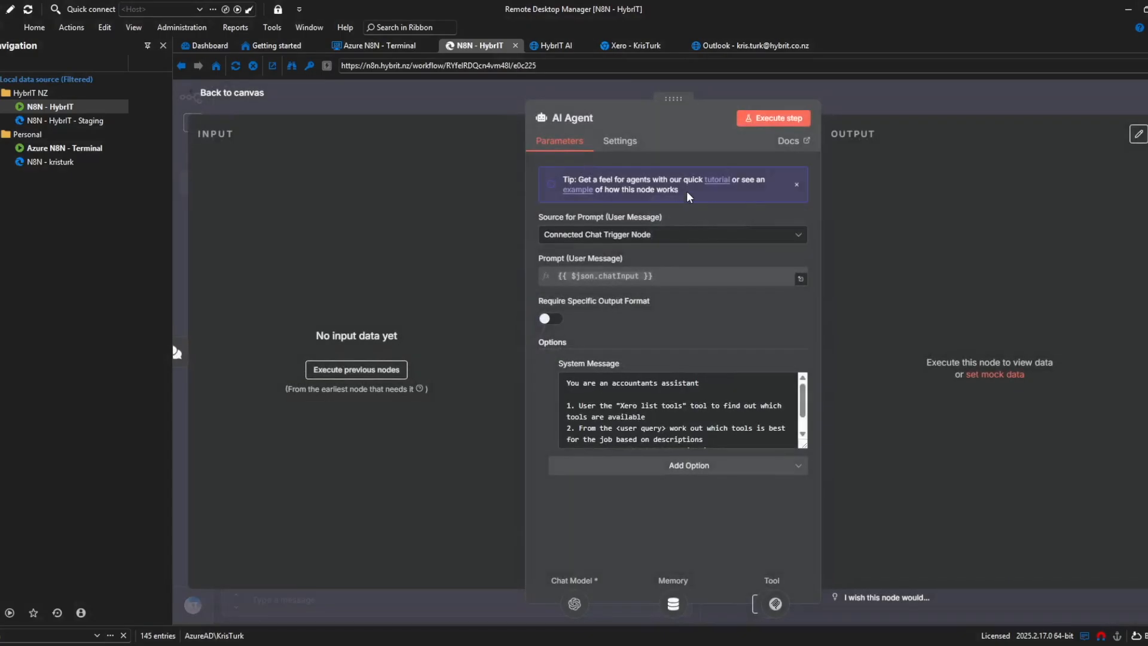
{"action": "mouse_move", "coordinate": [676, 168]}
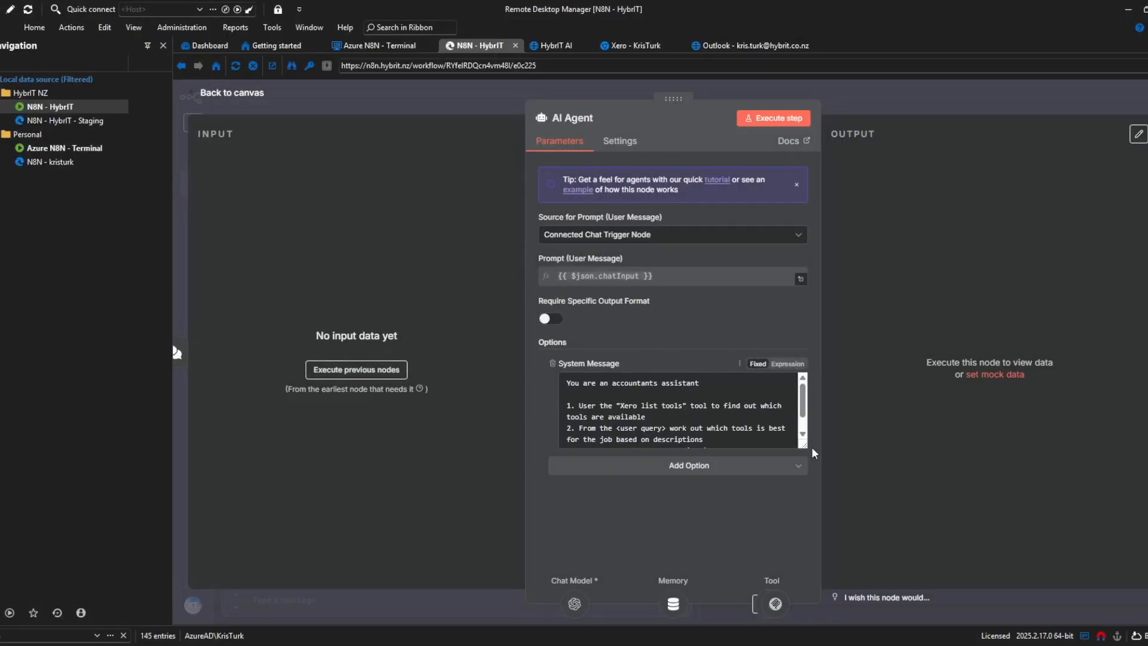
{"action": "mouse_move", "coordinate": [780, 382]}
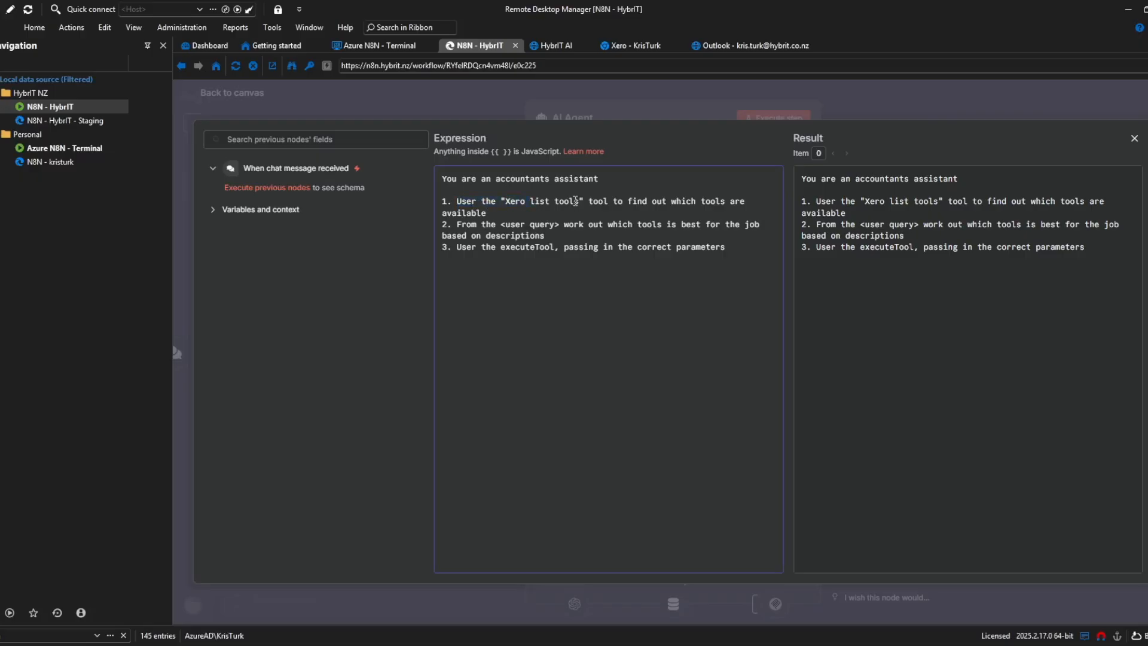
{"action": "double_click", "coordinate": [541, 201]}
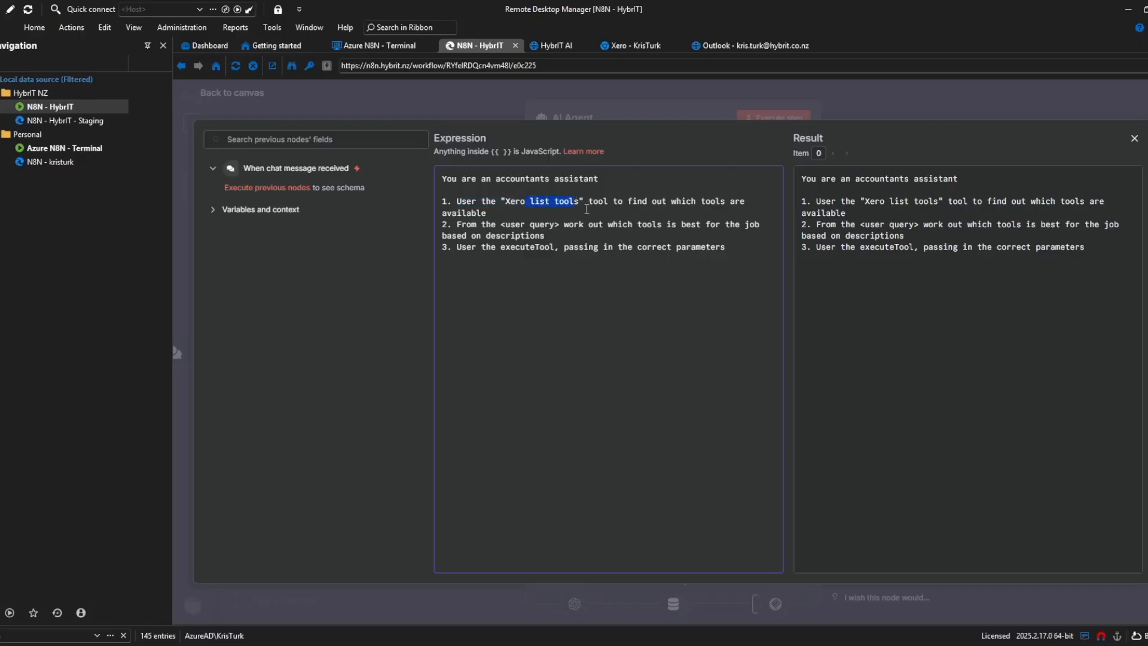
{"action": "mouse_move", "coordinate": [573, 225]}
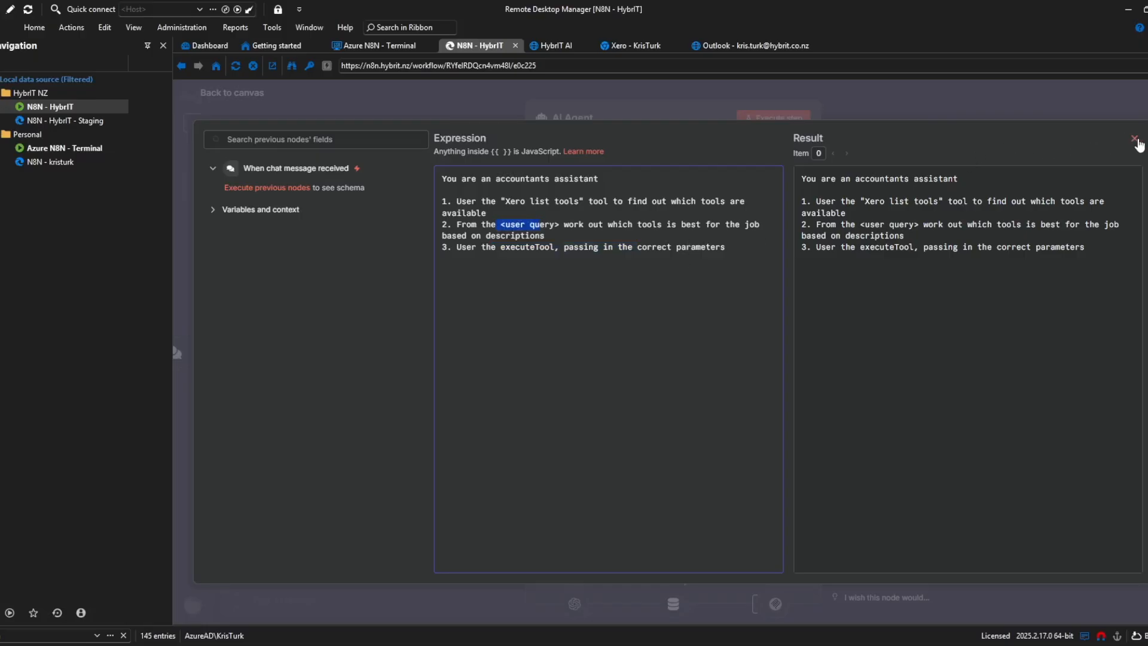
{"action": "left_click", "coordinate": [1137, 138]}
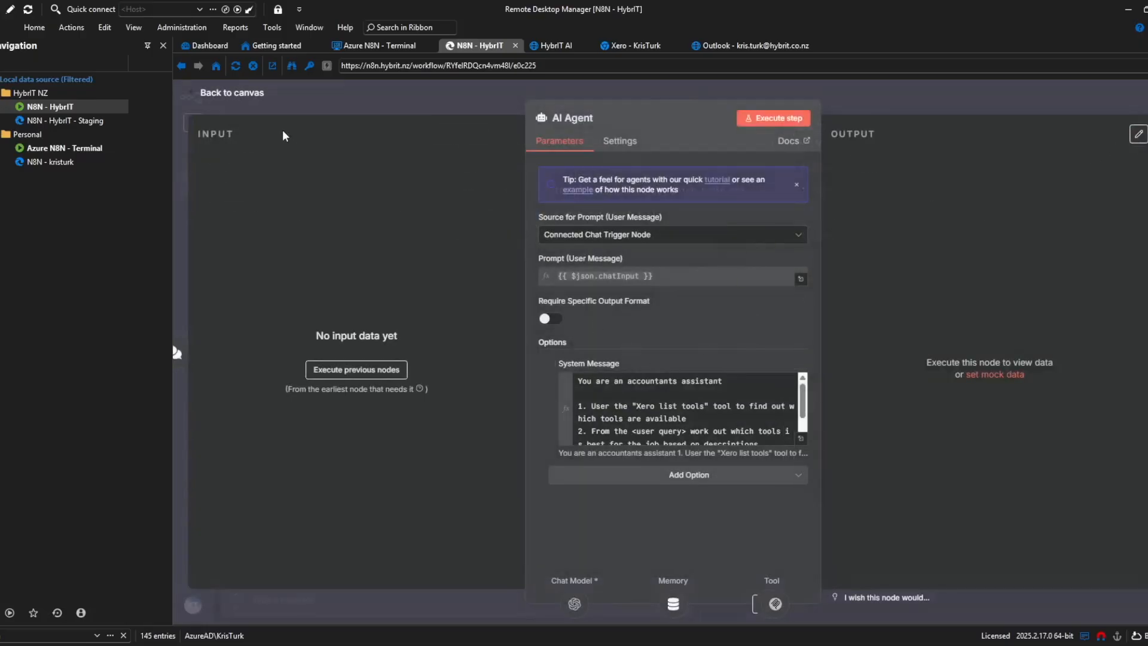
{"action": "left_click", "coordinate": [232, 92]}
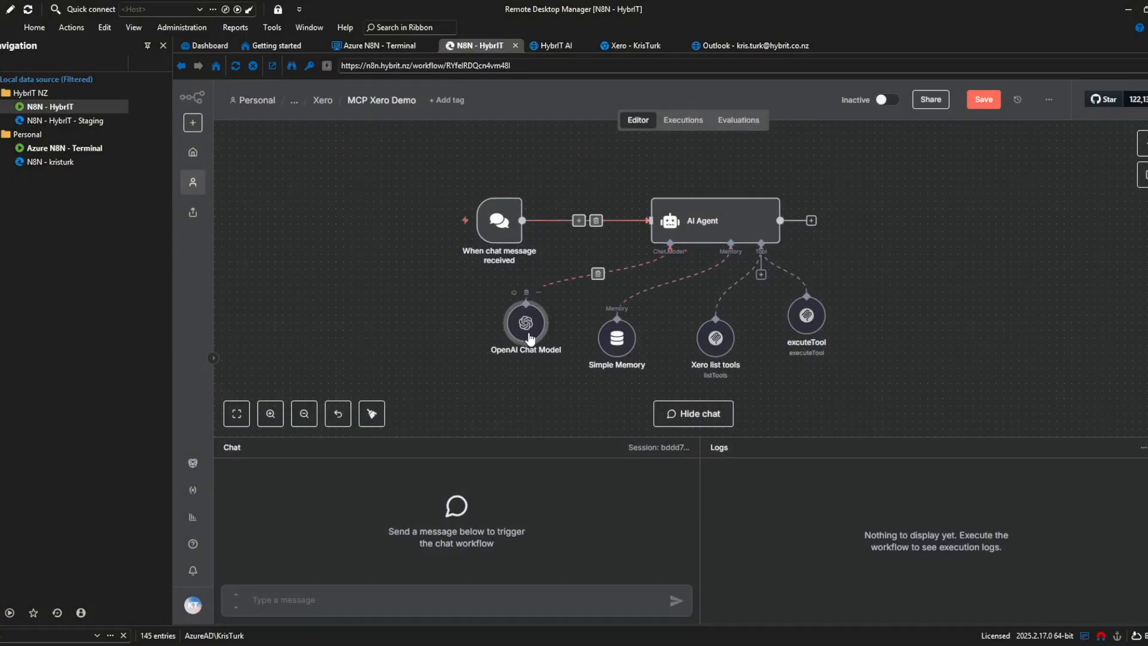
{"action": "double_click", "coordinate": [525, 322]}
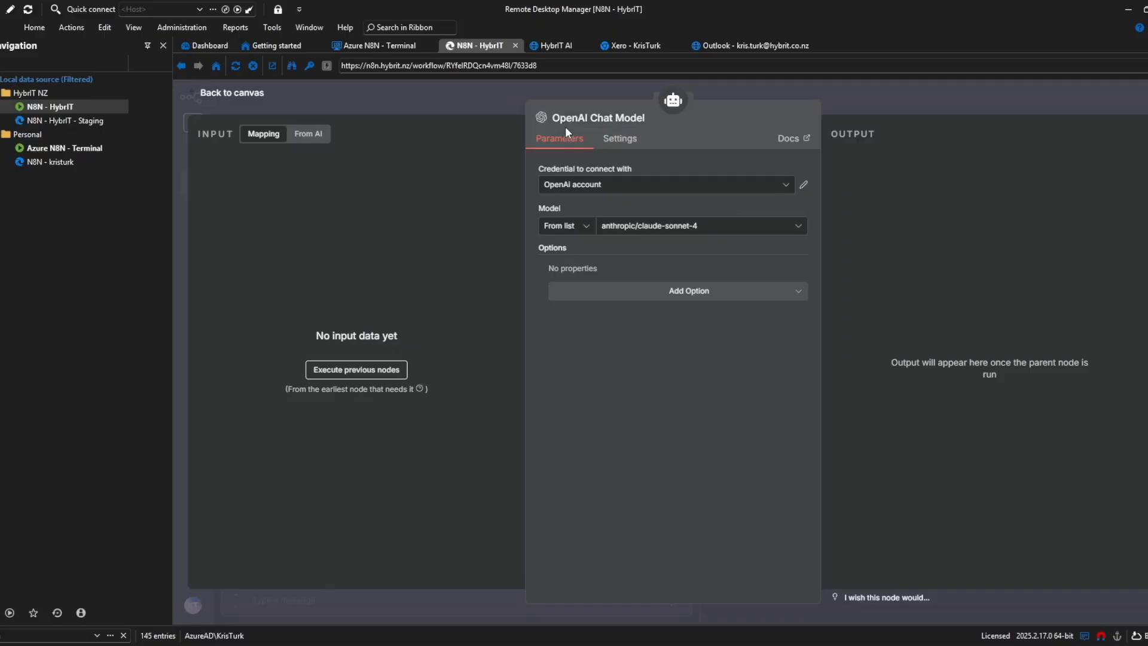
{"action": "mouse_move", "coordinate": [699, 225]}
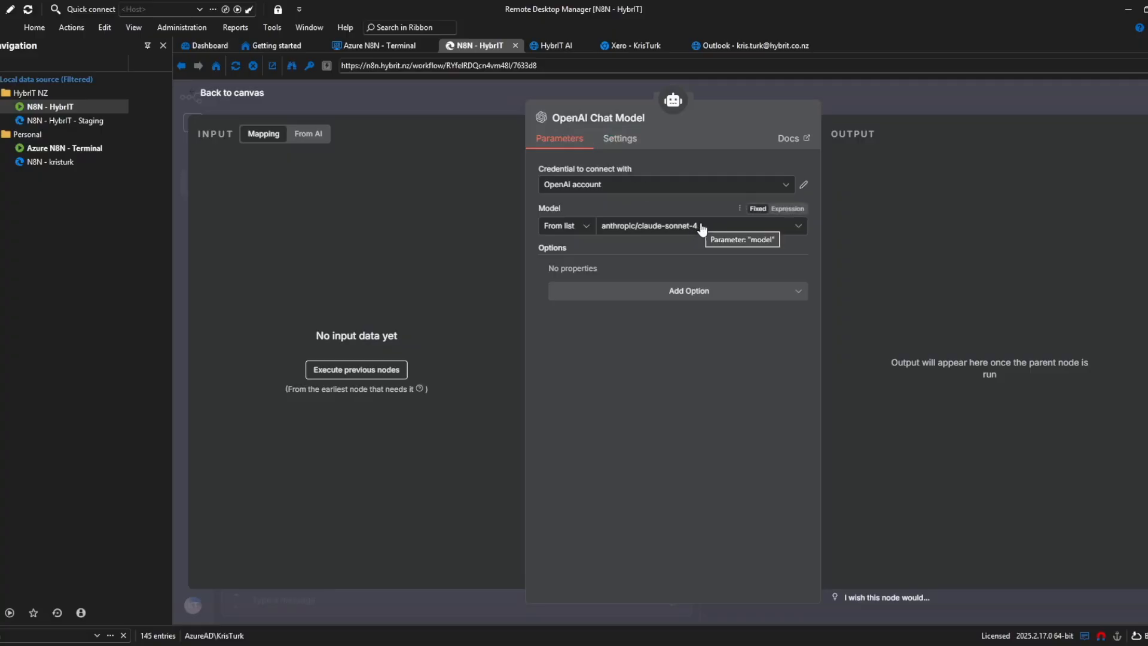
{"action": "mouse_move", "coordinate": [708, 230]}
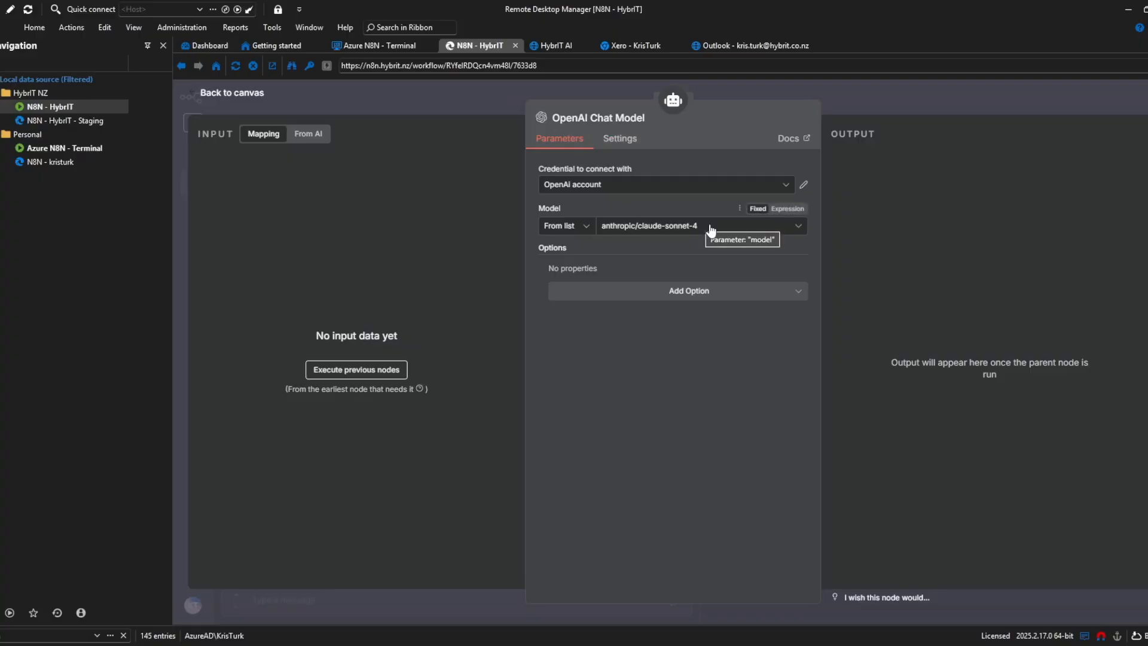
{"action": "mouse_move", "coordinate": [656, 206]}
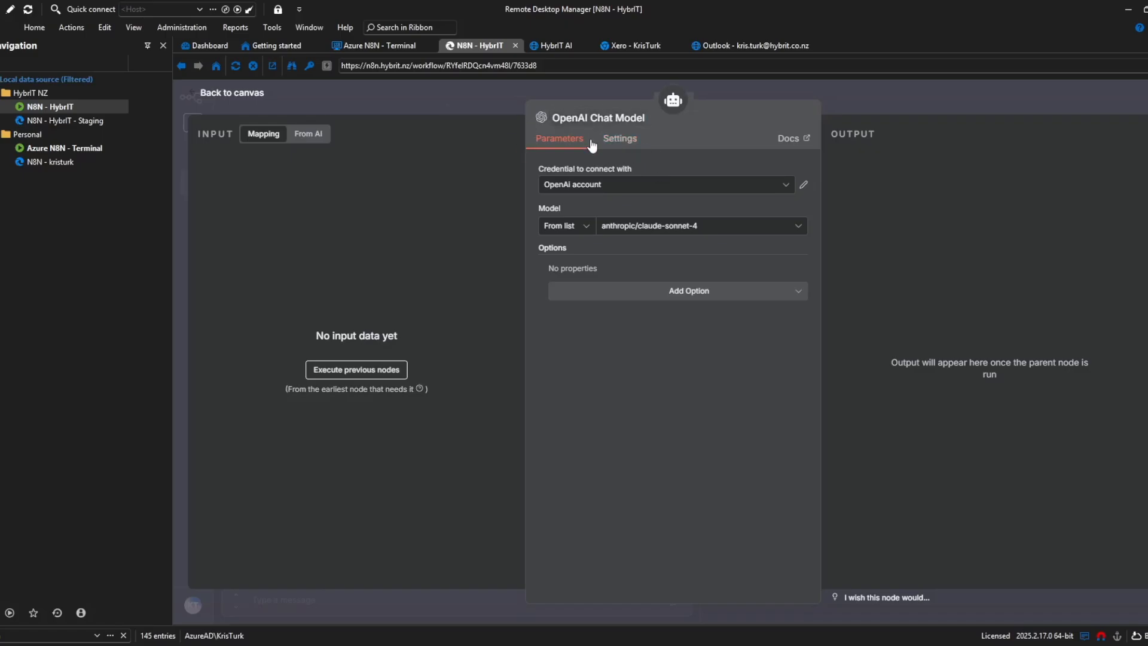
{"action": "left_click", "coordinate": [230, 92]}
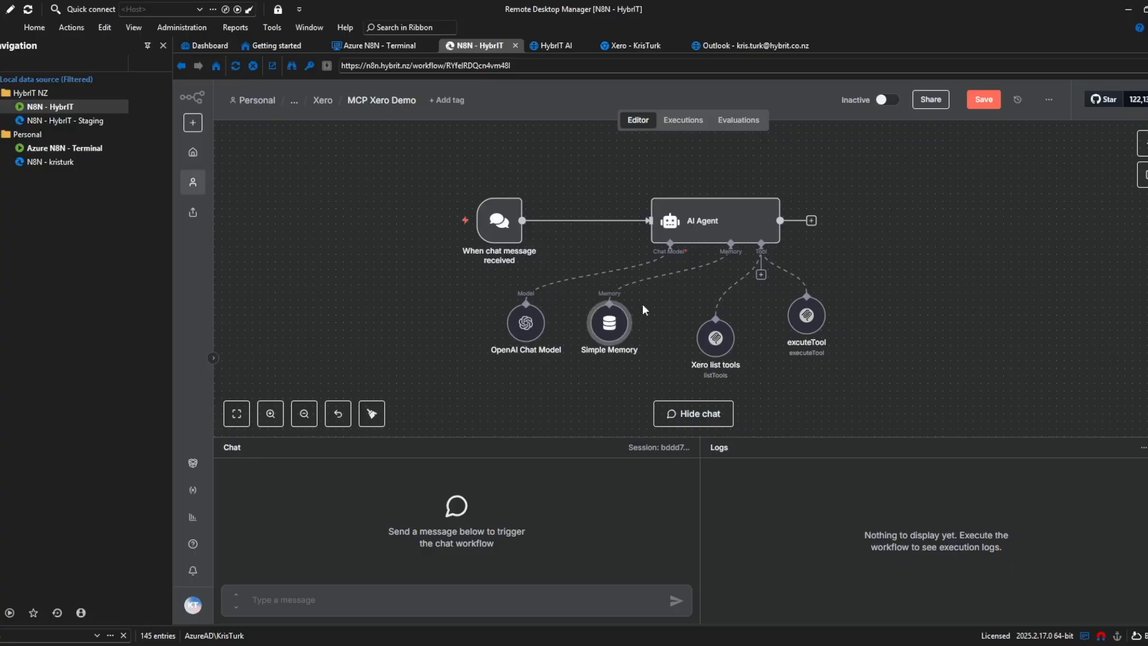
{"action": "mouse_move", "coordinate": [630, 326]}
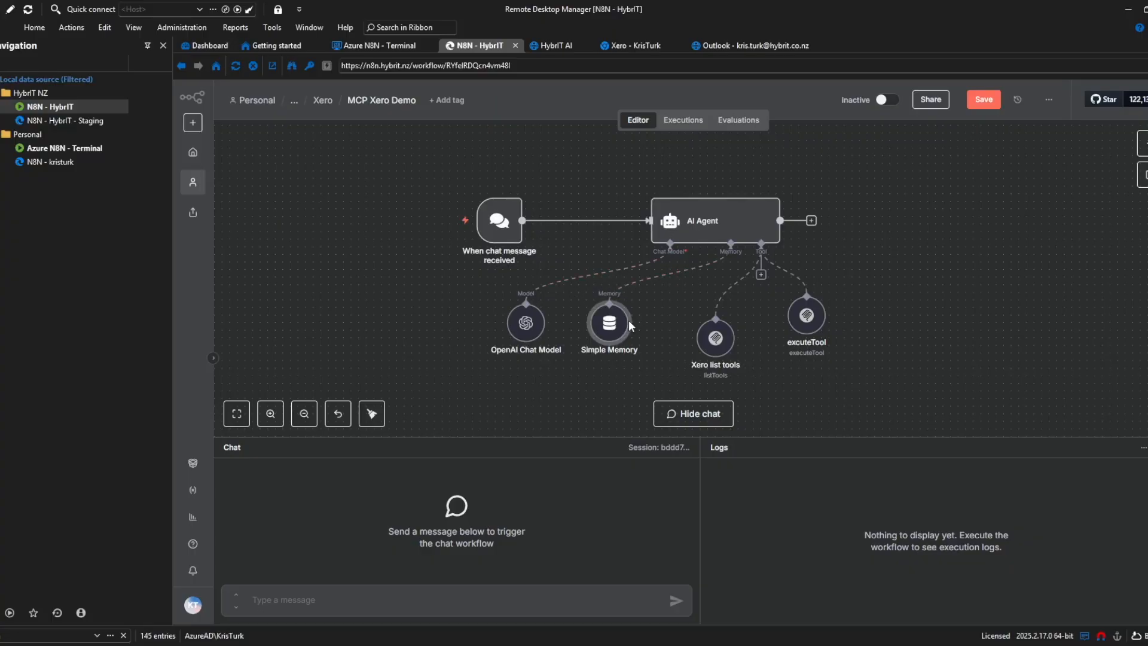
{"action": "mouse_move", "coordinate": [609, 323]}
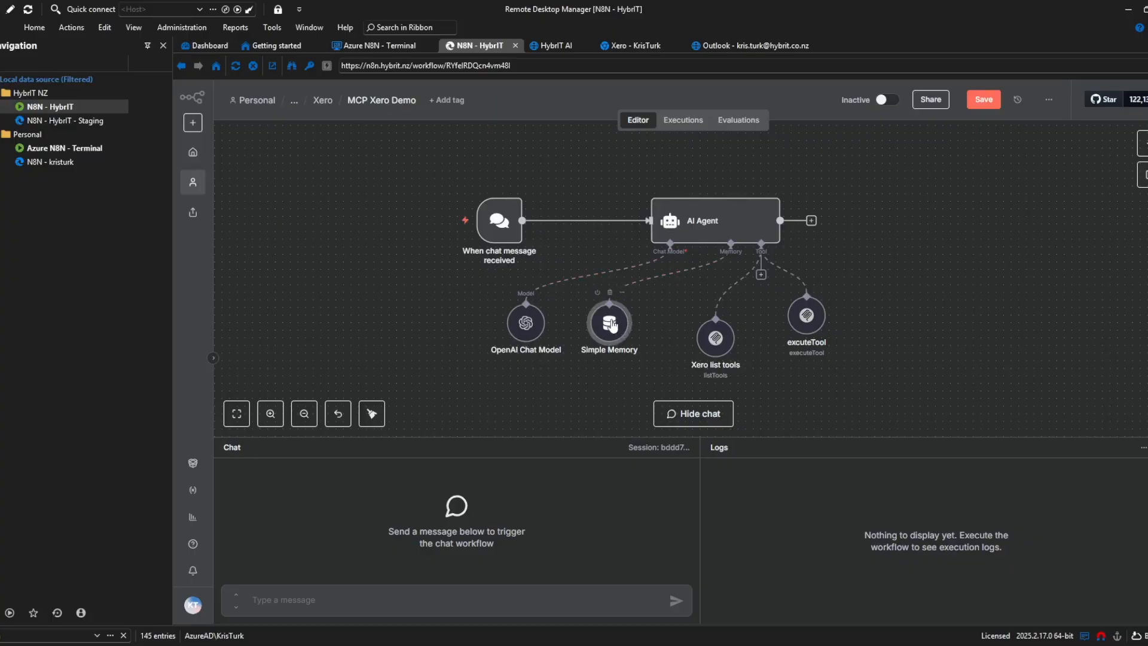
{"action": "double_click", "coordinate": [607, 324]}
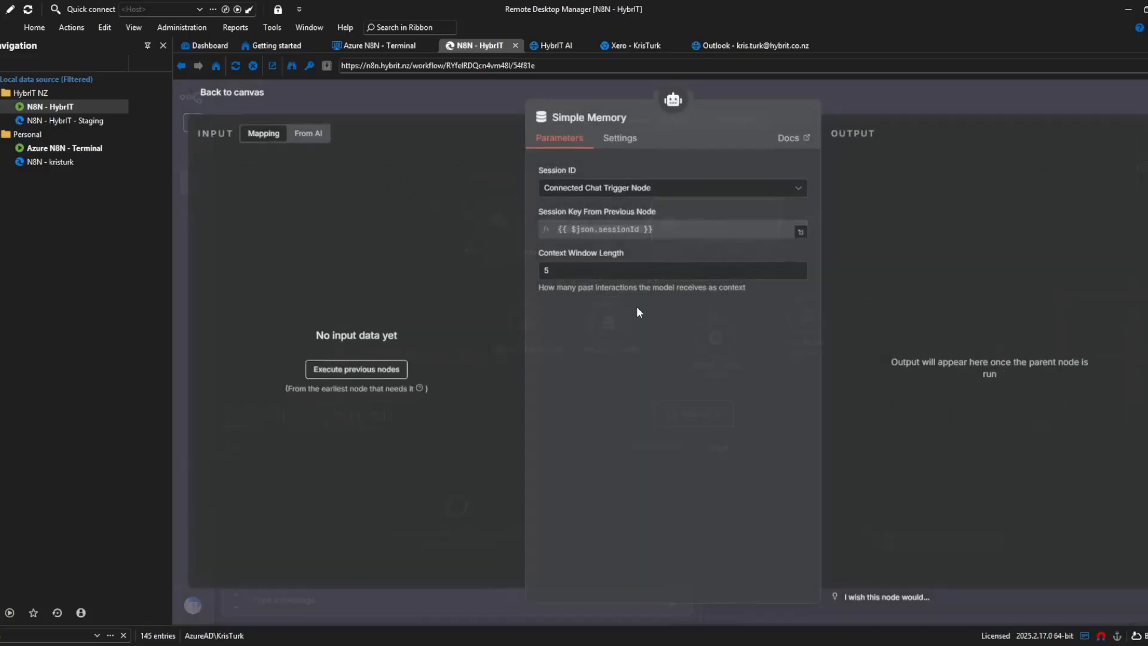
{"action": "left_click", "coordinate": [671, 270]}
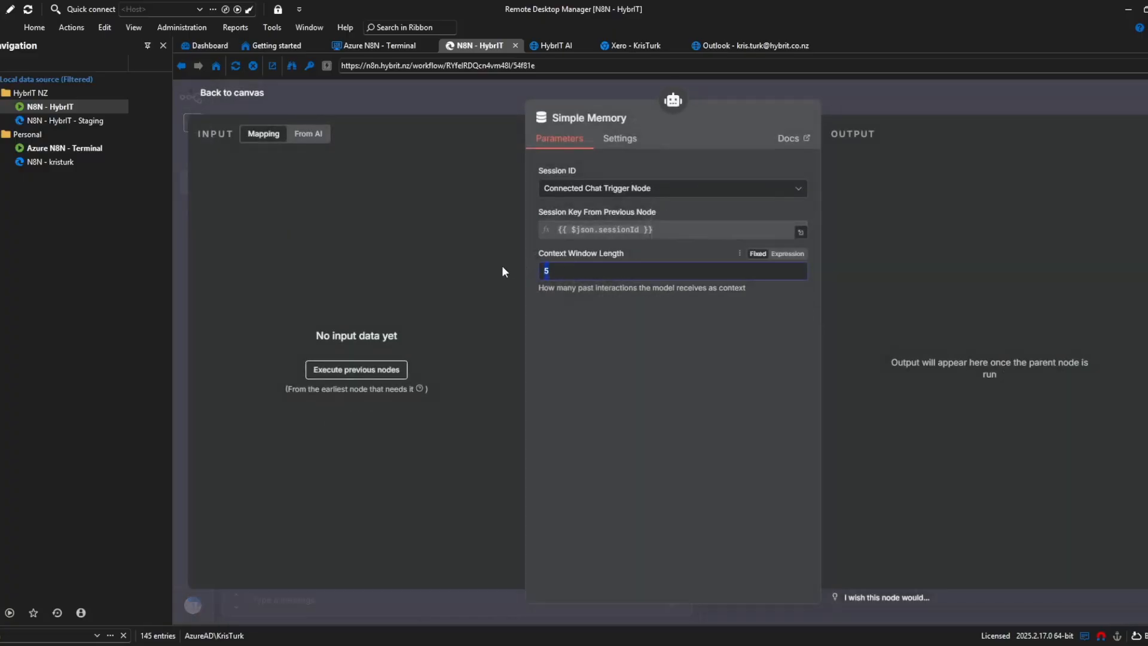
{"action": "left_click", "coordinate": [231, 92]}
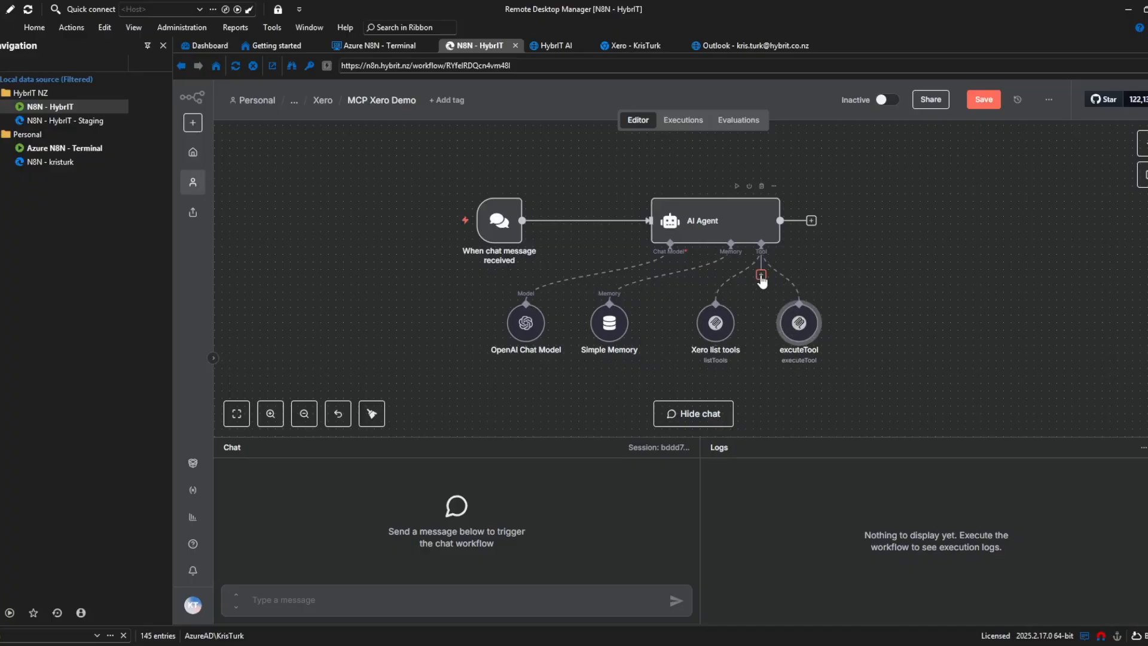
{"action": "left_click", "coordinate": [760, 276]}
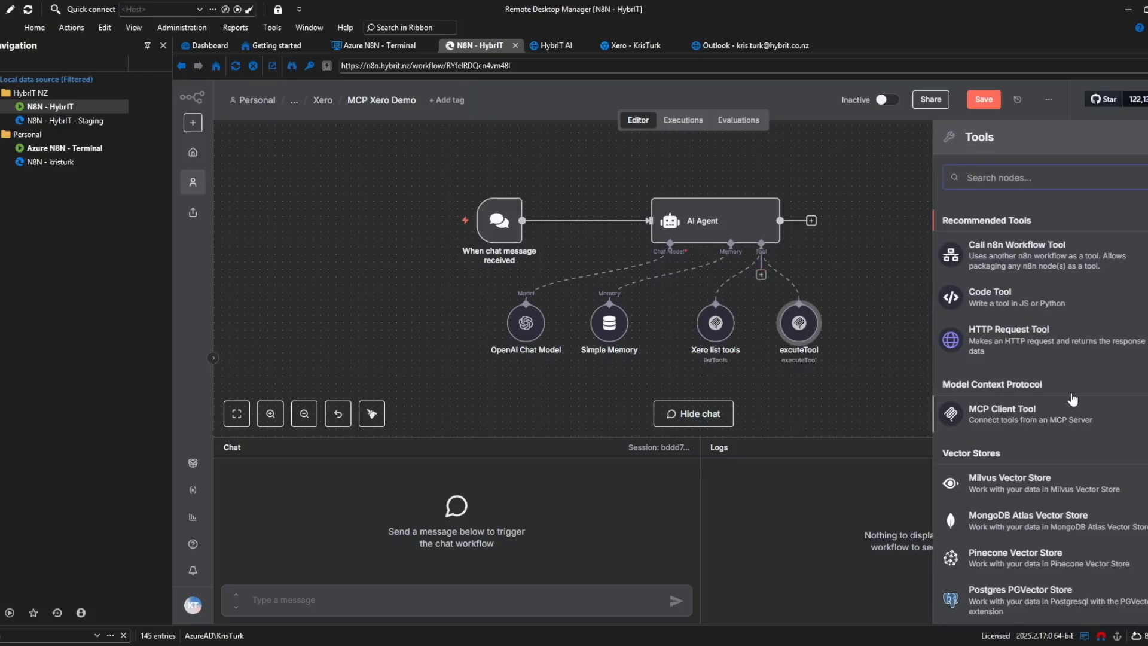
{"action": "mouse_move", "coordinate": [1045, 424]}
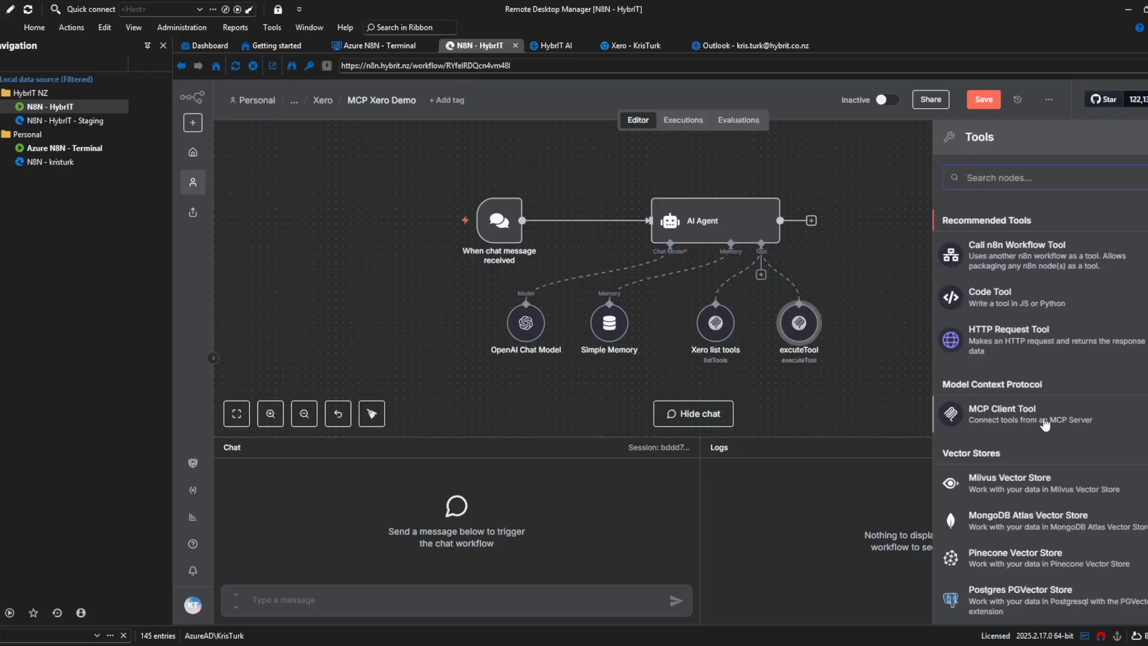
{"action": "mouse_move", "coordinate": [1023, 419]}
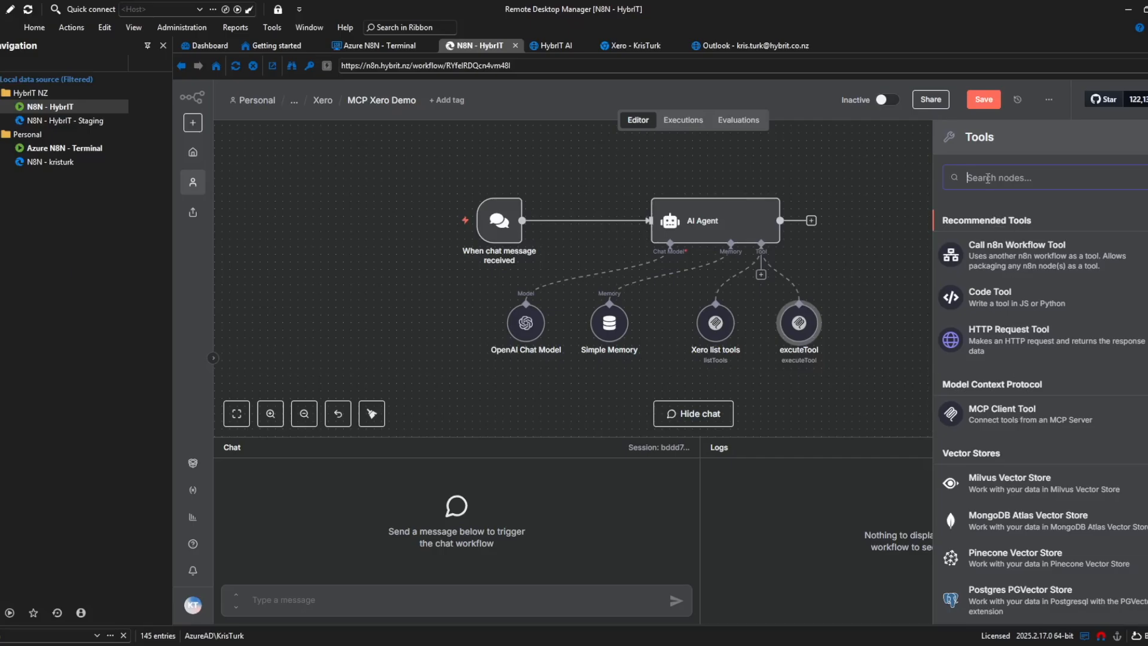
{"action": "type", "text": "mcp"}
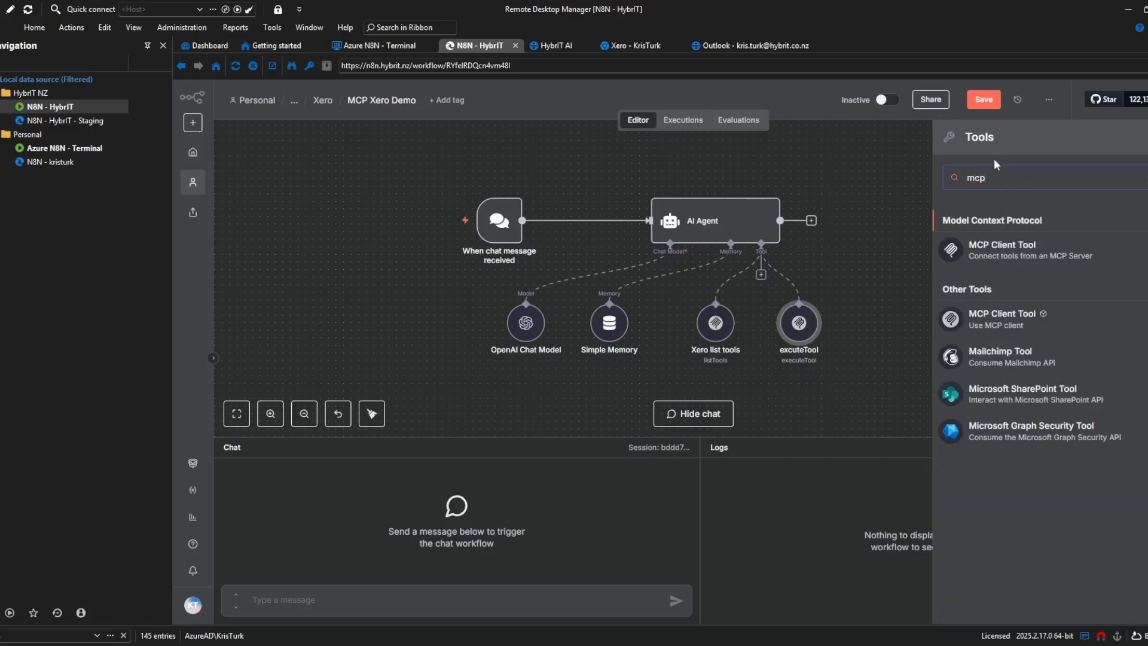
{"action": "mouse_move", "coordinate": [1036, 319]}
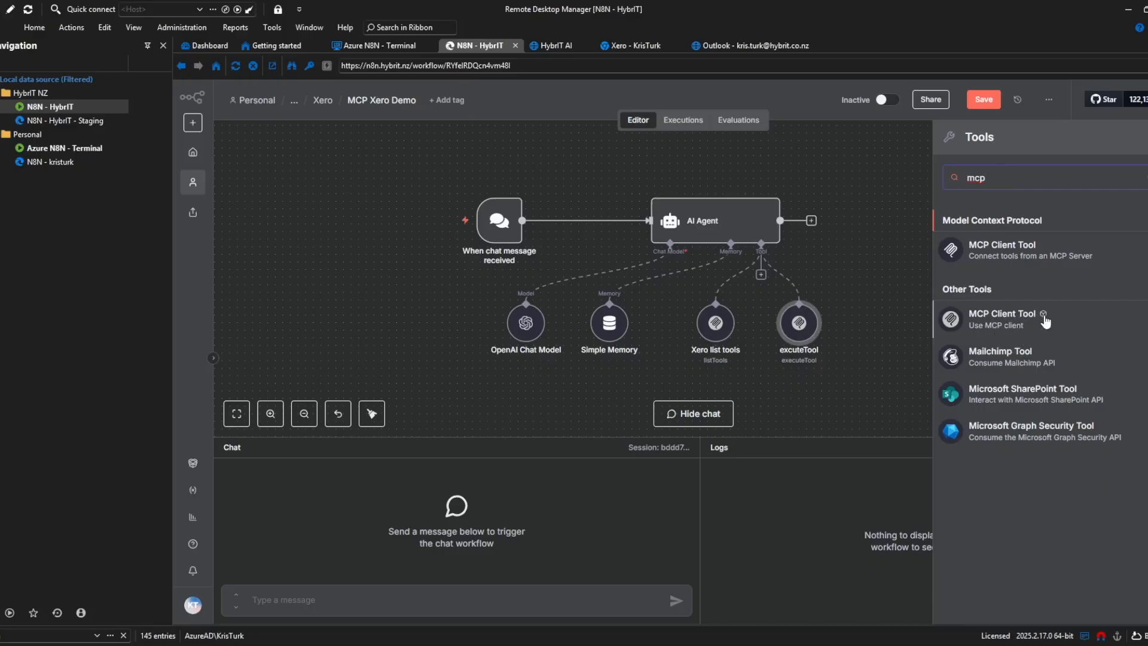
{"action": "mouse_move", "coordinate": [1042, 319]}
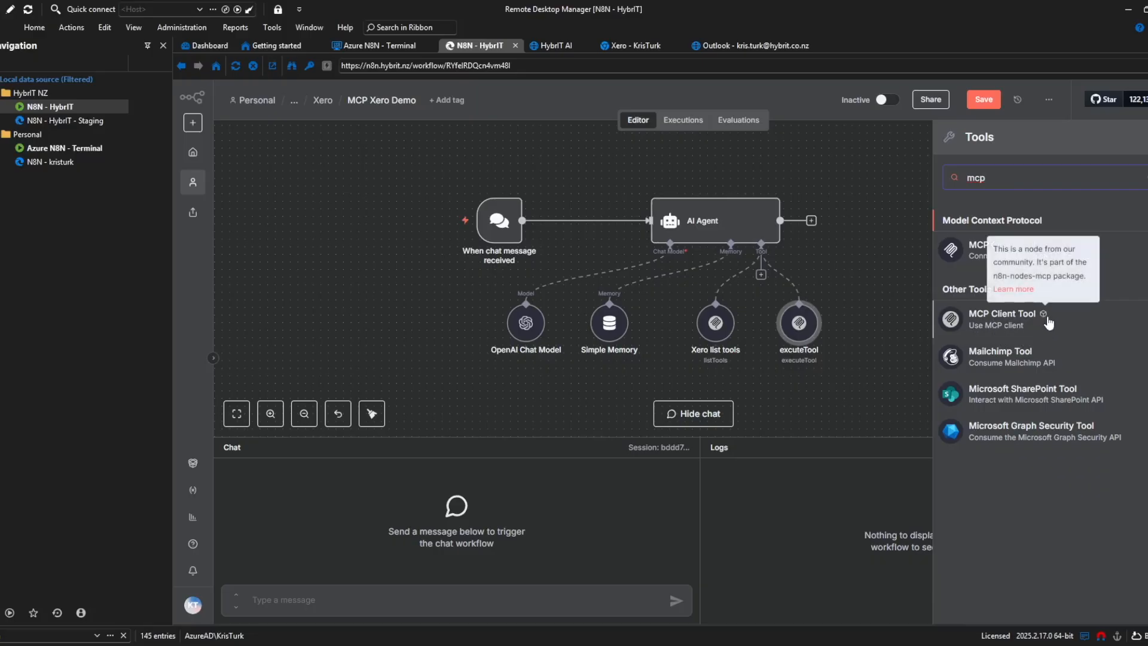
{"action": "mouse_move", "coordinate": [1030, 261]}
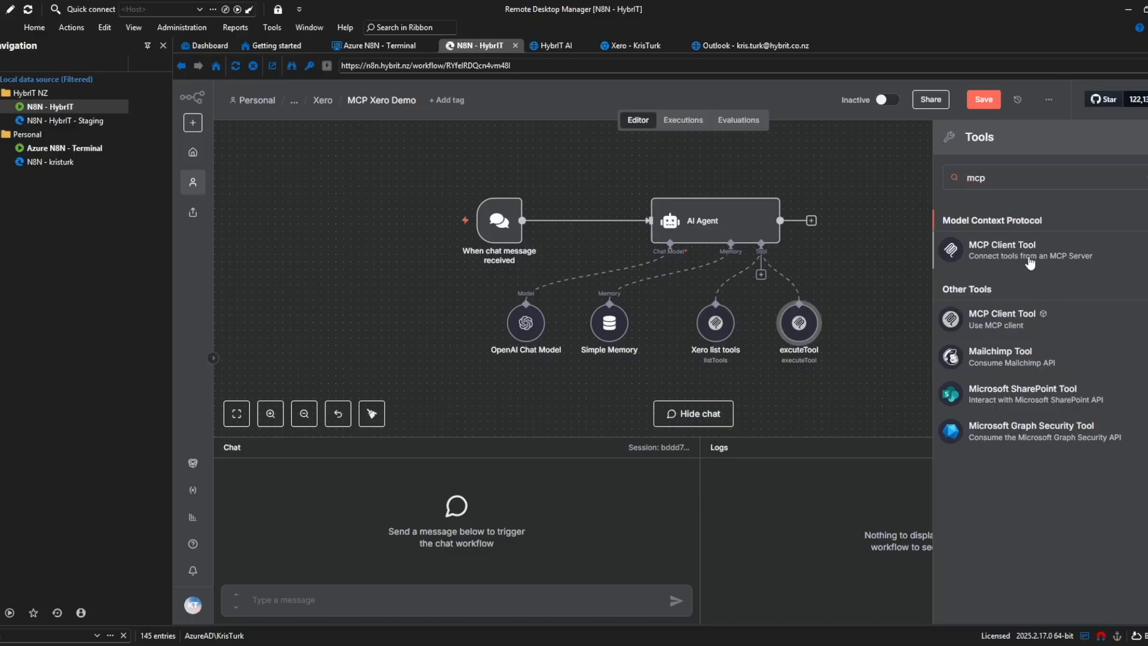
{"action": "left_click", "coordinate": [1001, 248]}
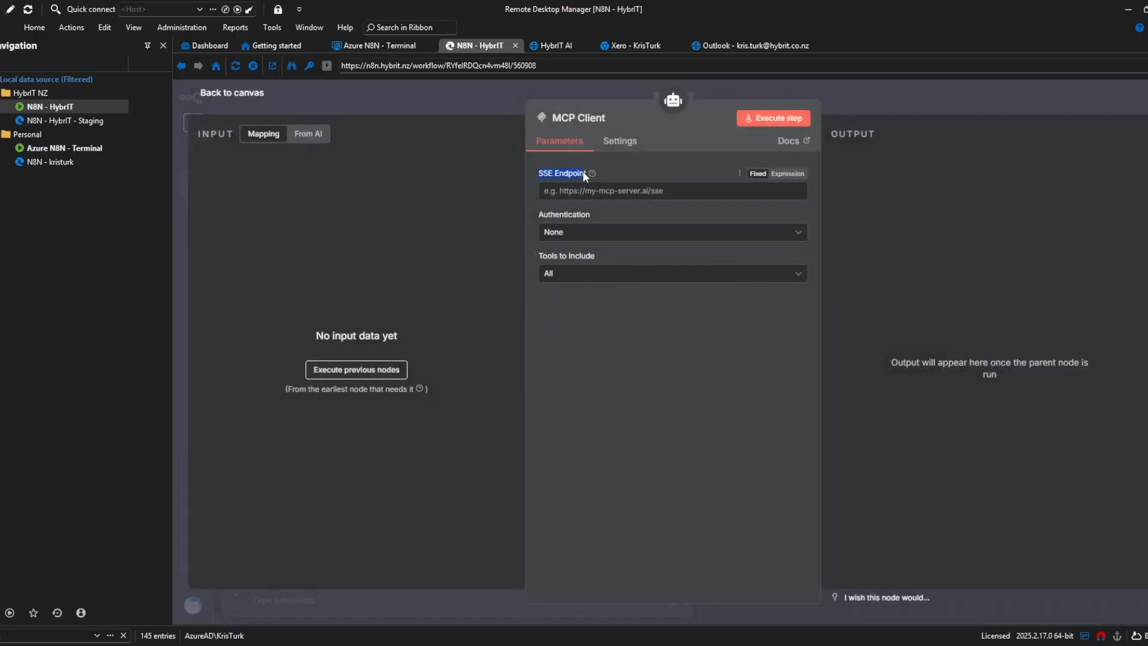
{"action": "left_click", "coordinate": [670, 231]}
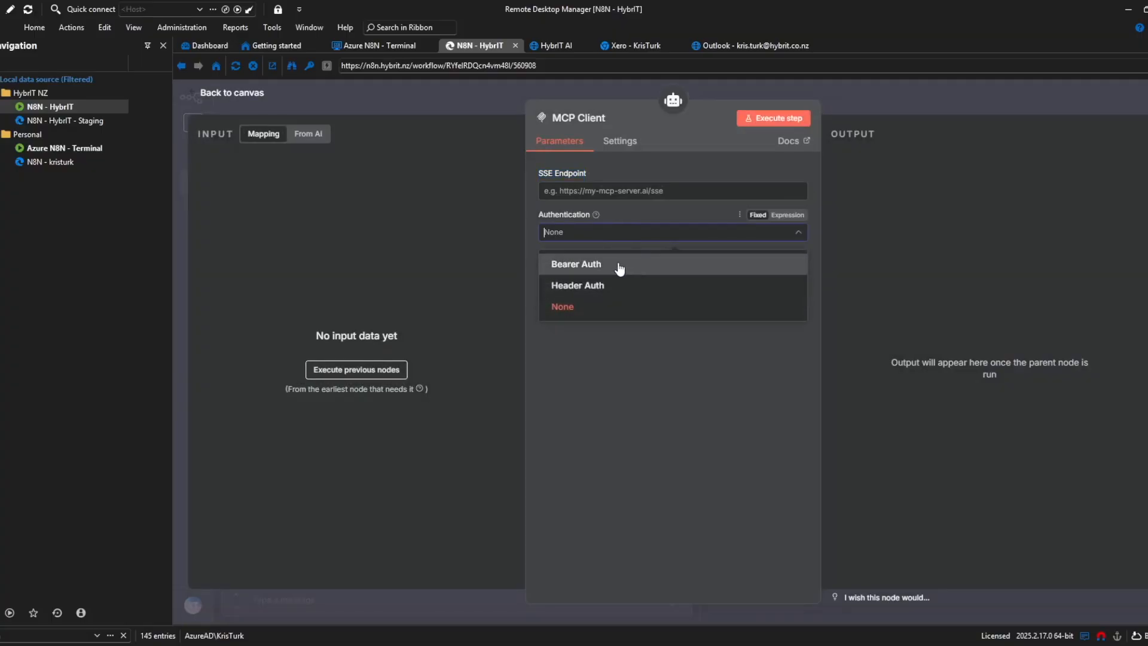
{"action": "left_click", "coordinate": [562, 306]}
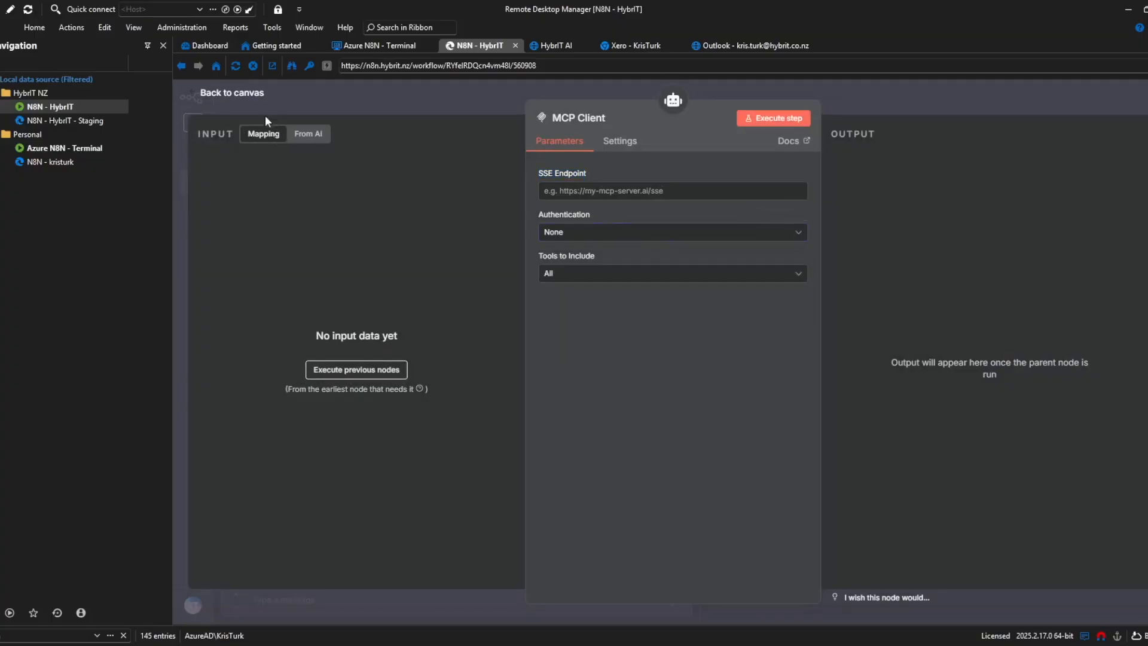
{"action": "mouse_move", "coordinate": [247, 97]}
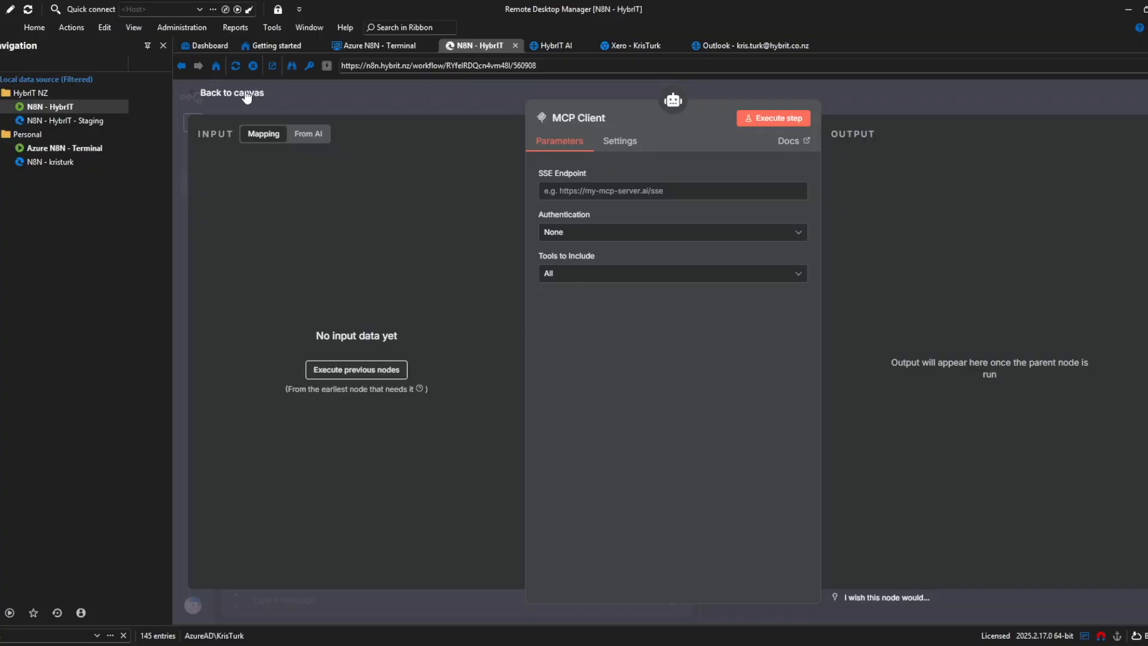
{"action": "left_click", "coordinate": [231, 92]}
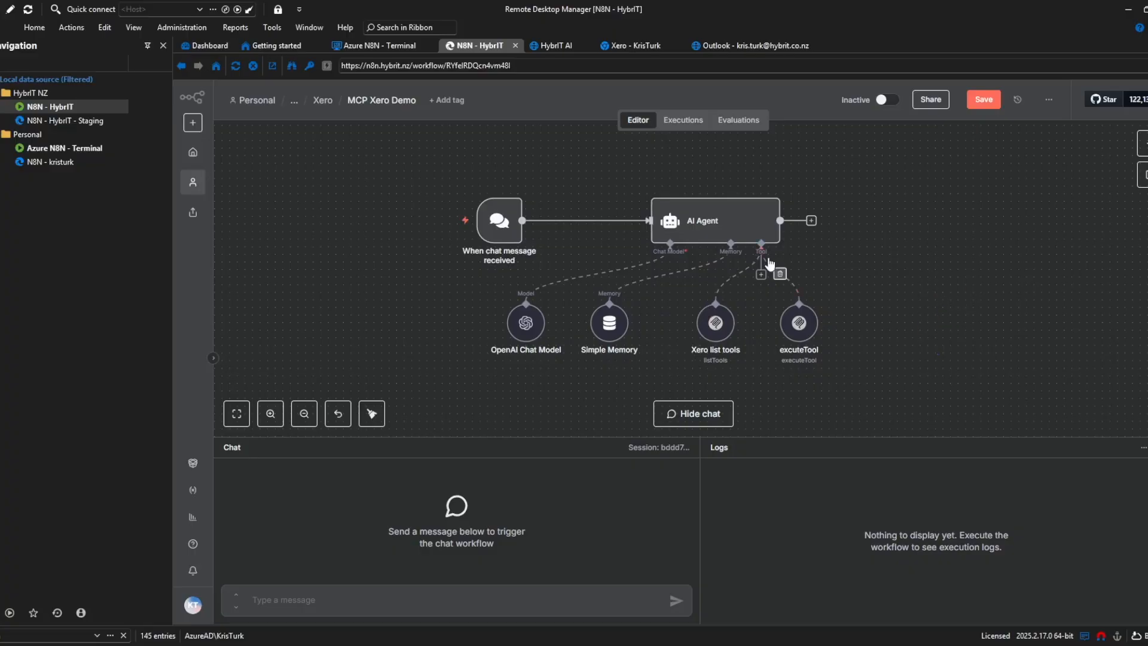
{"action": "left_click", "coordinate": [760, 275]}
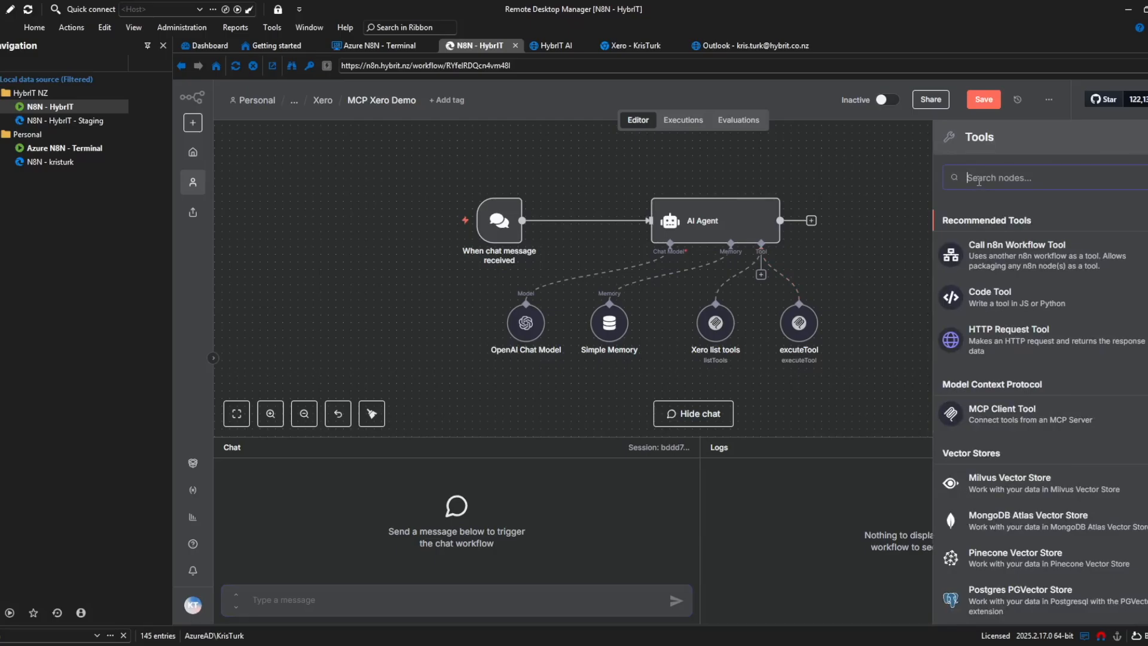
Step: Review the Xero MCP Client Credential's STDIO, SSE and HTTP Streamable options, leaving it on command line unsaved
{"action": "type", "text": "mcp"}
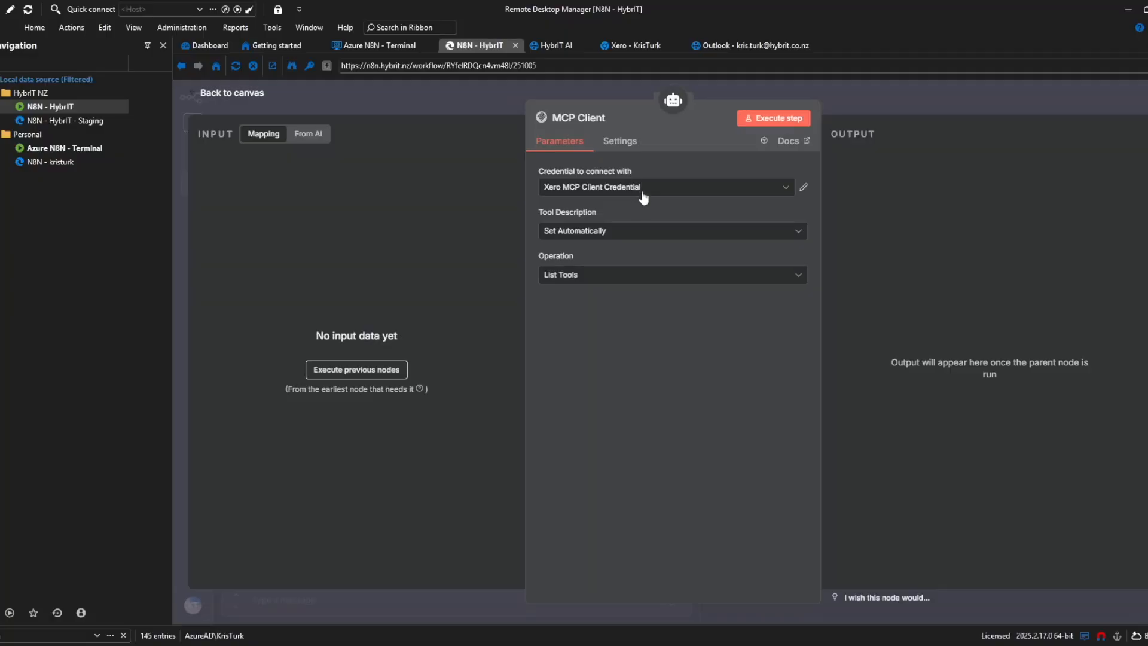
{"action": "mouse_move", "coordinate": [628, 170]}
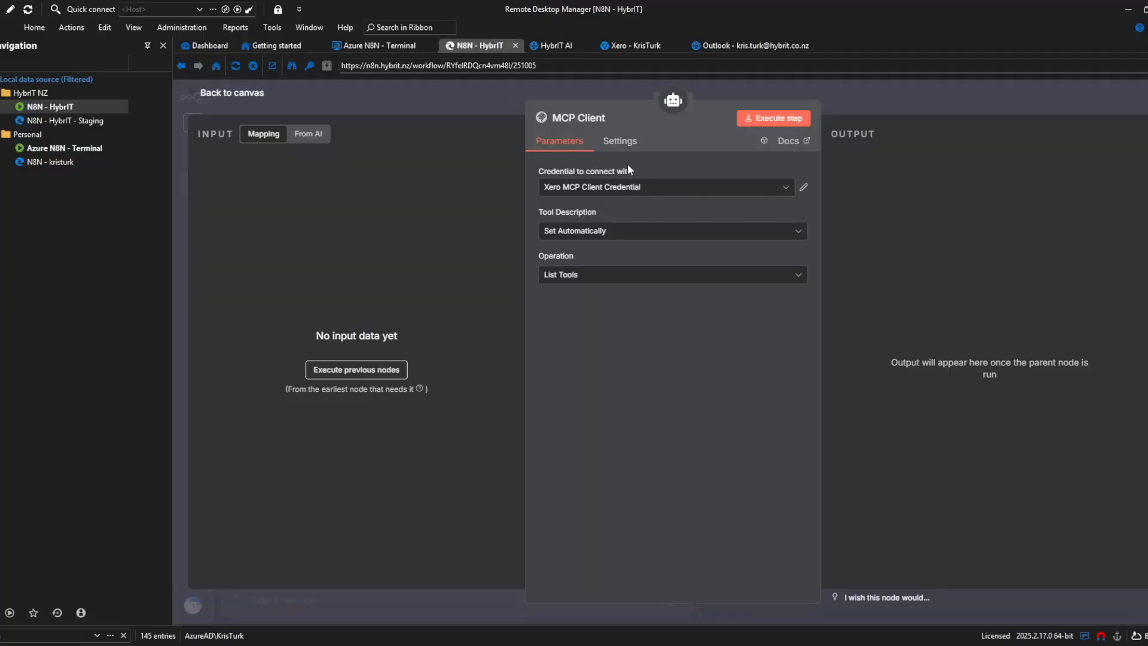
{"action": "mouse_move", "coordinate": [776, 185]}
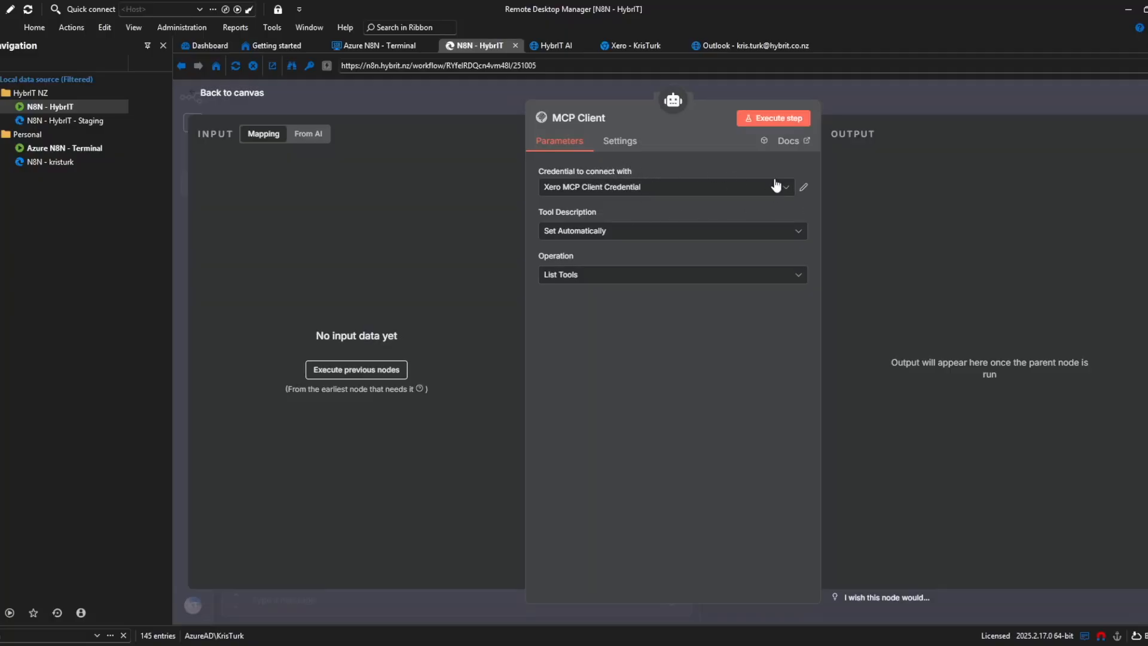
{"action": "left_click", "coordinate": [783, 187]}
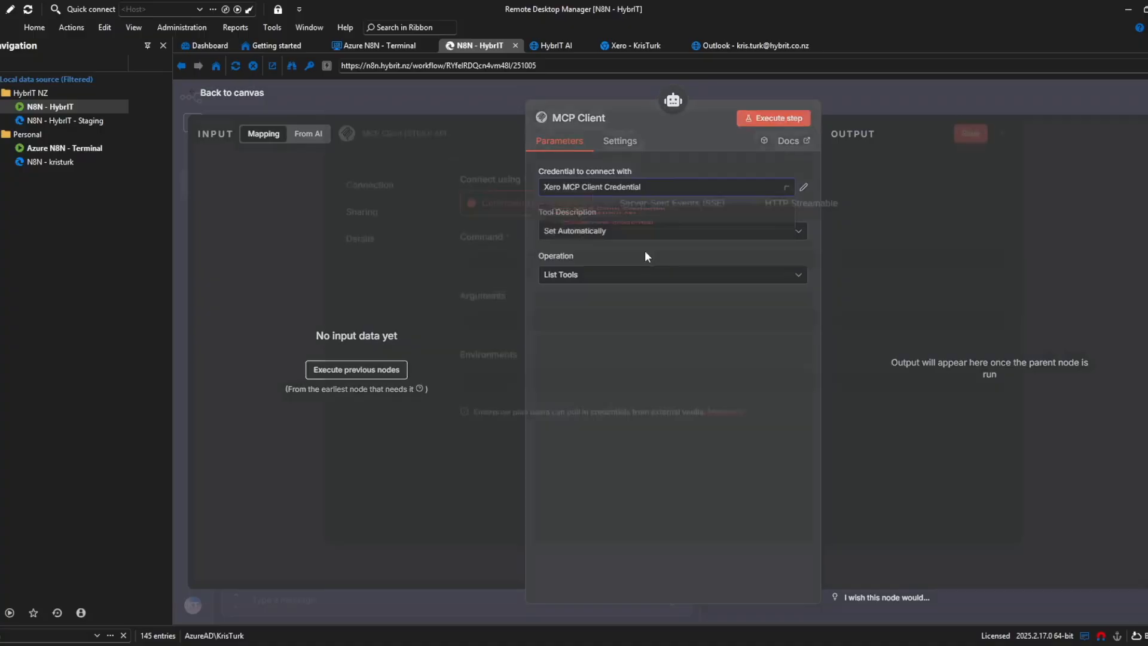
{"action": "left_click", "coordinate": [802, 186]}
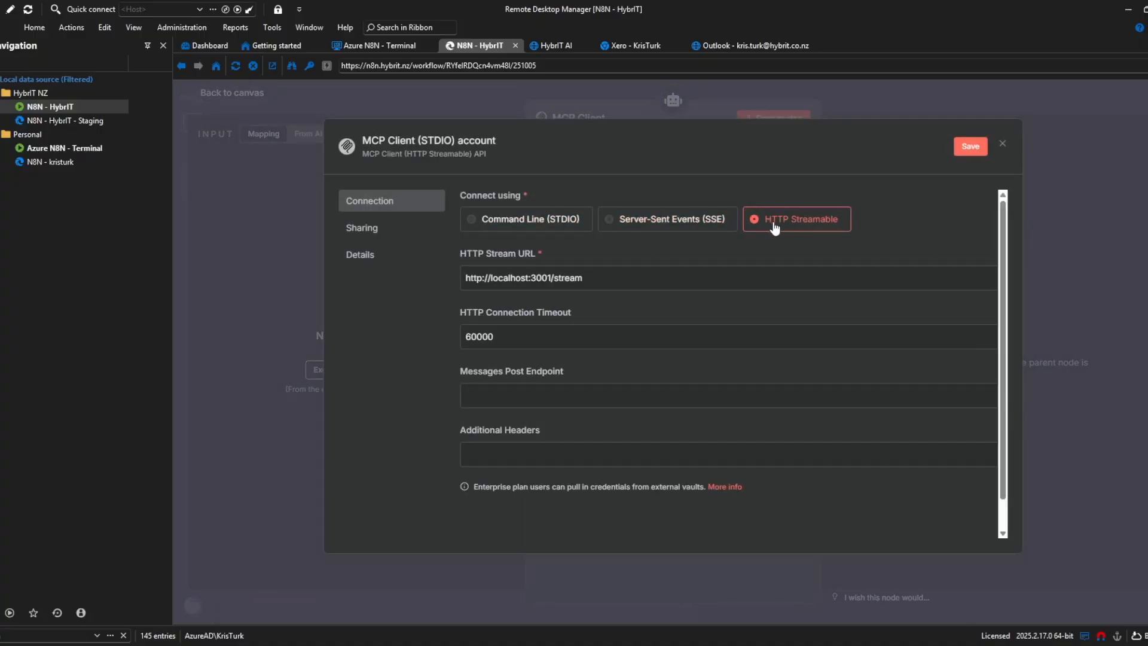
{"action": "left_click", "coordinate": [666, 218]}
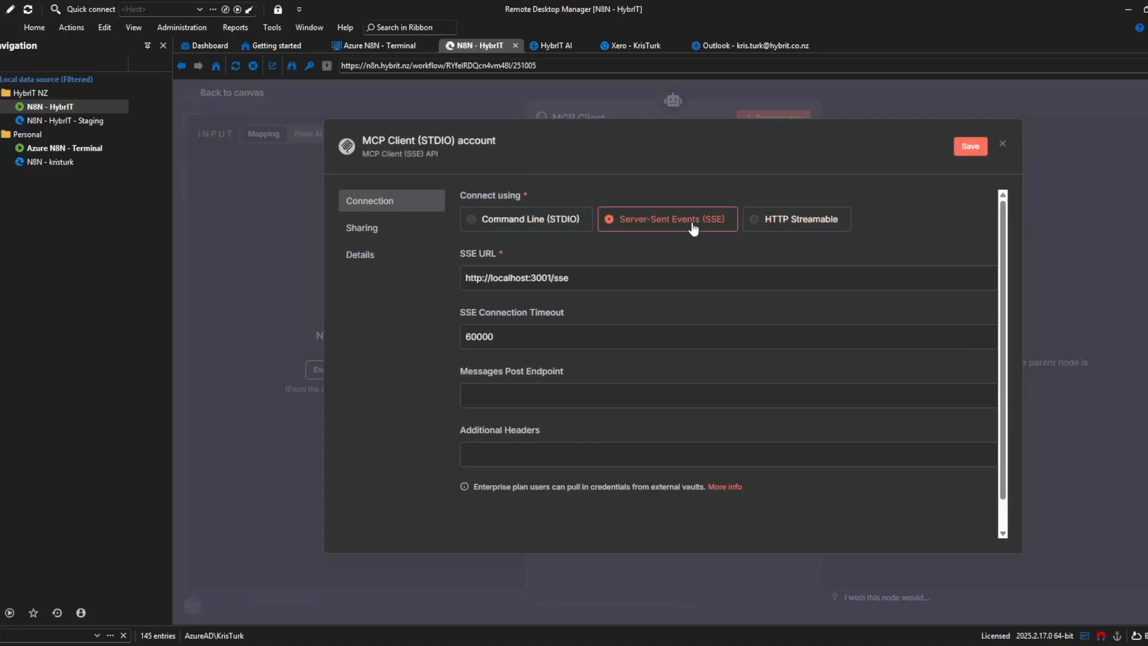
{"action": "left_click", "coordinate": [525, 219]}
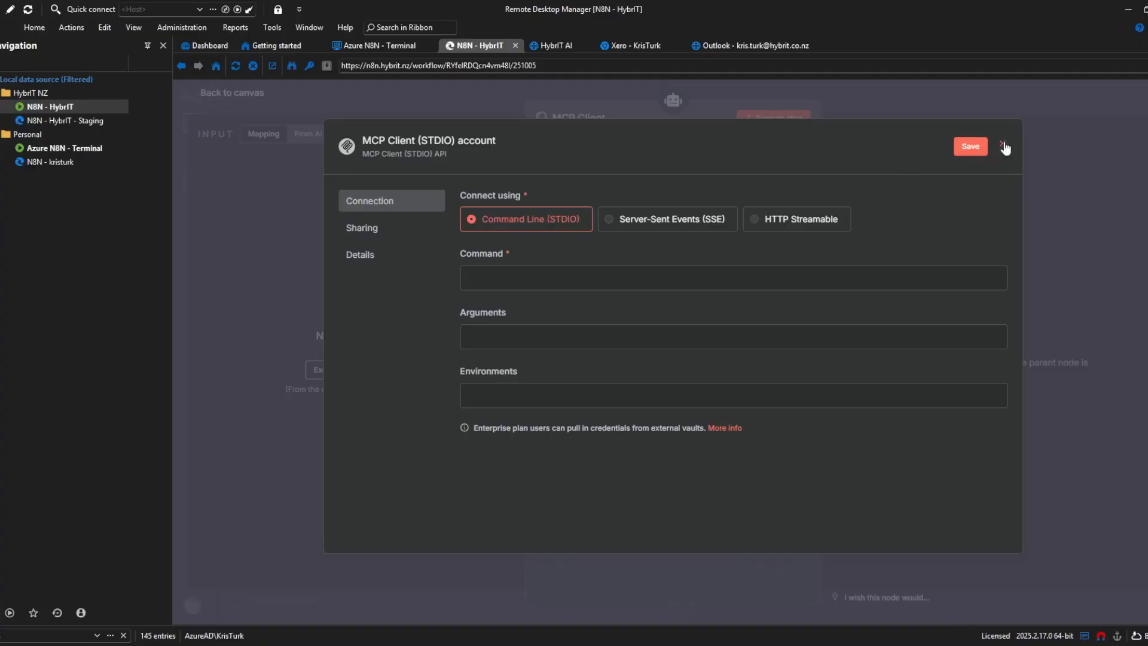
{"action": "left_click", "coordinate": [1004, 146]}
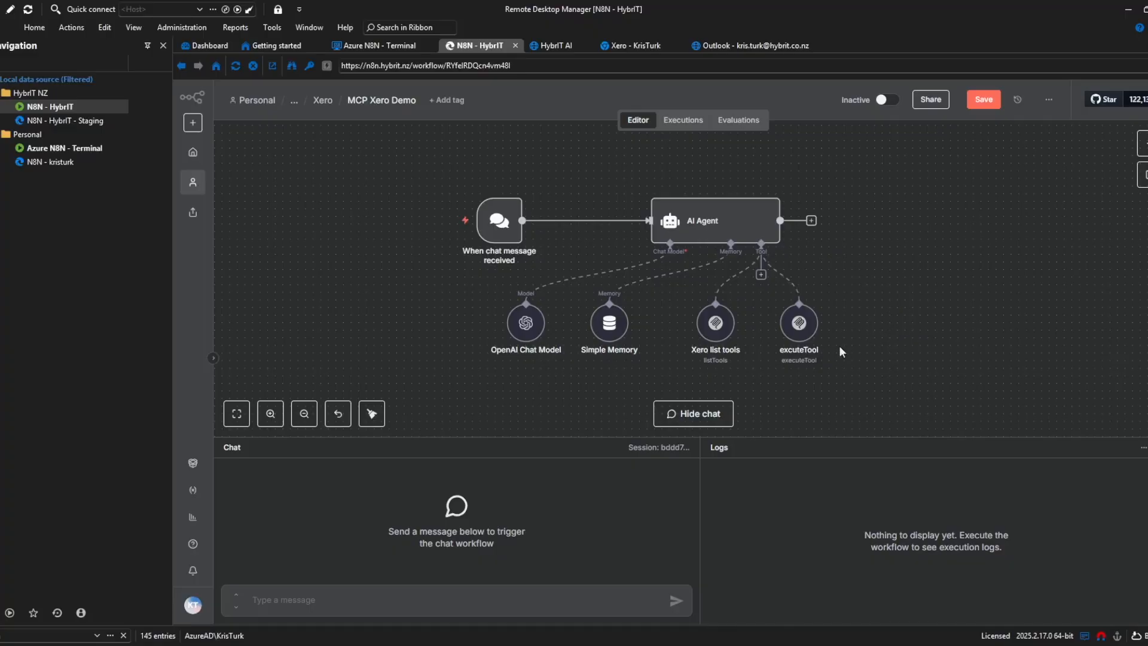
{"action": "mouse_move", "coordinate": [715, 327]}
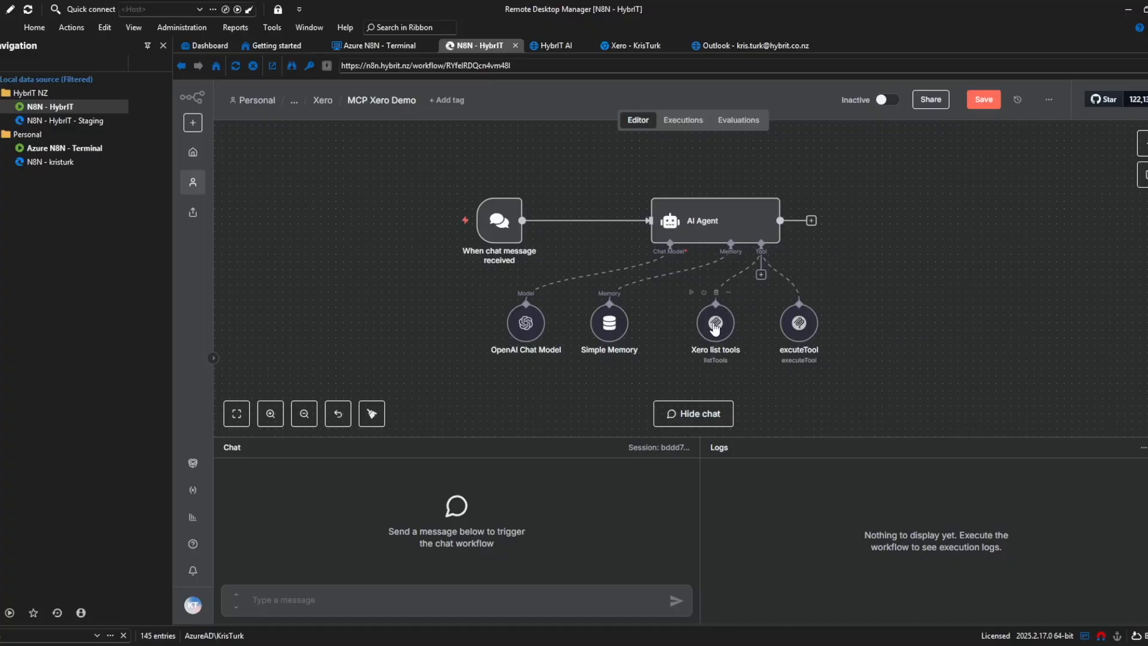
{"action": "mouse_move", "coordinate": [717, 336]}
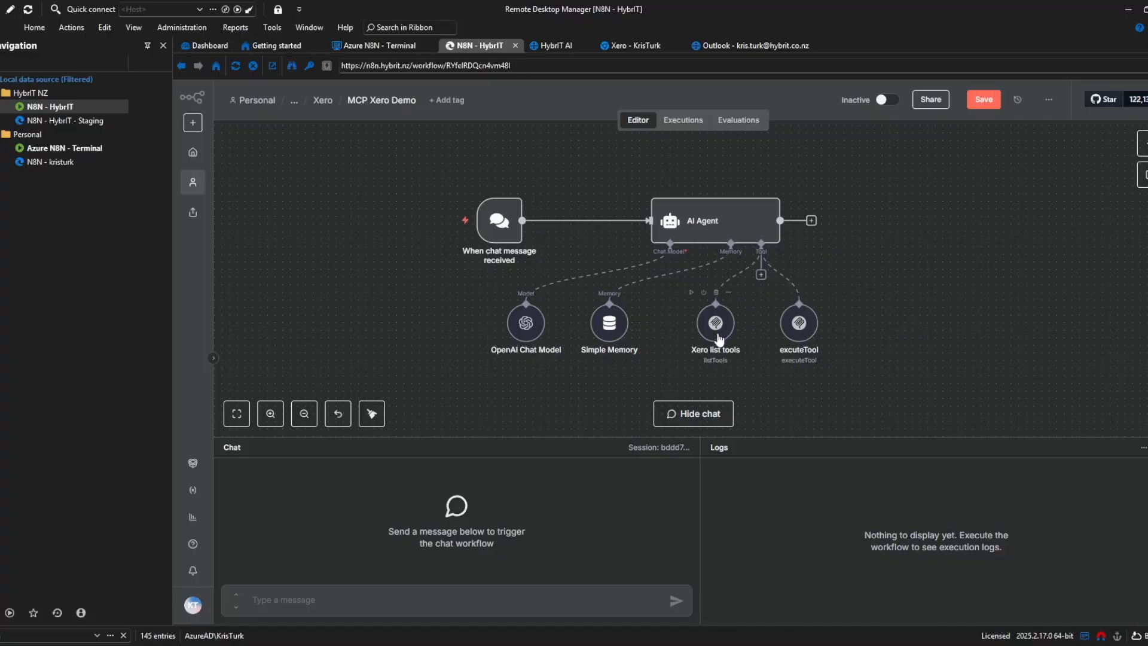
{"action": "mouse_move", "coordinate": [715, 322]}
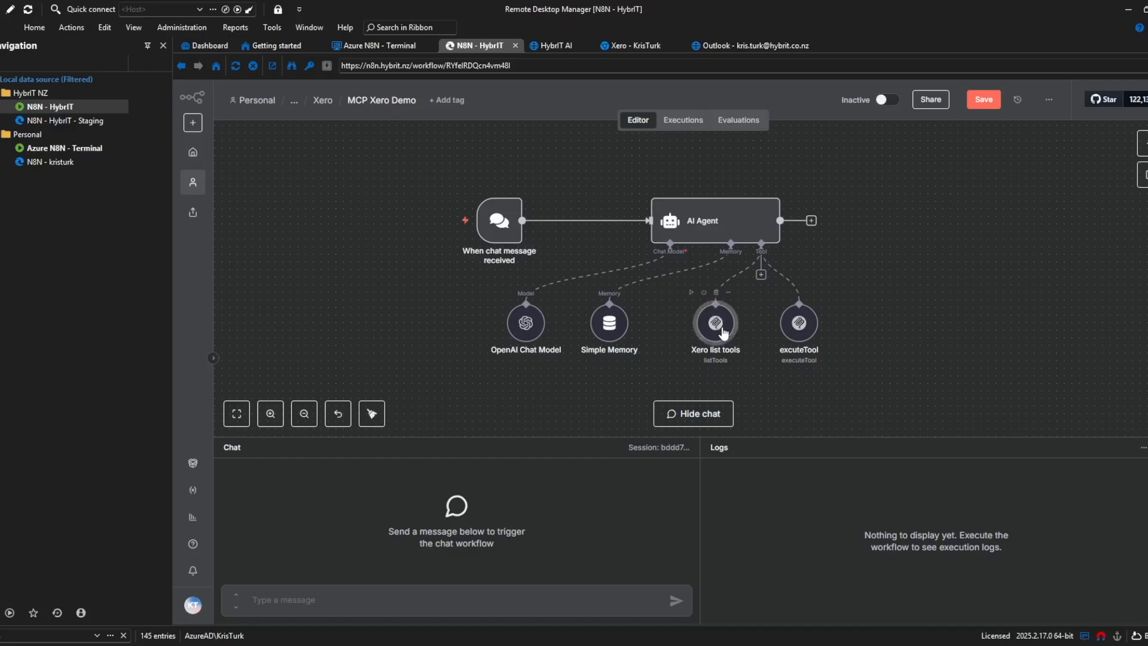
Step: Bring up the Xero list tools node's parameters with its credential and List Tools operation
{"action": "double_click", "coordinate": [714, 322]}
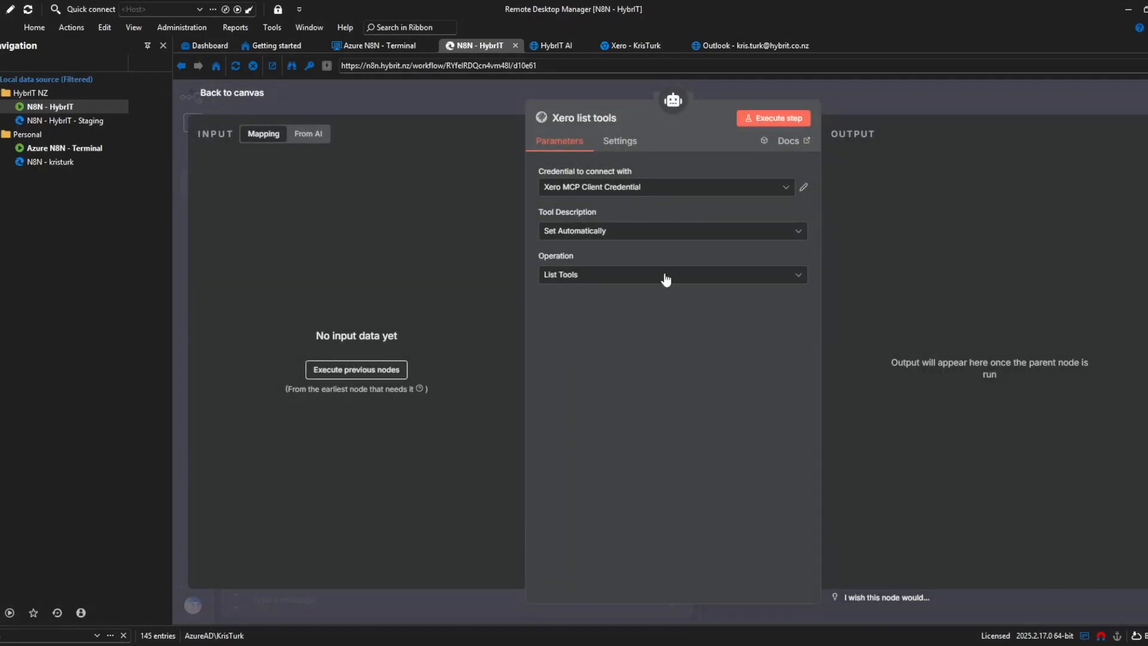
{"action": "mouse_move", "coordinate": [580, 217]}
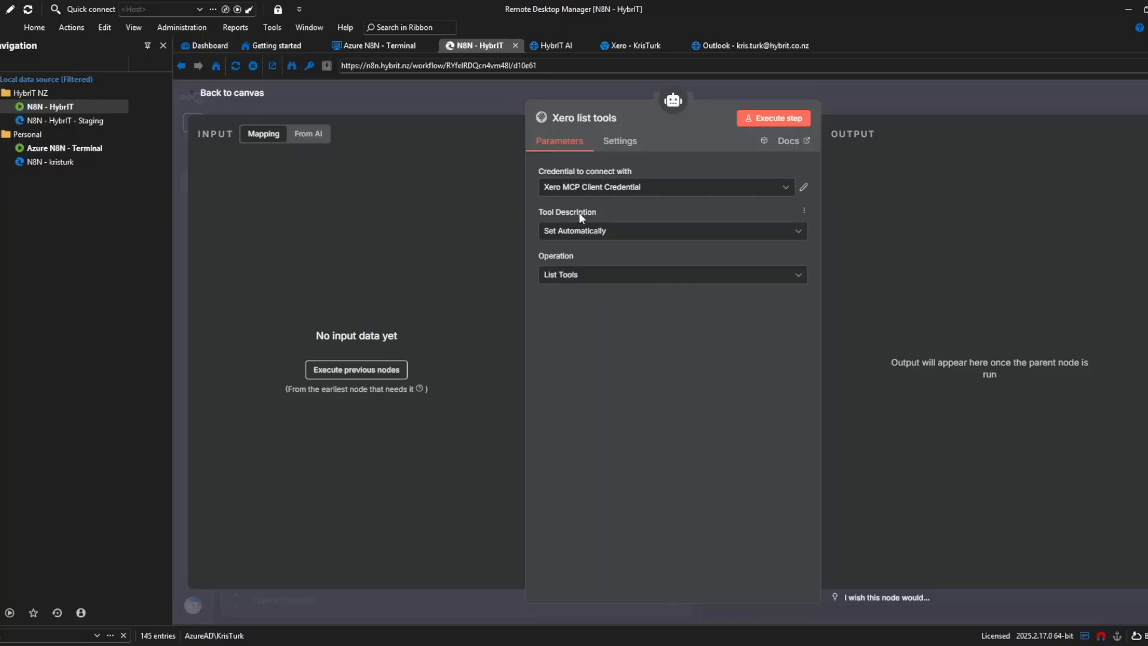
{"action": "mouse_move", "coordinate": [635, 169]}
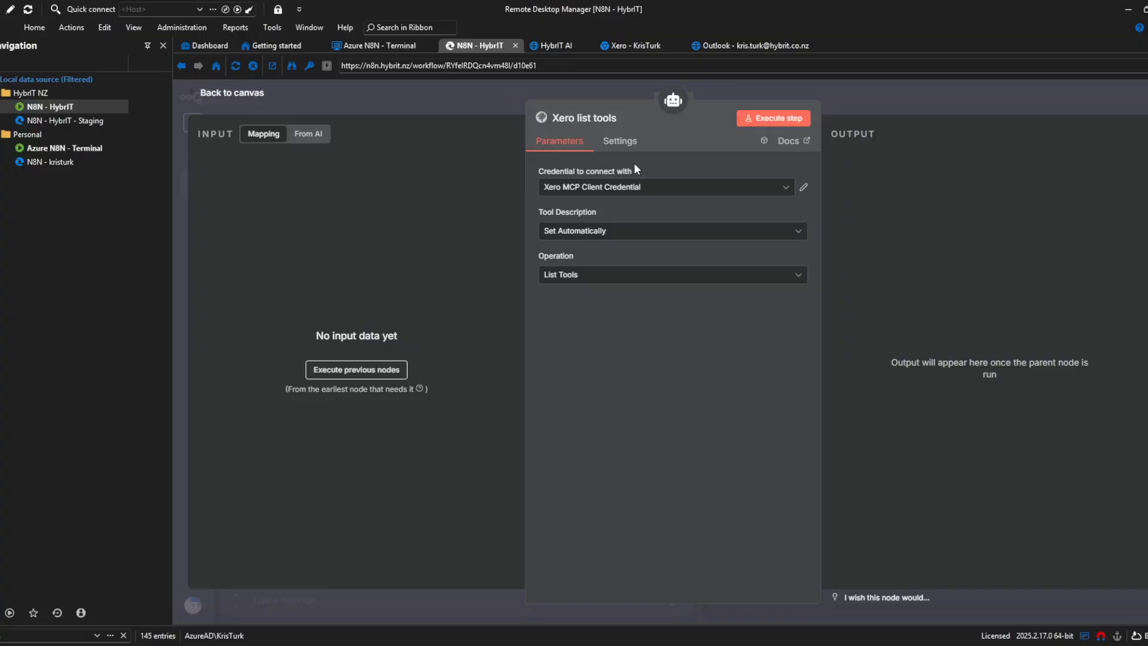
{"action": "mouse_move", "coordinate": [659, 183]}
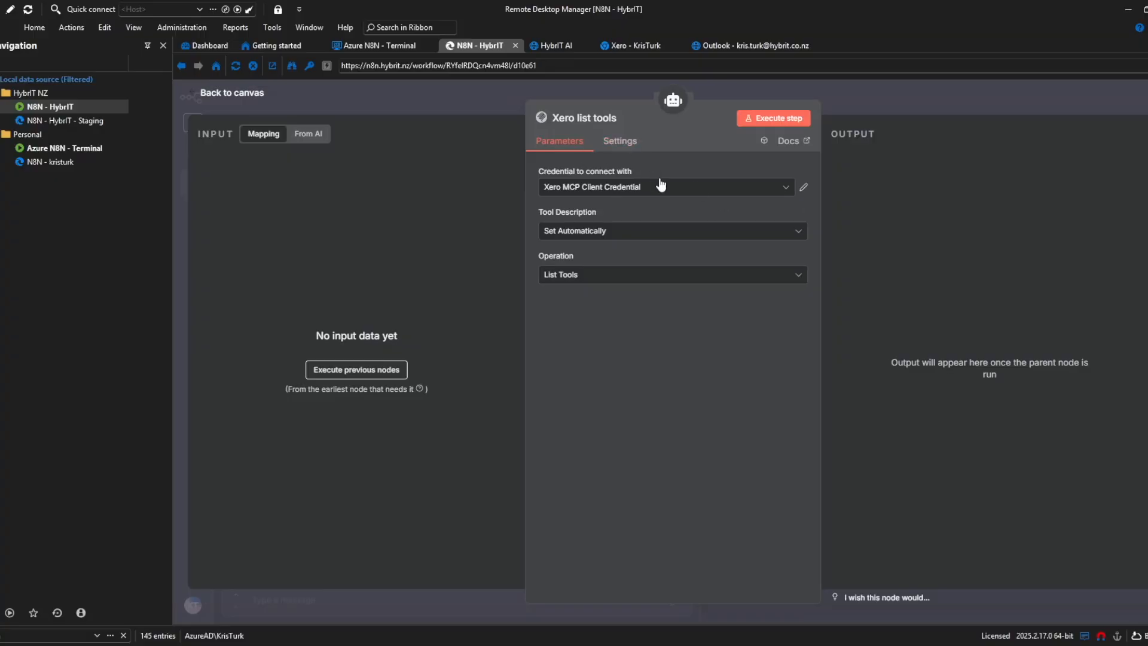
{"action": "mouse_move", "coordinate": [802, 188]}
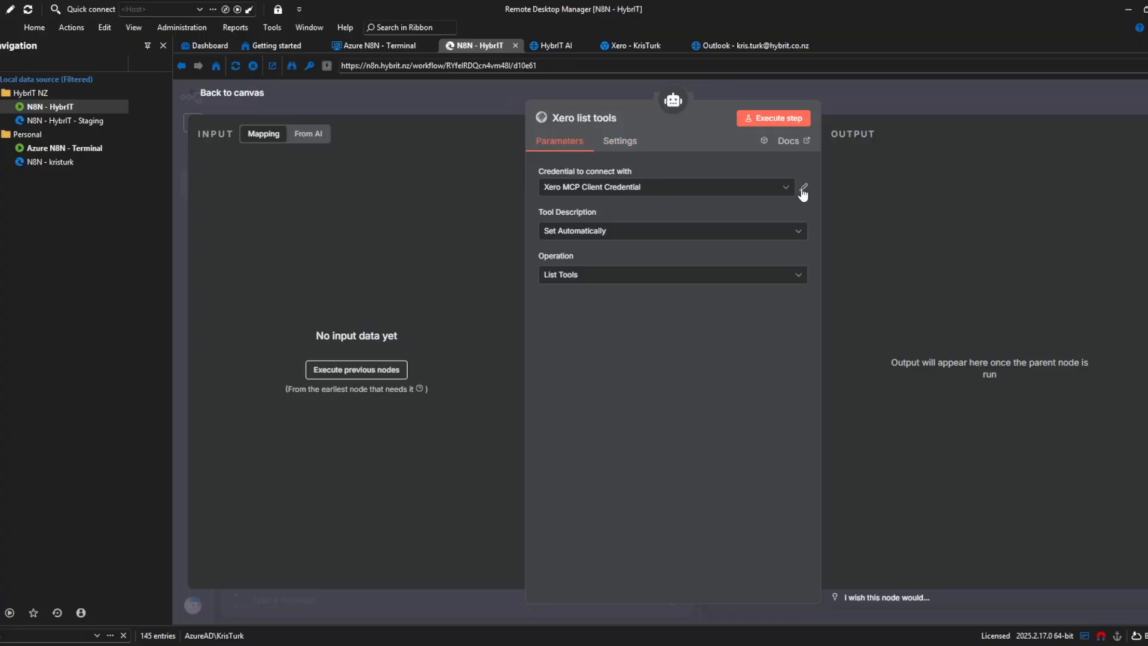
Step: Set XERO_CLIENT_ID and XERO_CLIENT_SECRET in the credential's environment variables and save it
{"action": "left_click", "coordinate": [802, 187]}
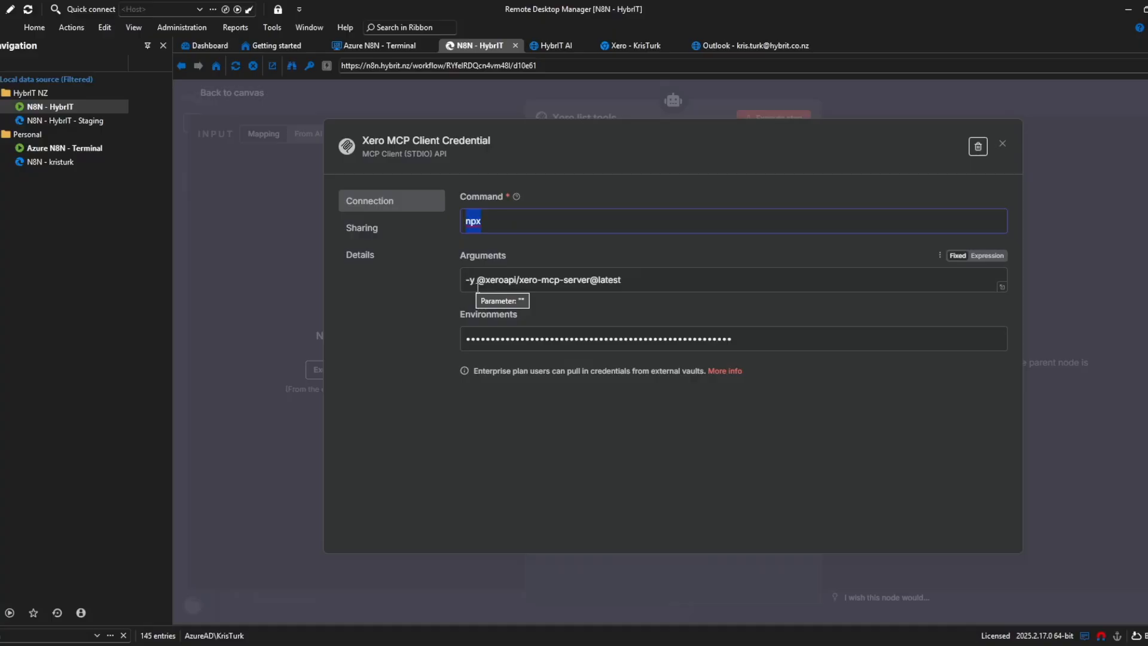
{"action": "left_click", "coordinate": [633, 280]}
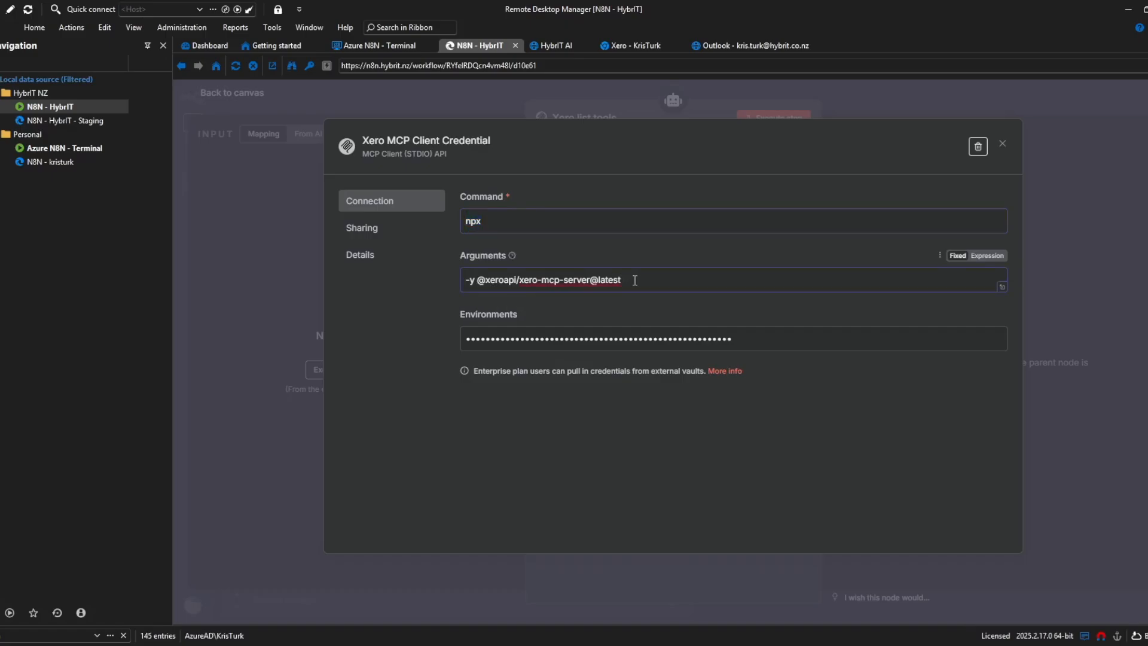
{"action": "mouse_move", "coordinate": [691, 279]}
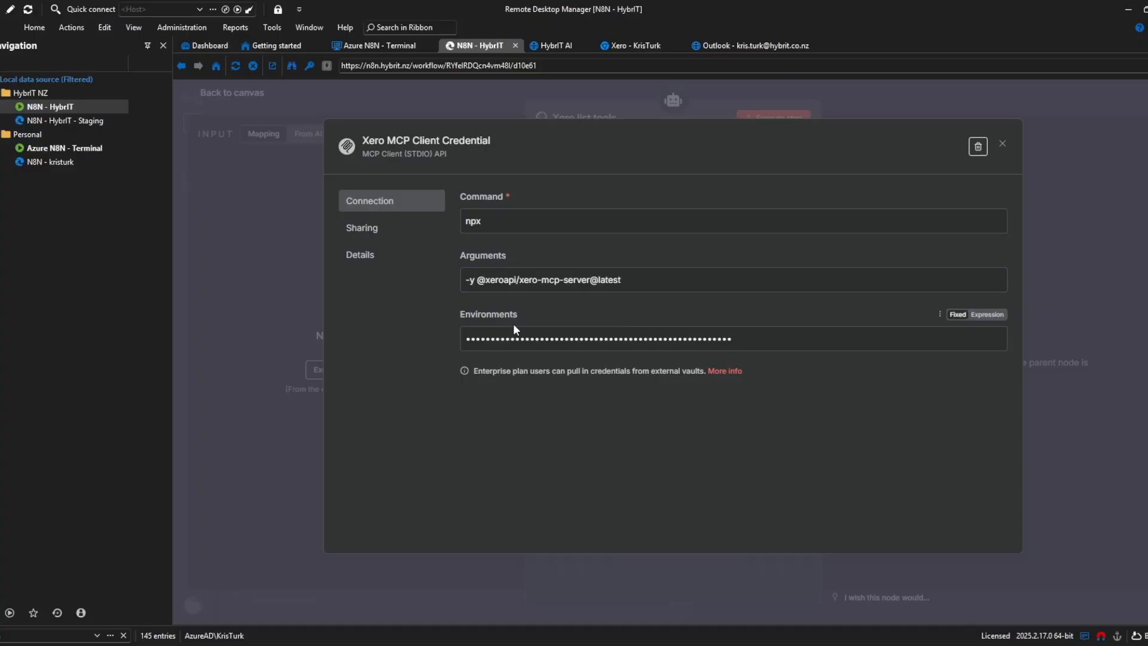
{"action": "mouse_move", "coordinate": [515, 329]}
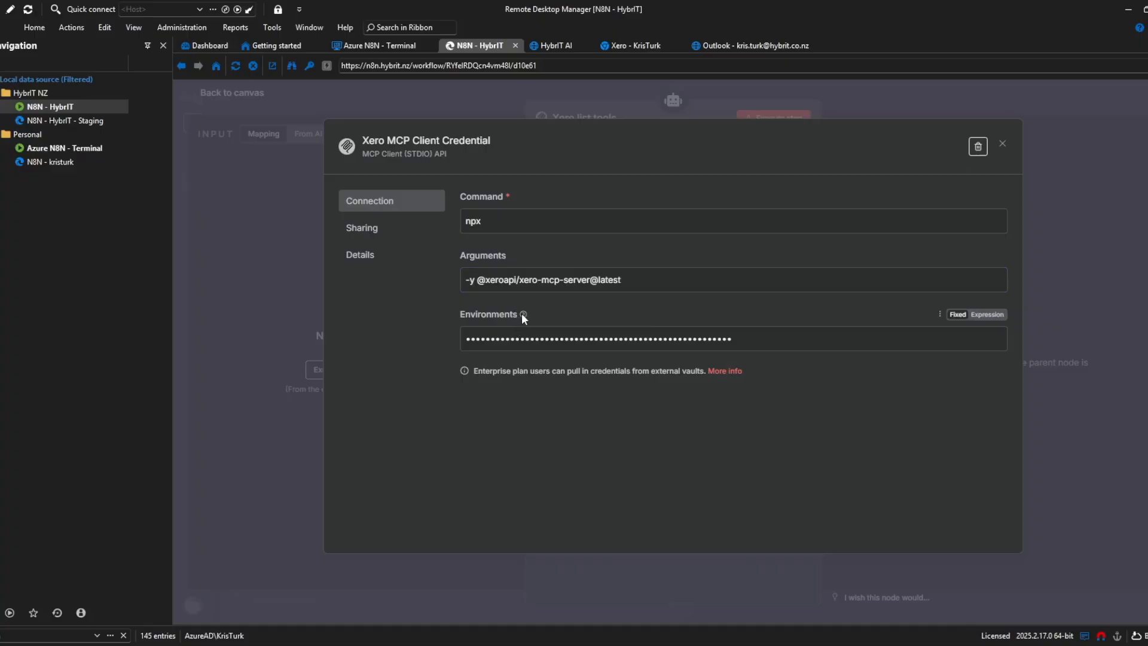
{"action": "mouse_move", "coordinate": [522, 315]}
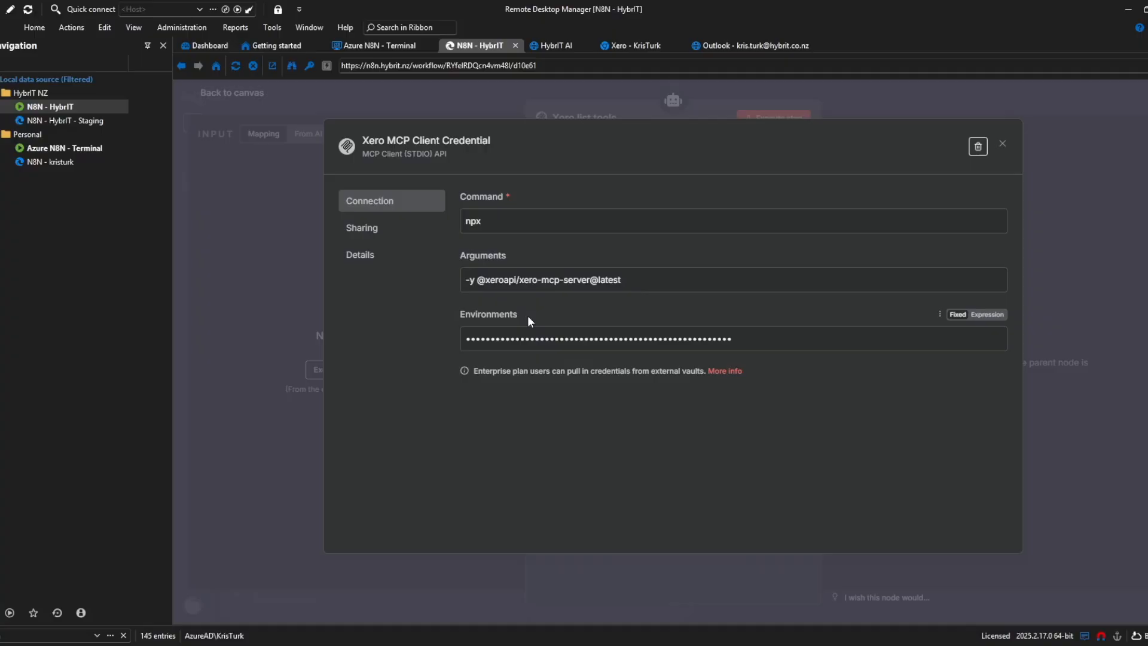
{"action": "left_click", "coordinate": [987, 314]}
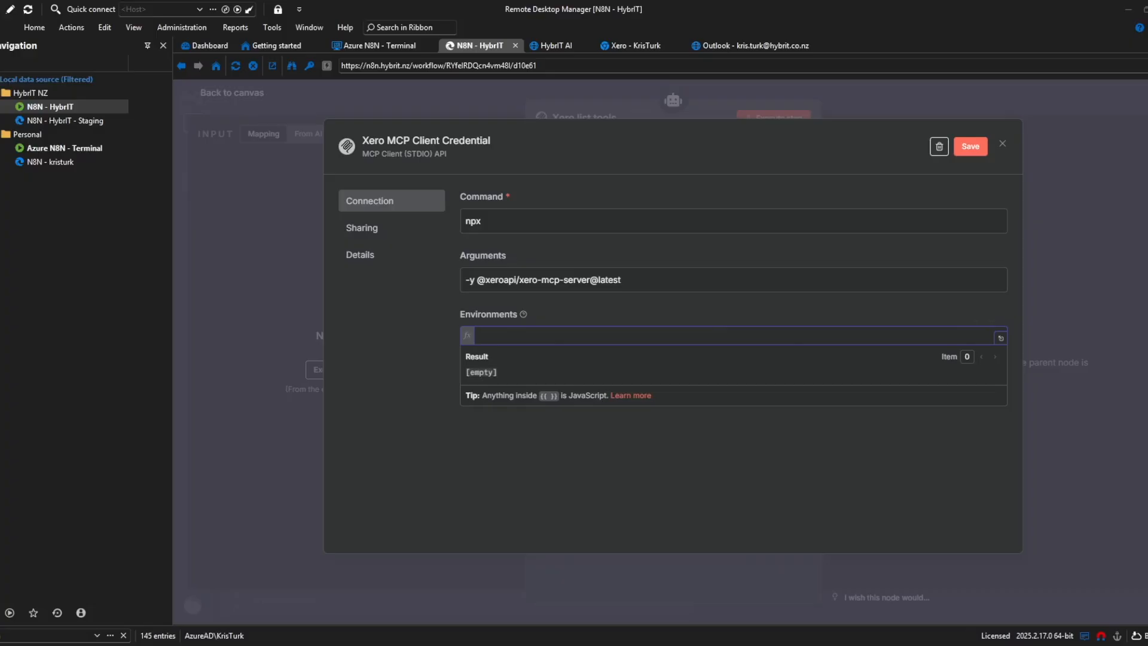
{"action": "mouse_move", "coordinate": [1107, 359]}
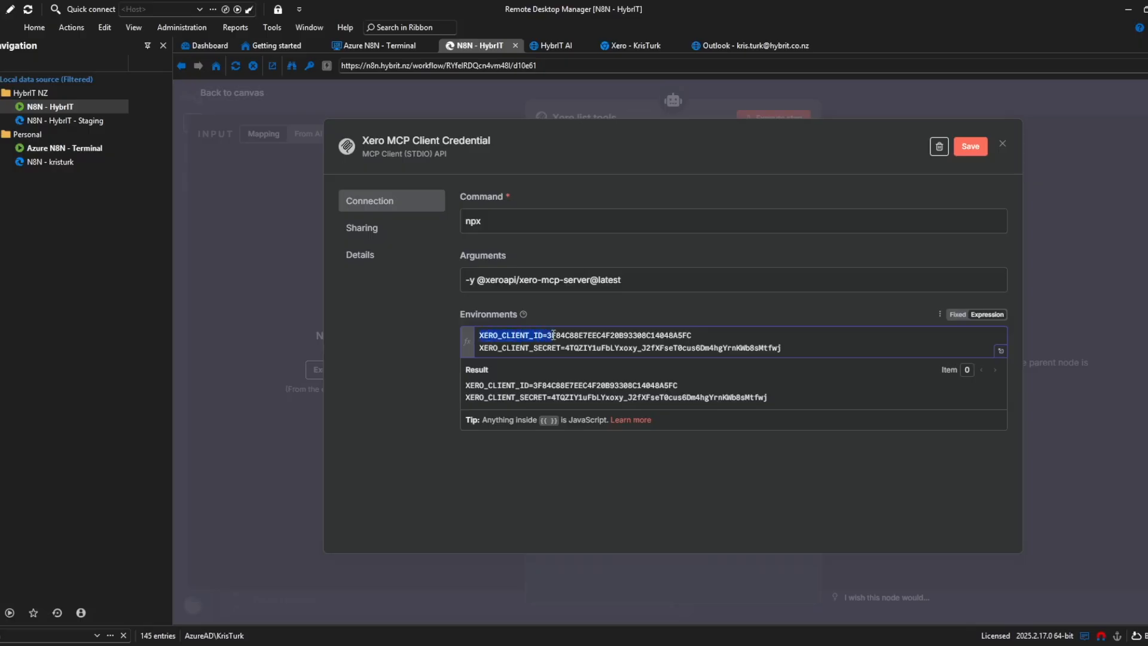
{"action": "left_click", "coordinate": [692, 335]}
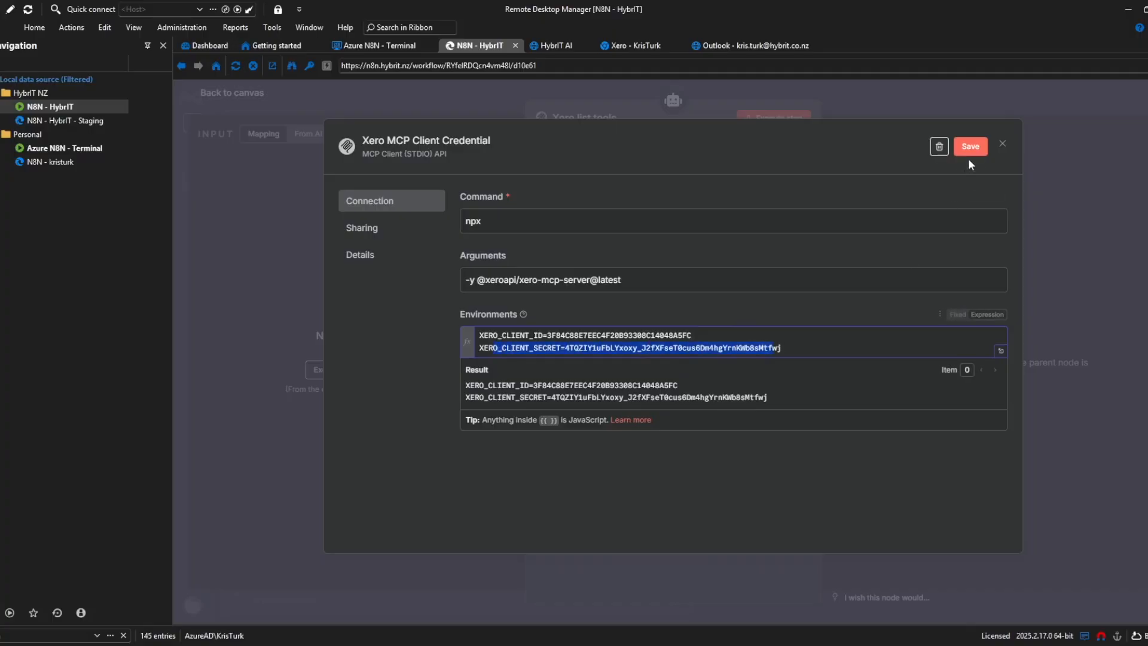
{"action": "left_click", "coordinate": [969, 146]}
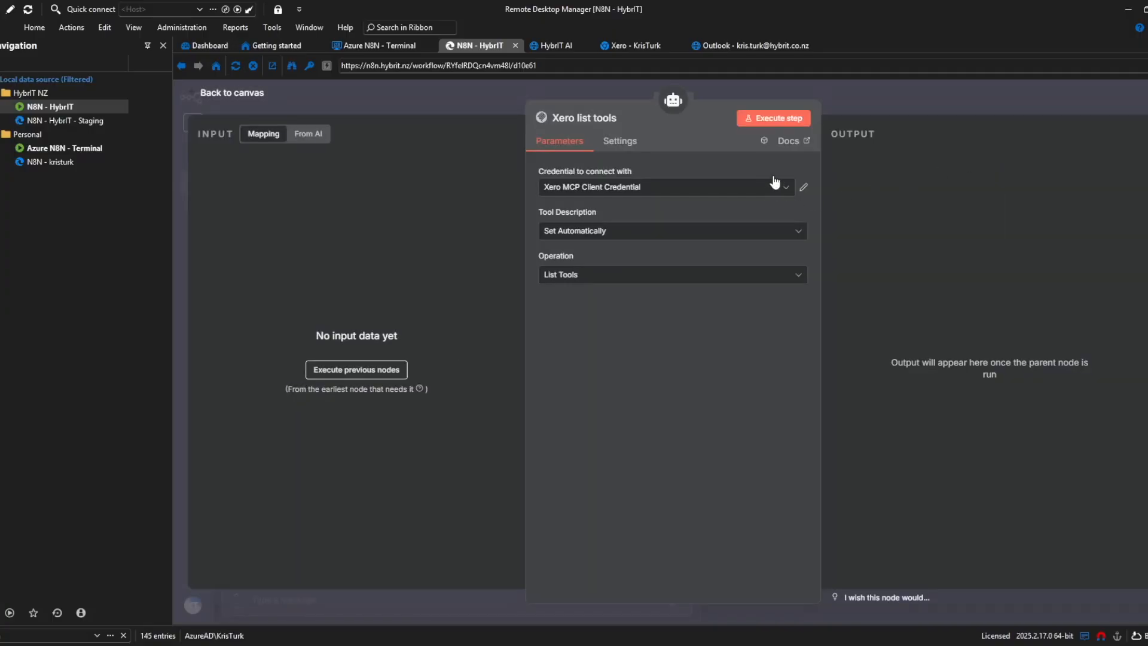
{"action": "mouse_move", "coordinate": [708, 316]}
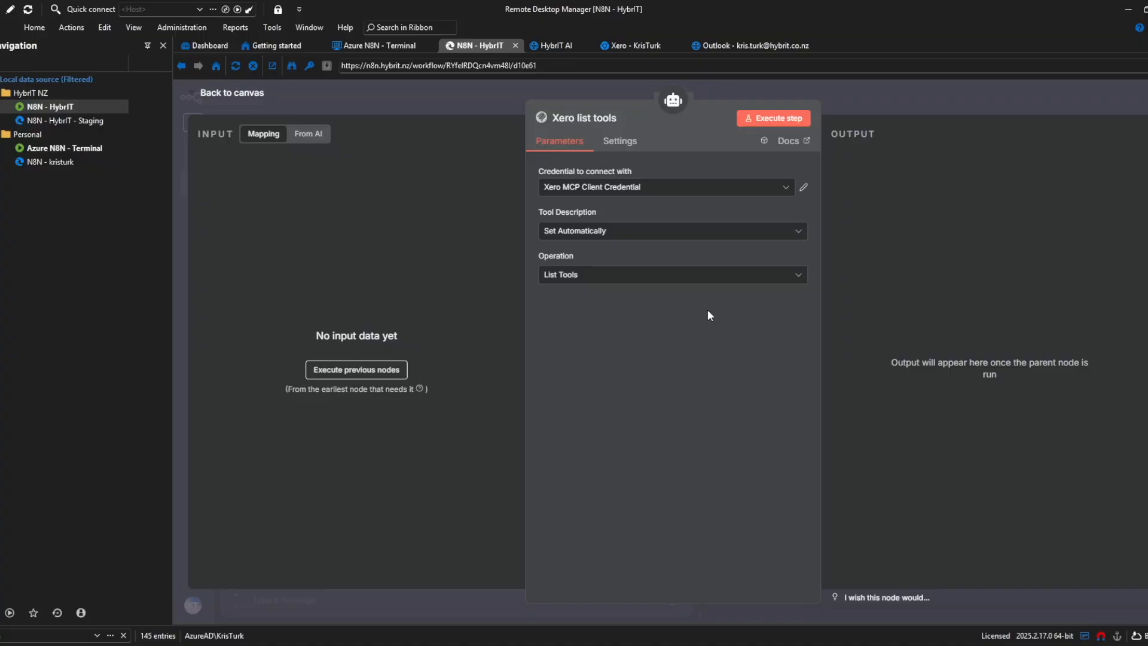
Step: Execute the Xero list tools step, check the returned Xero tools, and go back to the canvas
{"action": "left_click", "coordinate": [772, 117]}
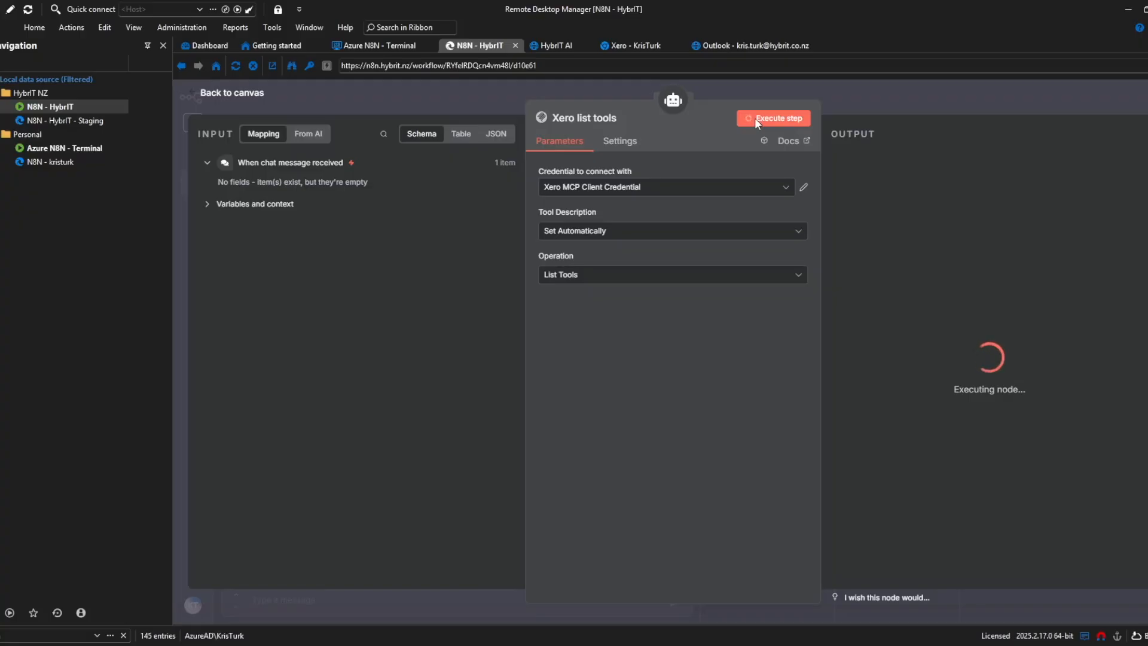
{"action": "left_click", "coordinate": [773, 118]}
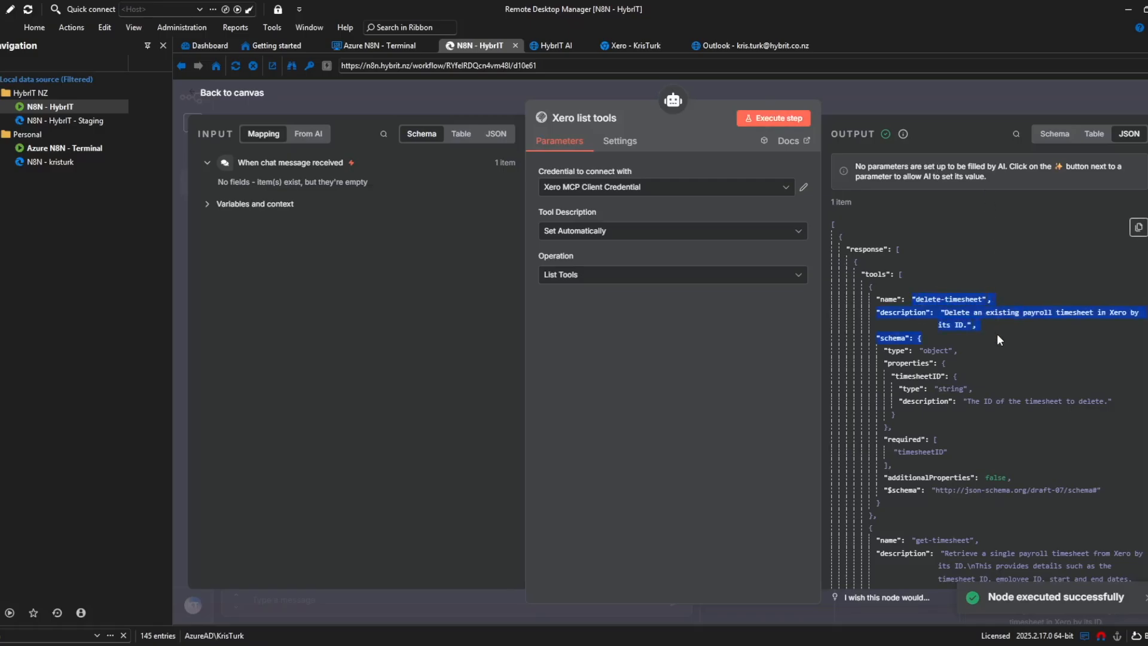
{"action": "left_click", "coordinate": [231, 92]}
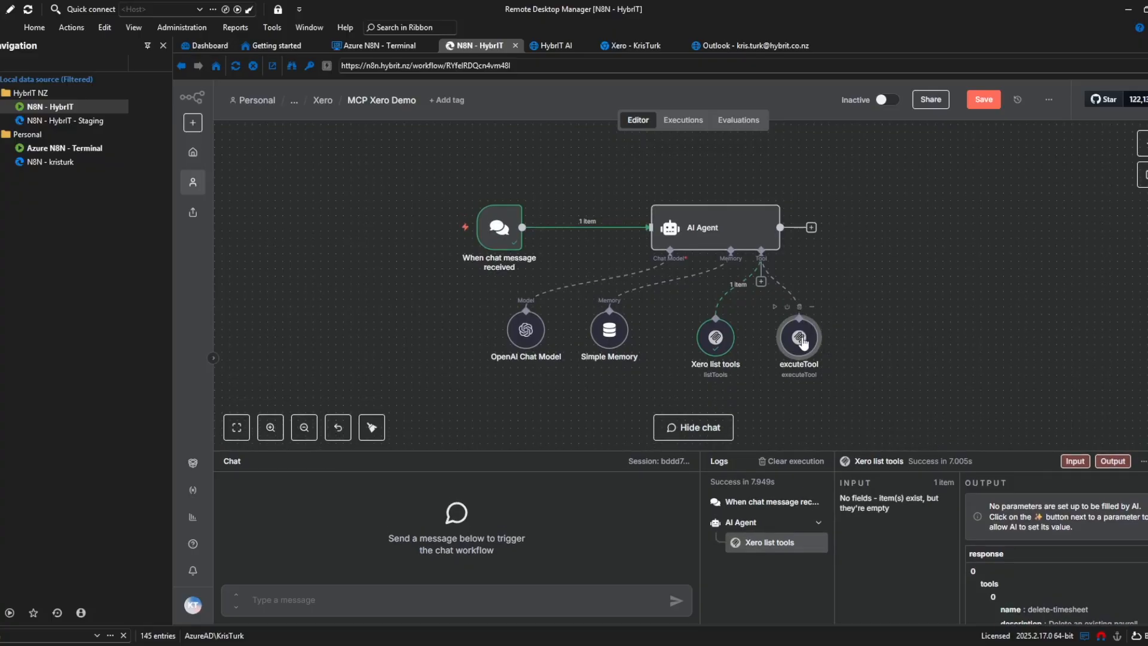
{"action": "double_click", "coordinate": [796, 337]}
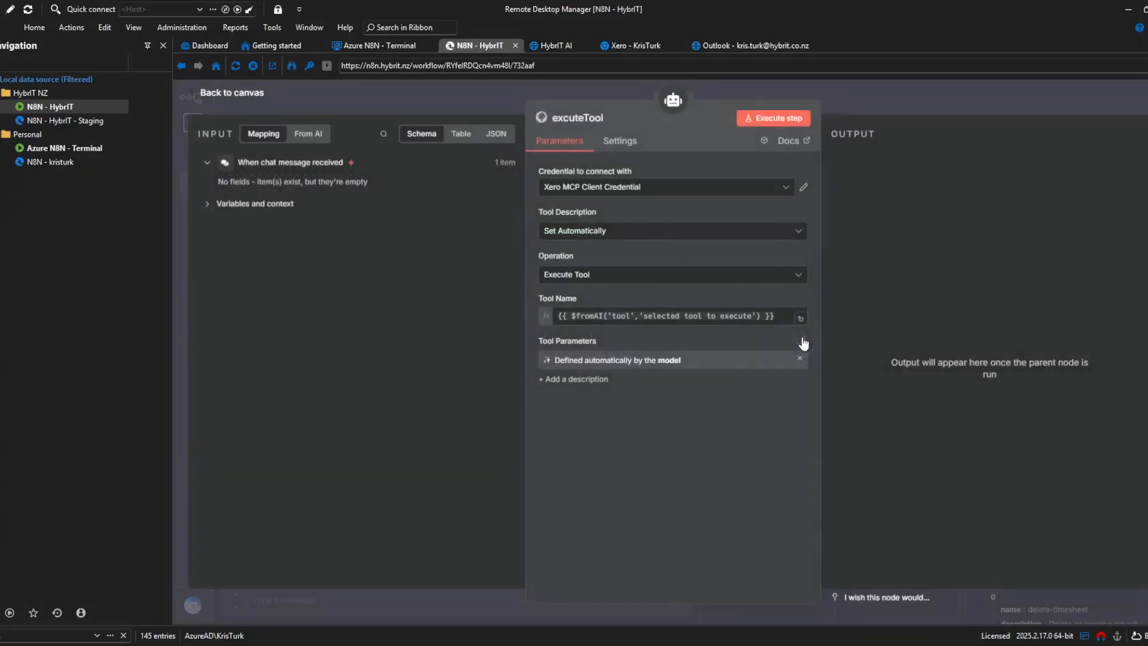
{"action": "mouse_move", "coordinate": [677, 193]}
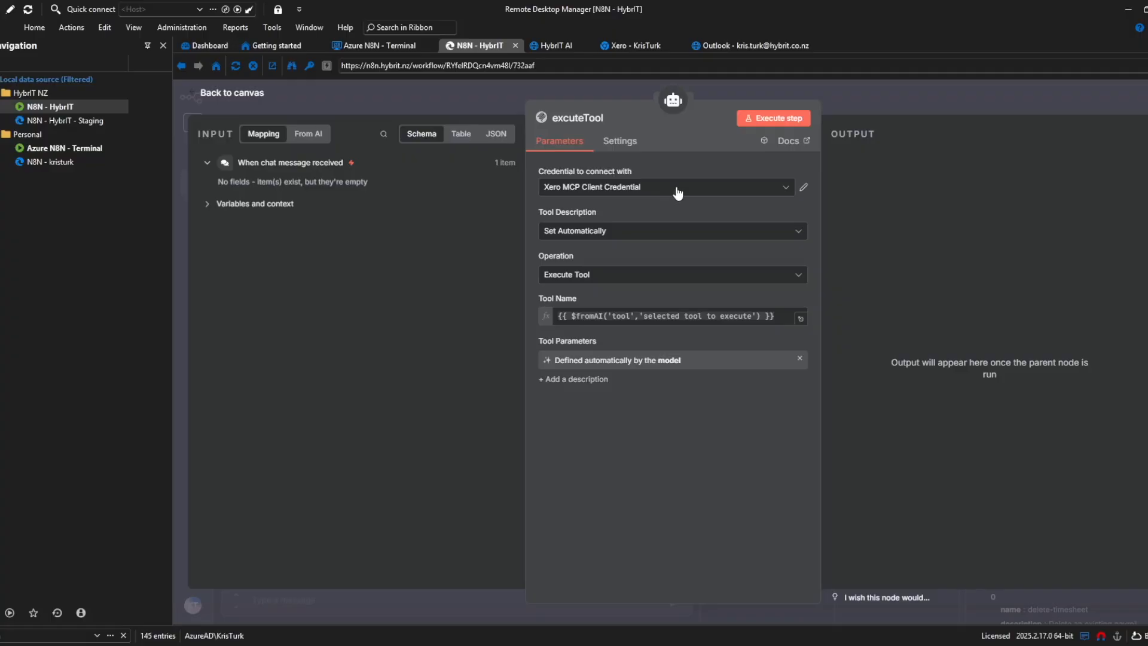
{"action": "mouse_move", "coordinate": [623, 209]}
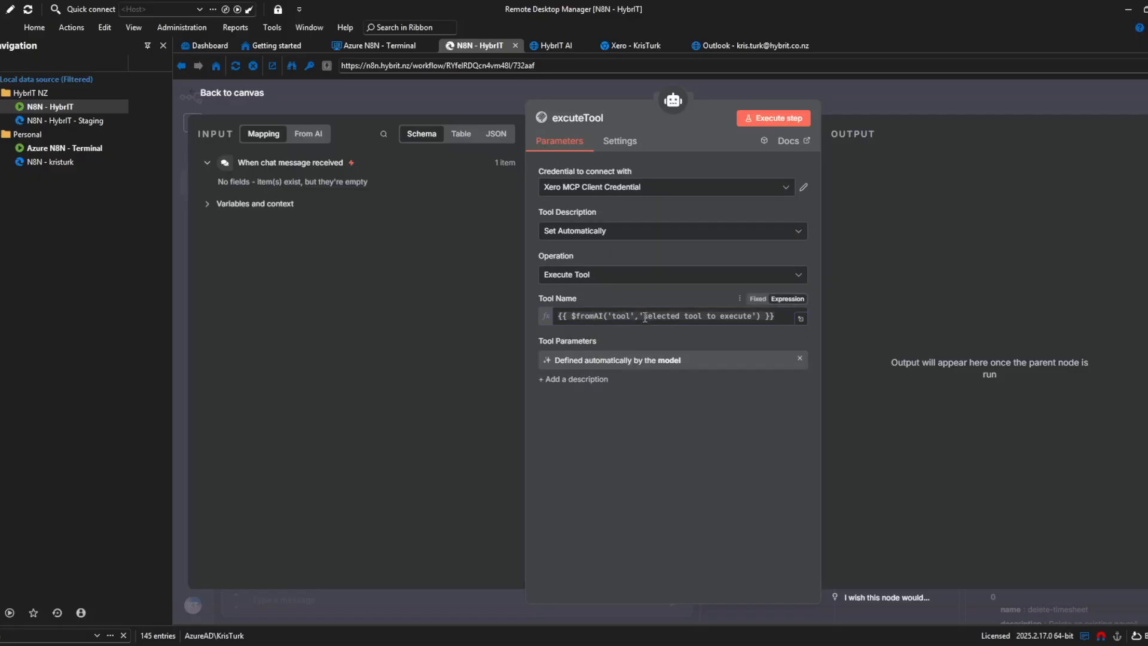
{"action": "left_click", "coordinate": [665, 315]}
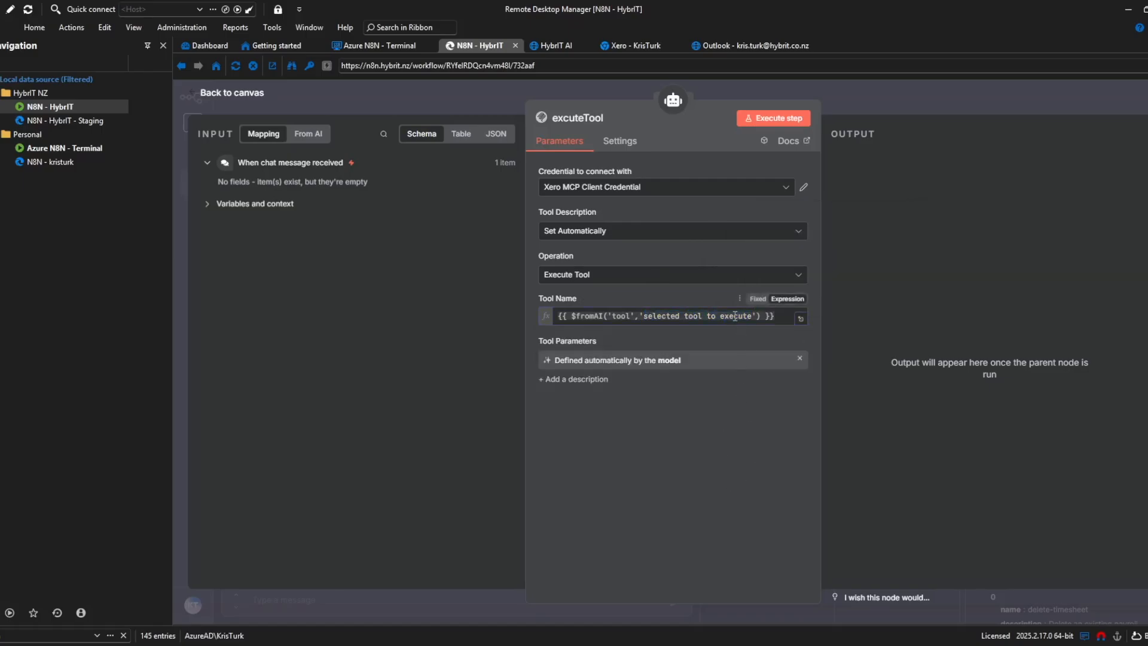
{"action": "mouse_move", "coordinate": [764, 388]}
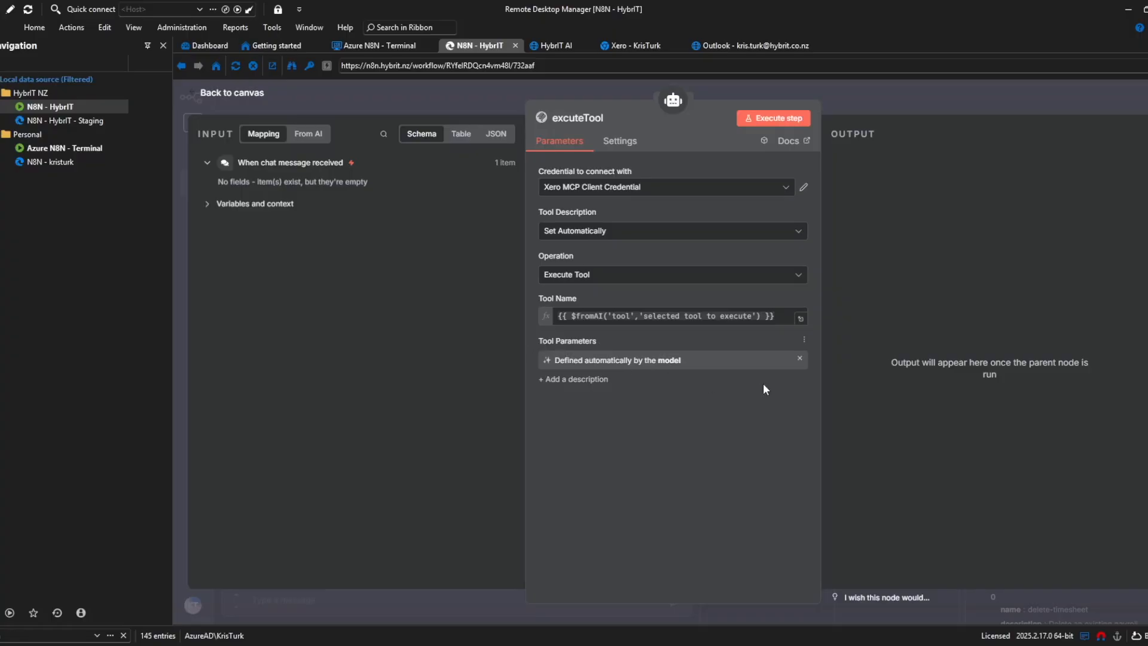
{"action": "mouse_move", "coordinate": [786, 356]}
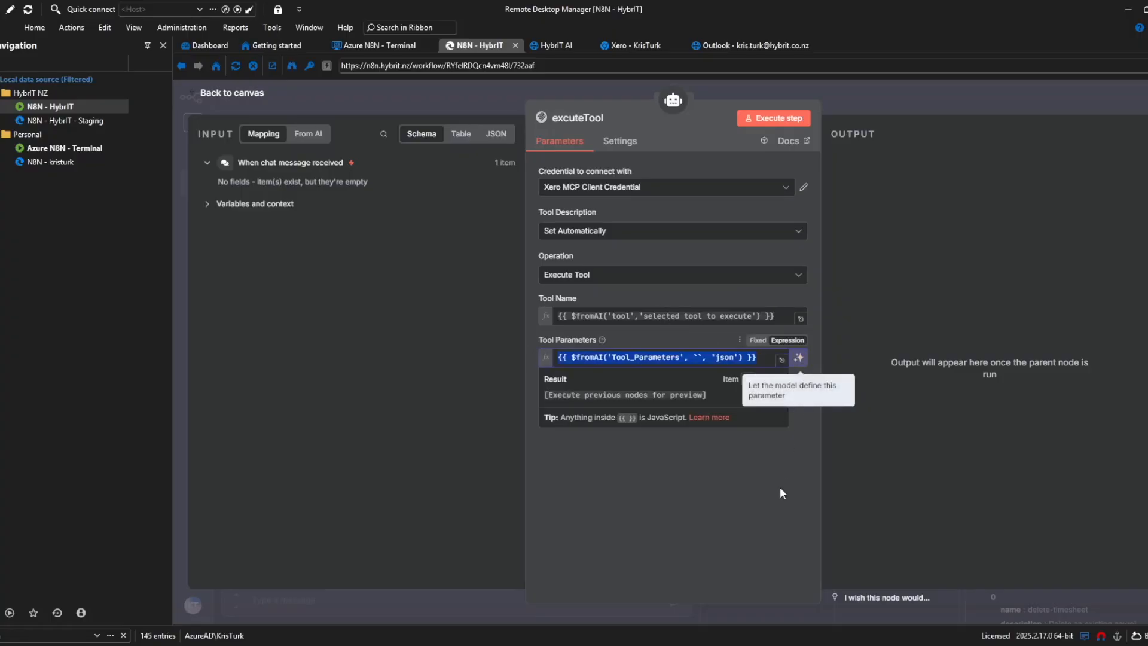
{"action": "left_click", "coordinate": [798, 358]}
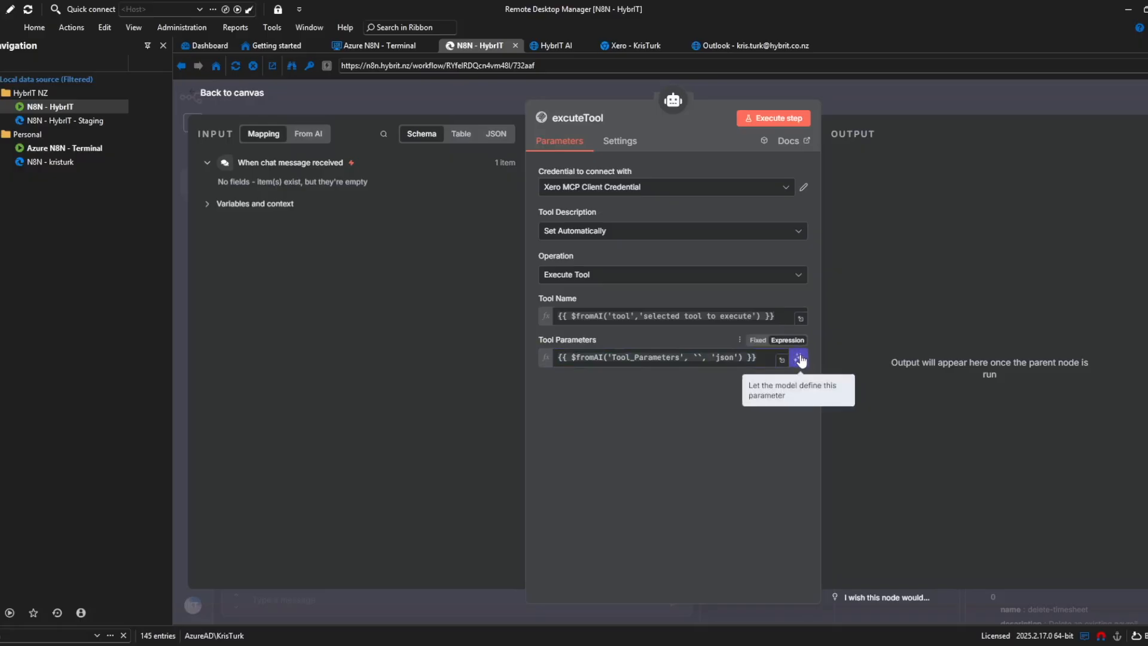
{"action": "left_click", "coordinate": [799, 359]}
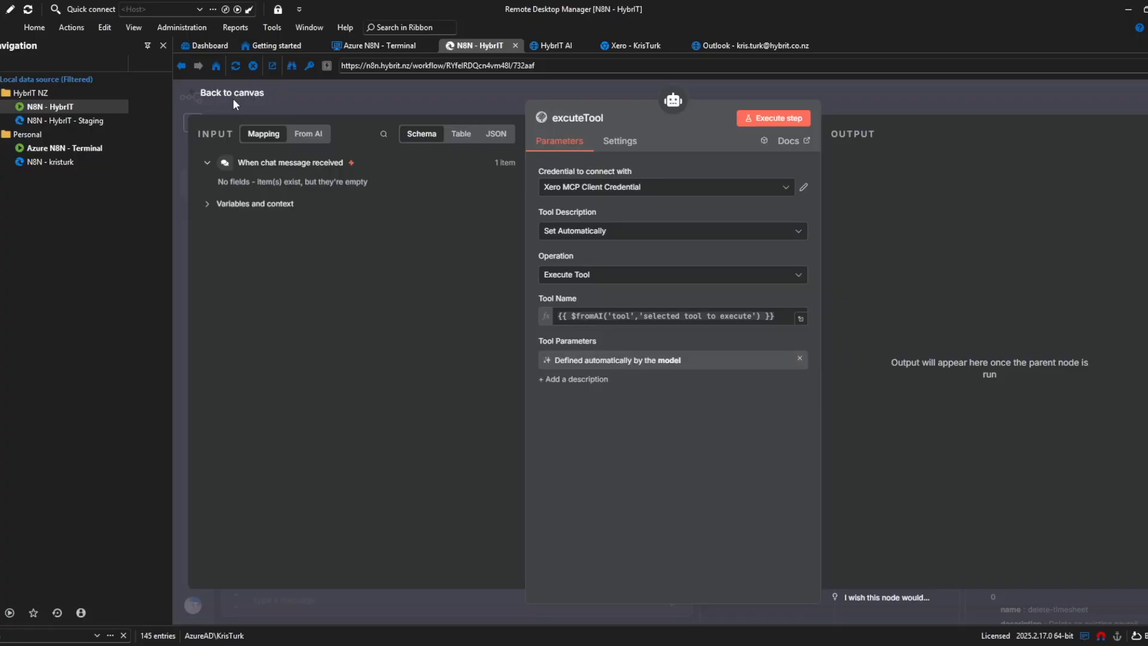
{"action": "left_click", "coordinate": [231, 92]}
{"action": "type", "text": "please tell me the"}
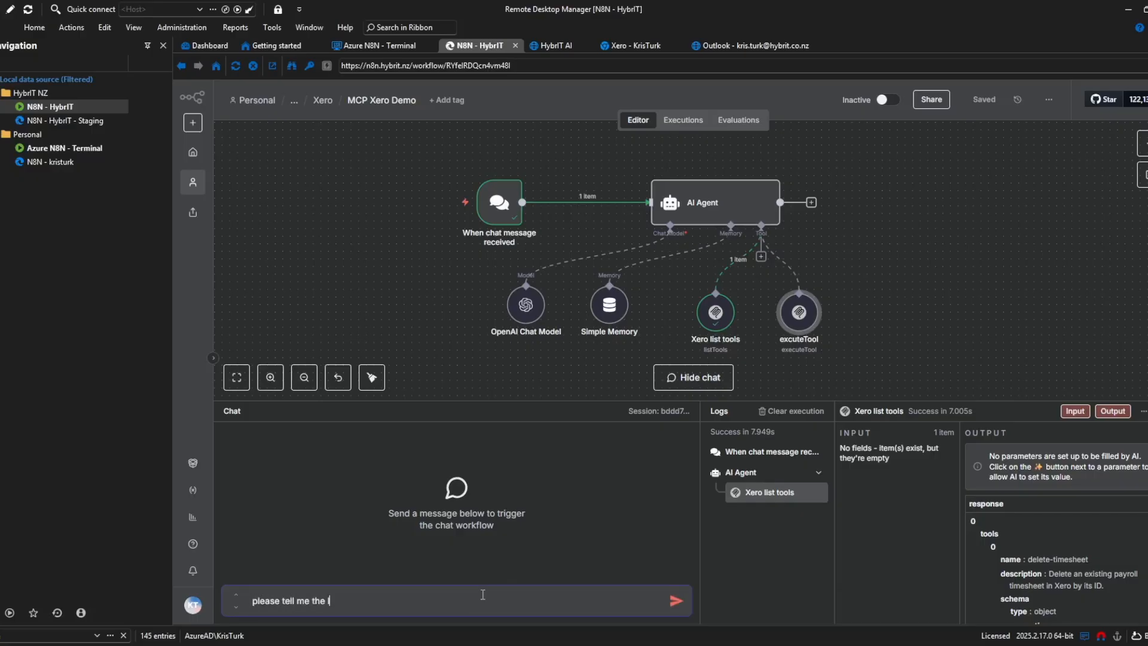
Step: Ask the chat 'please tell me the latest invoice I issued' and read the INV-0043 Boom FM reply
{"action": "type", "text": "atest invoice l"}
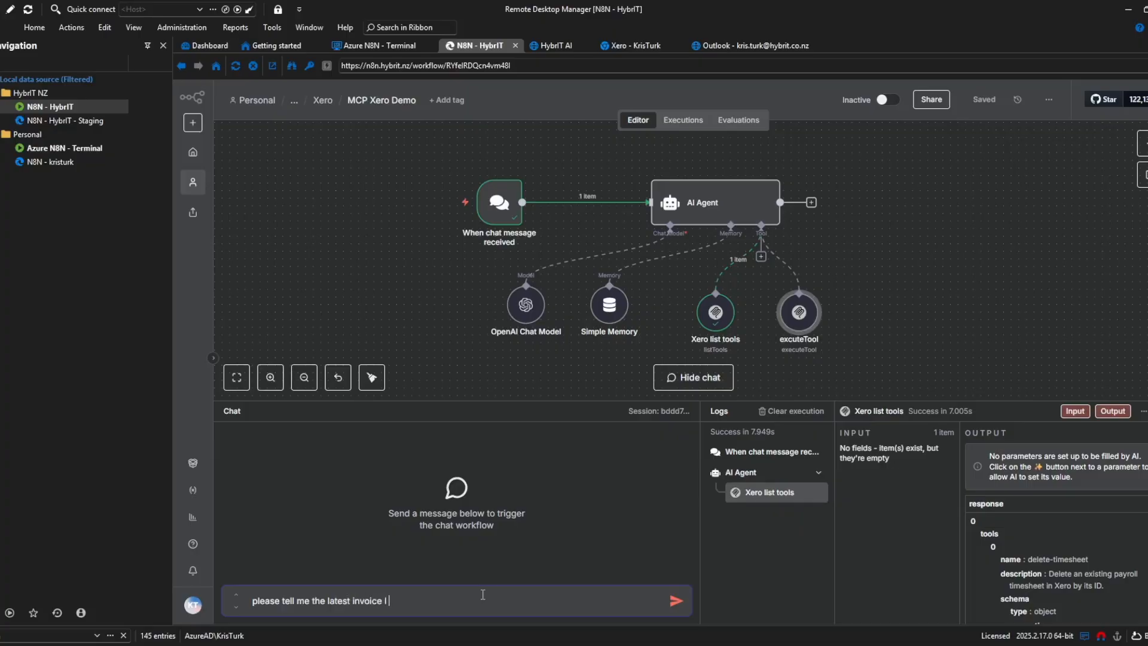
{"action": "type", "text": "ssued"}
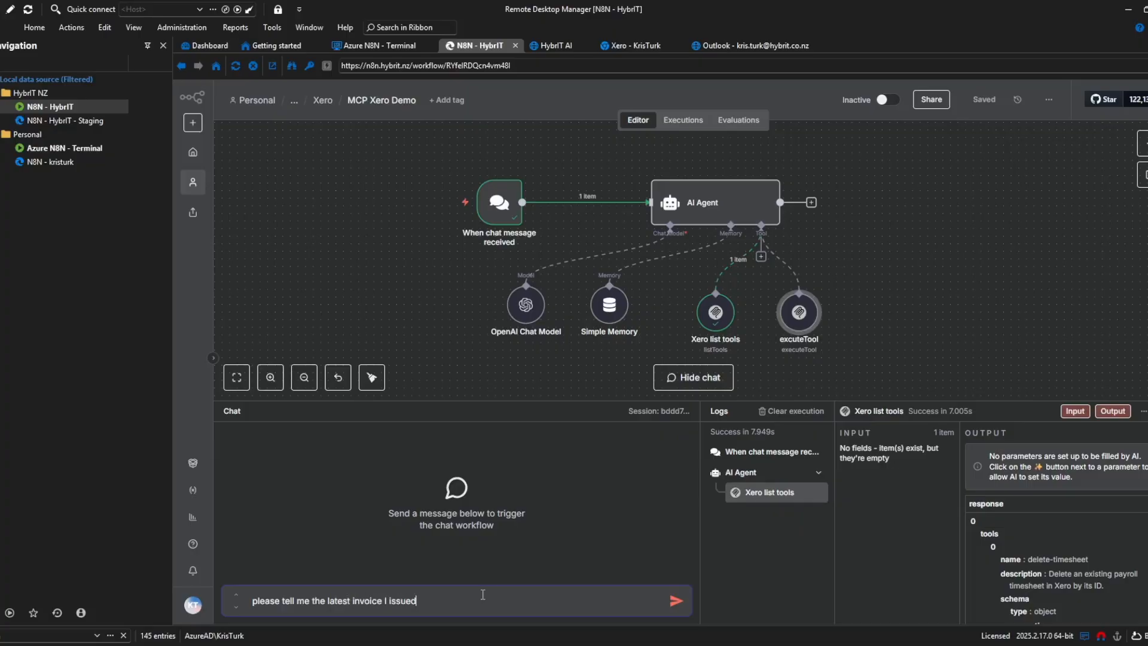
{"action": "left_click", "coordinate": [674, 599]}
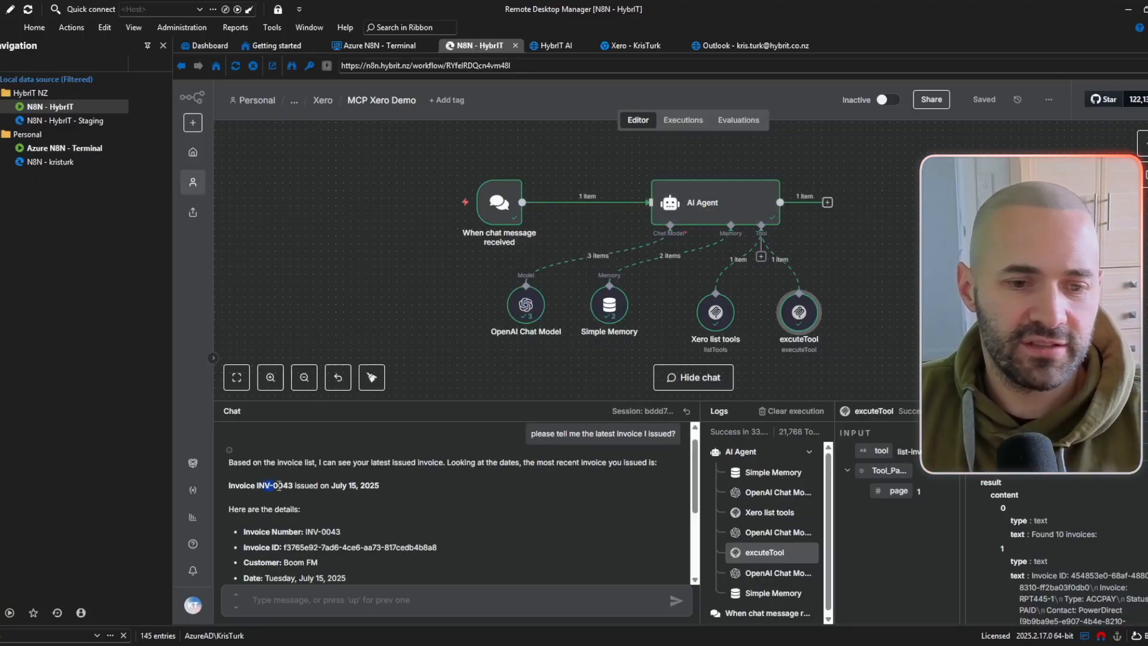
{"action": "scroll", "scroll_direction": "down", "scroll_amount": 3}
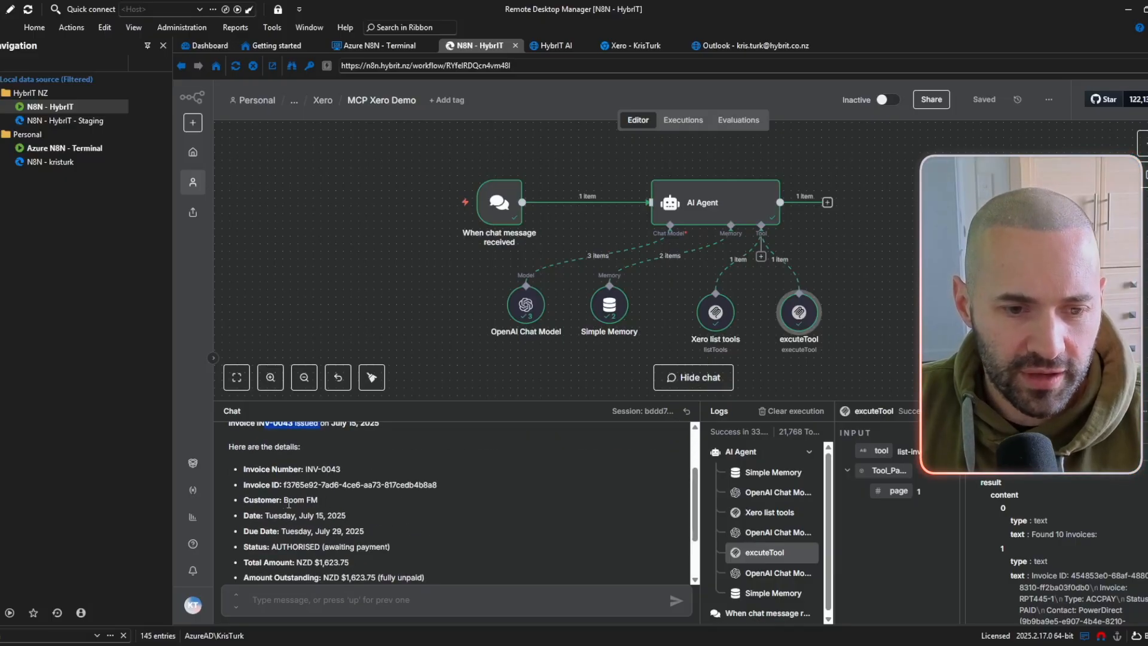